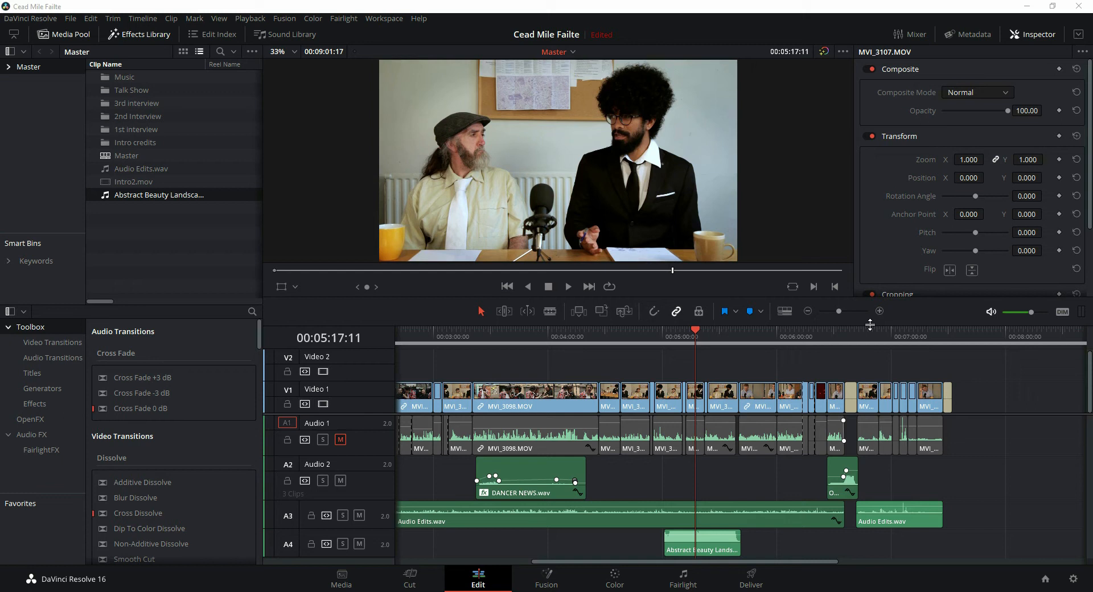
{"action": "mouse_move", "coordinate": [351, 478]}
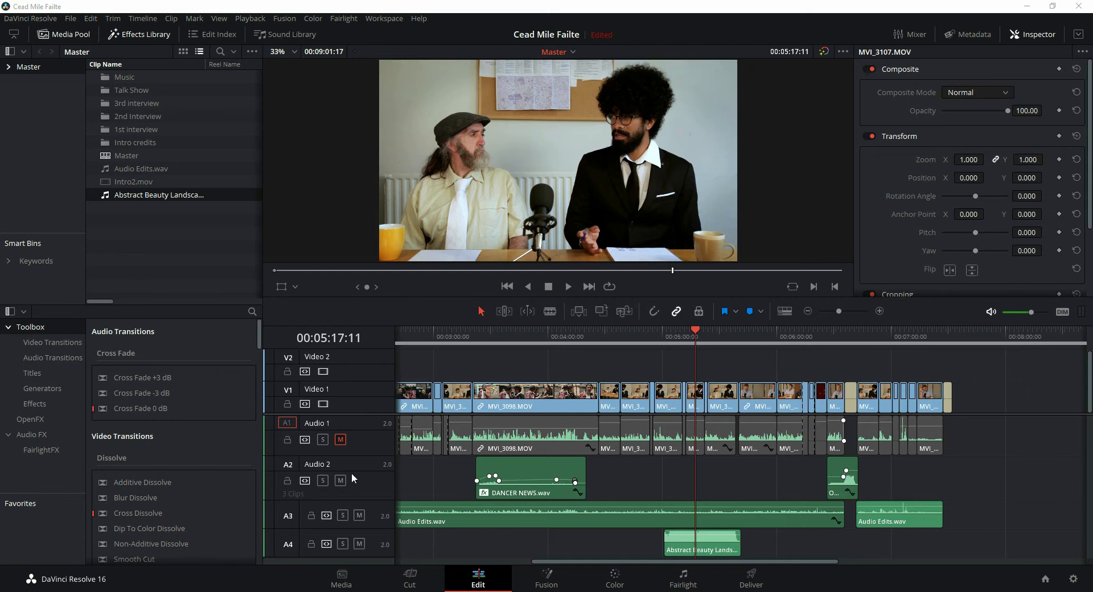
{"action": "mouse_move", "coordinate": [486, 517]}
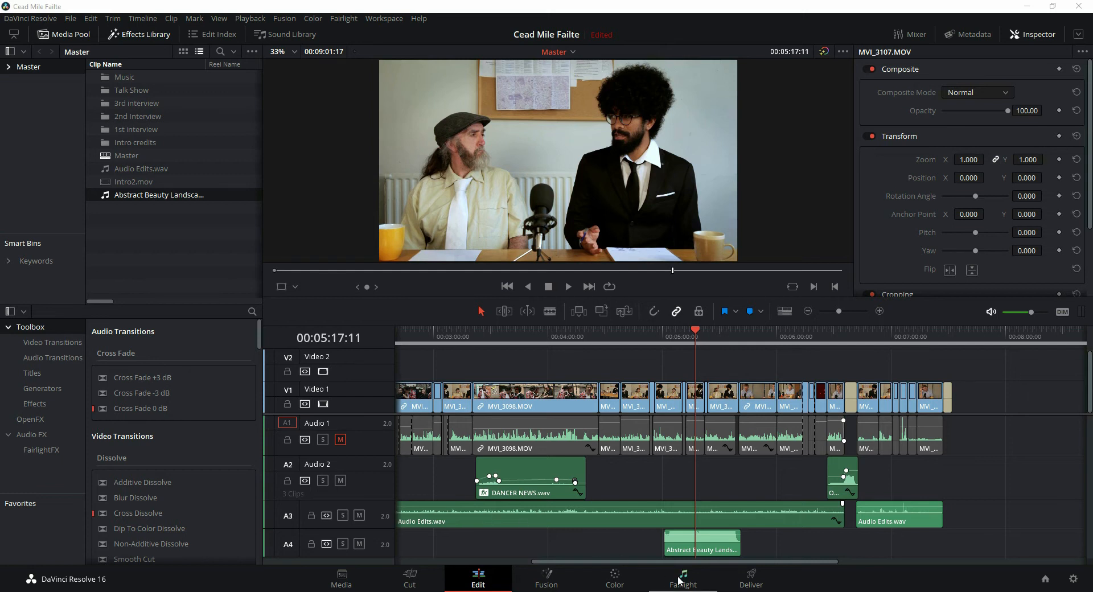
Step: Switch to the Fairlight page and audition the timeline briefly, stopping around 00:05:18
{"action": "left_click", "coordinate": [682, 577]}
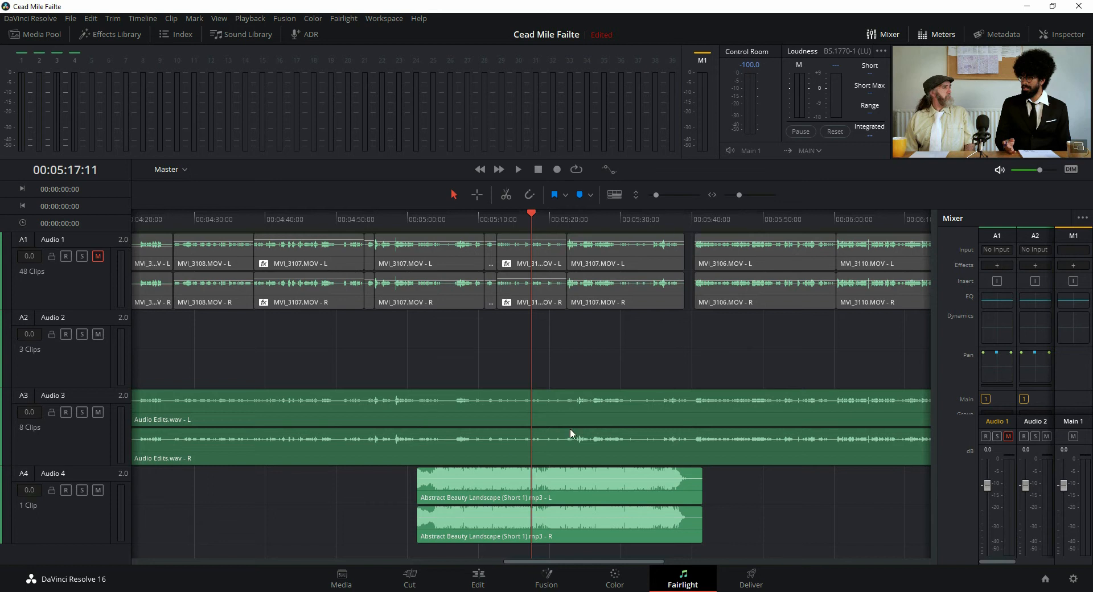
{"action": "mouse_move", "coordinate": [1033, 20]}
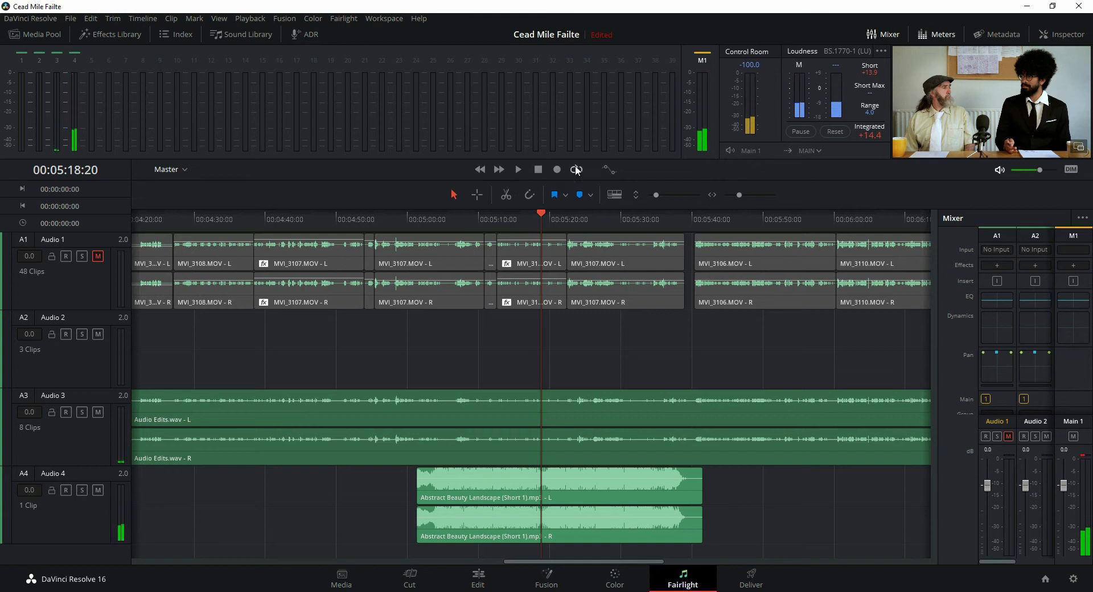
{"action": "left_click", "coordinate": [576, 170]}
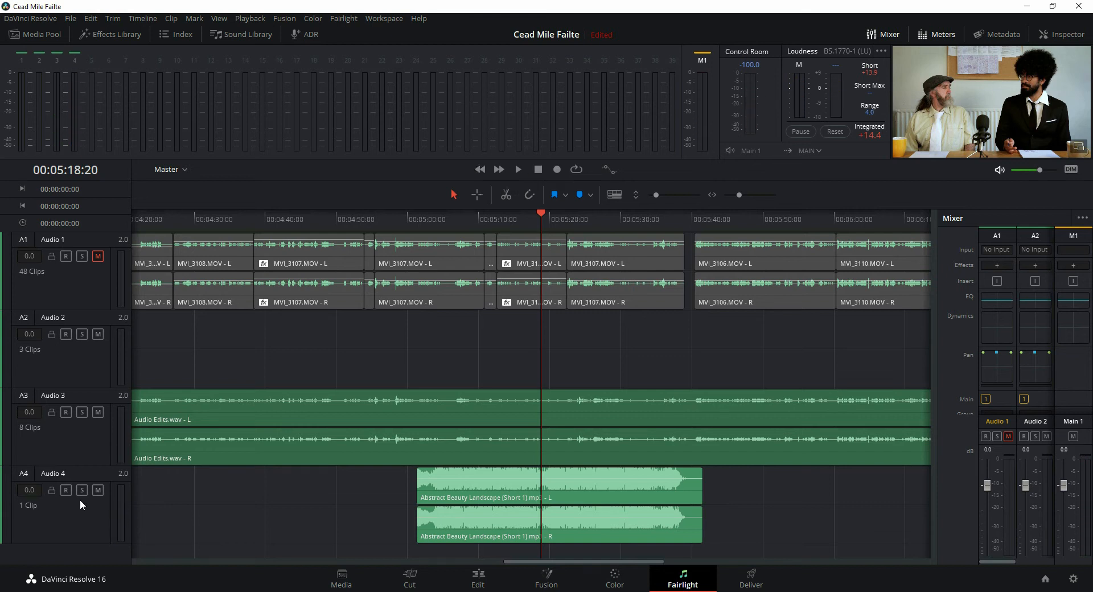
{"action": "mouse_move", "coordinate": [67, 462]}
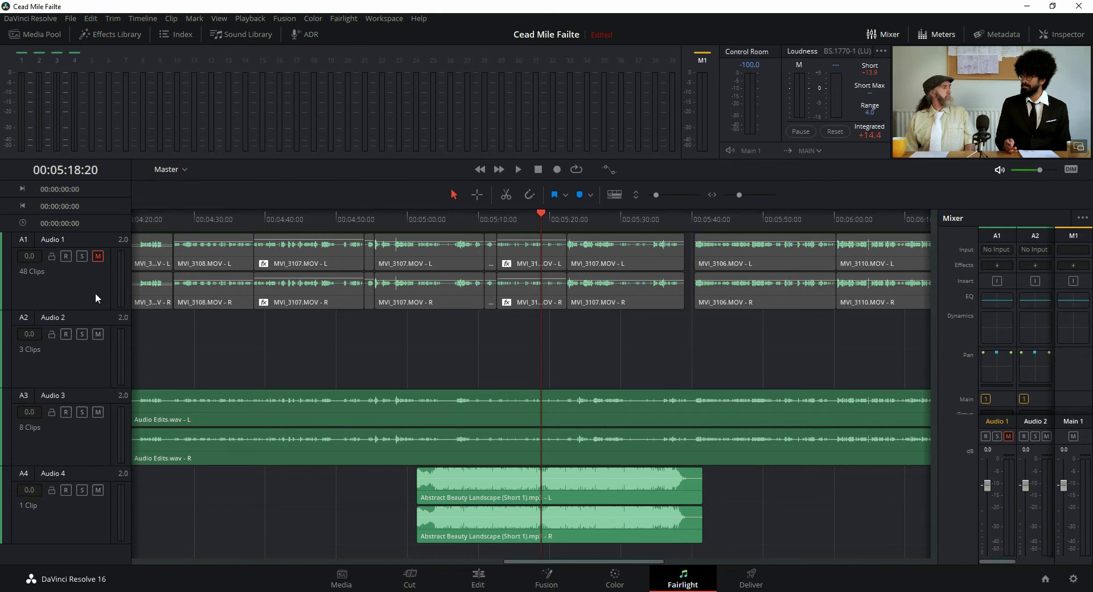
{"action": "mouse_move", "coordinate": [230, 441]}
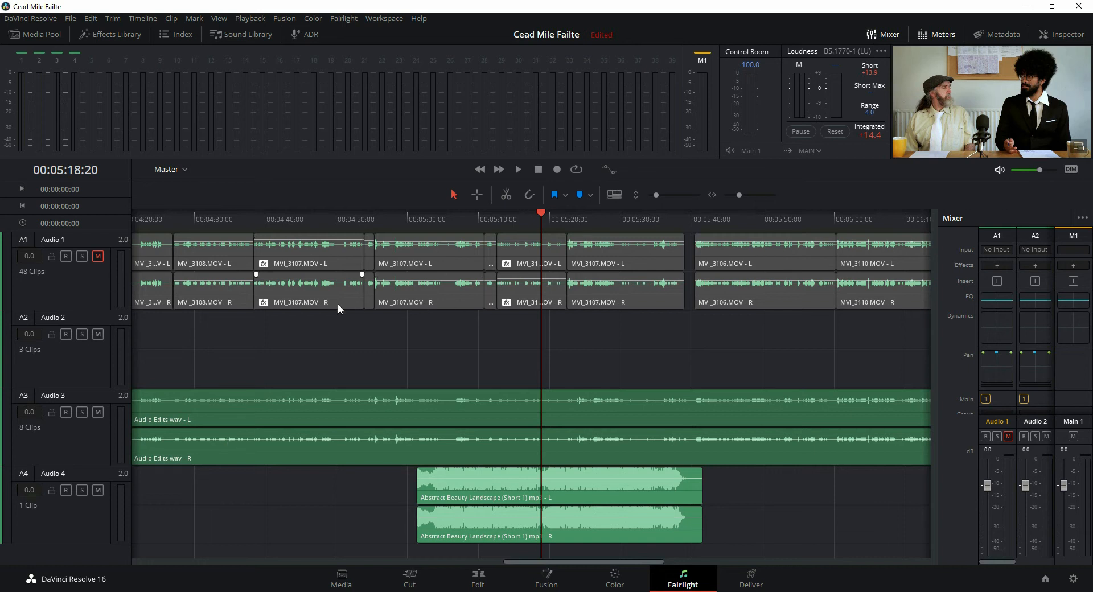
{"action": "mouse_move", "coordinate": [342, 355]}
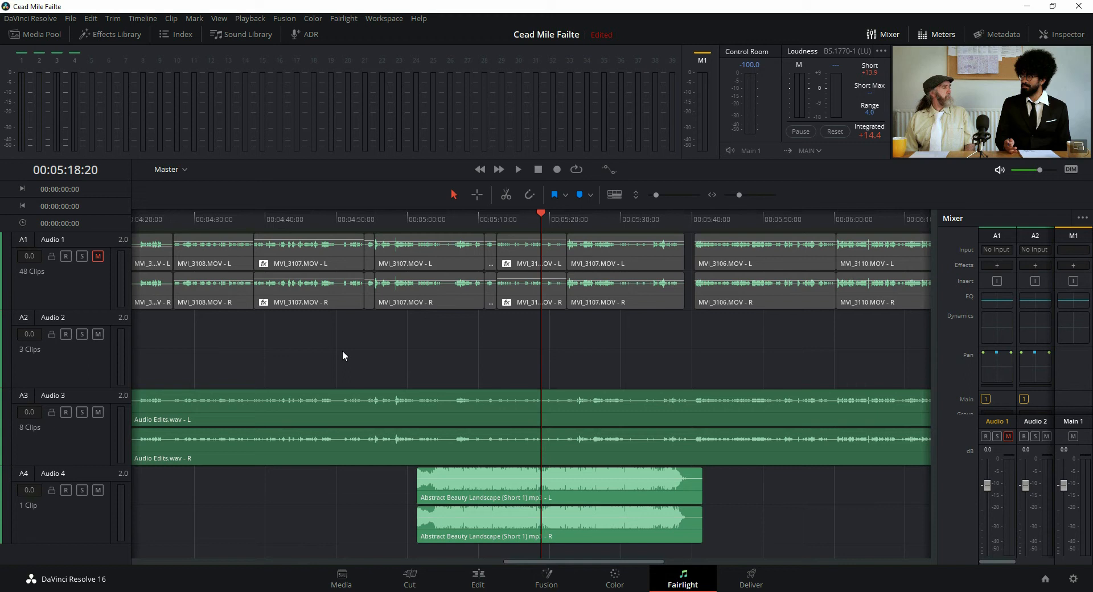
{"action": "mouse_move", "coordinate": [104, 444]}
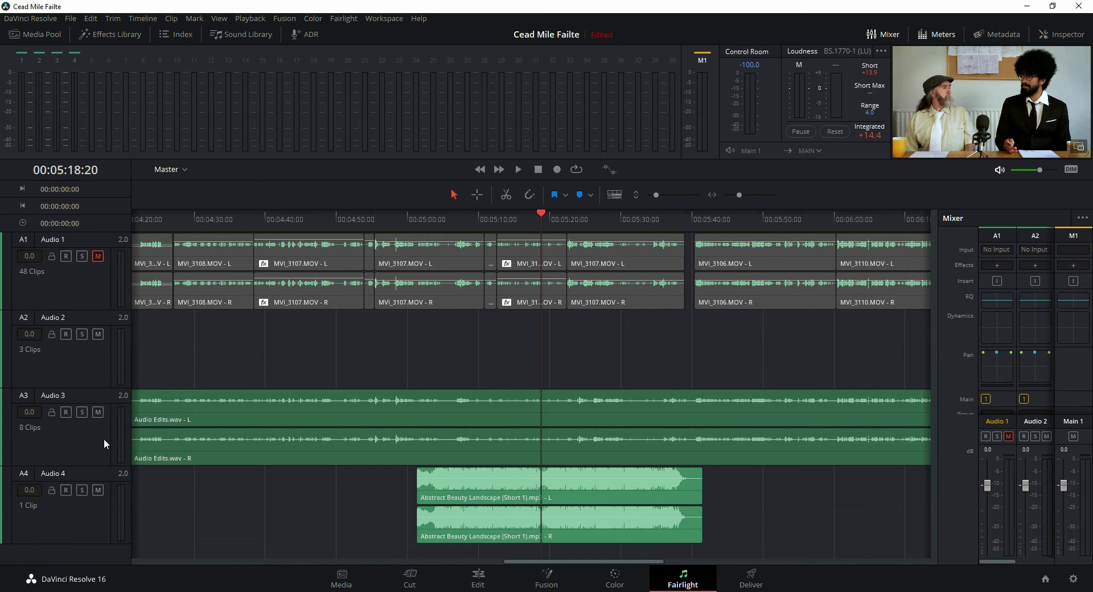
{"action": "mouse_move", "coordinate": [321, 469]}
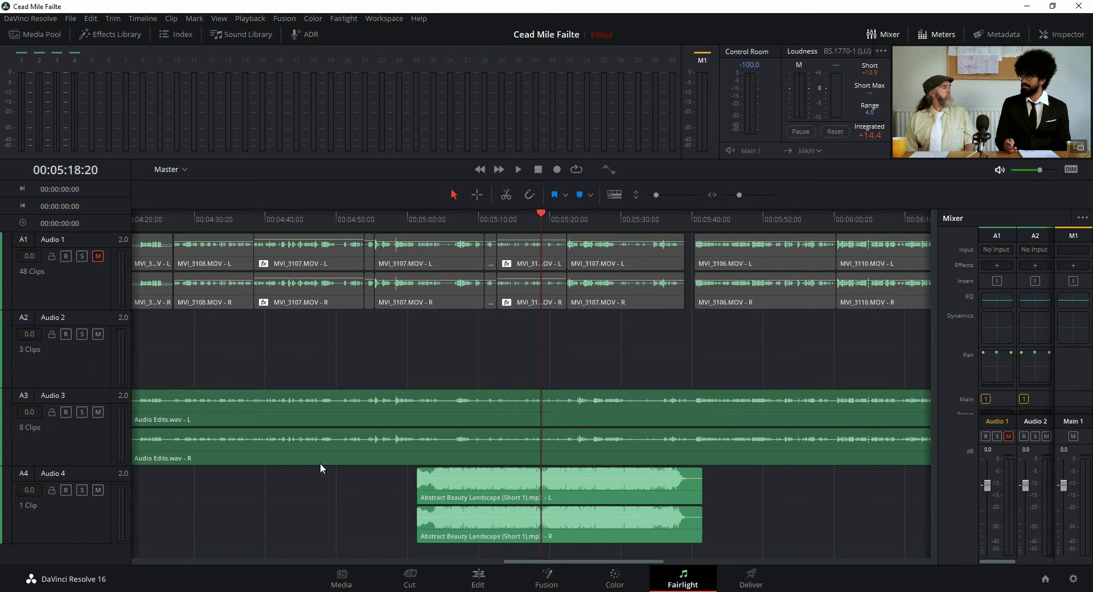
{"action": "mouse_move", "coordinate": [626, 461]}
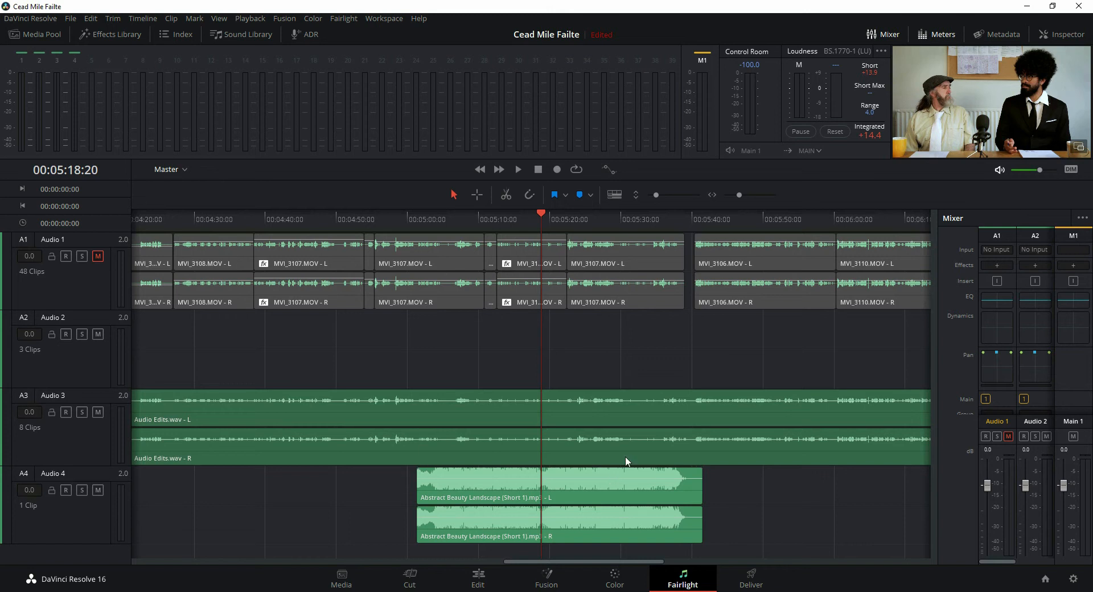
{"action": "mouse_move", "coordinate": [69, 276]}
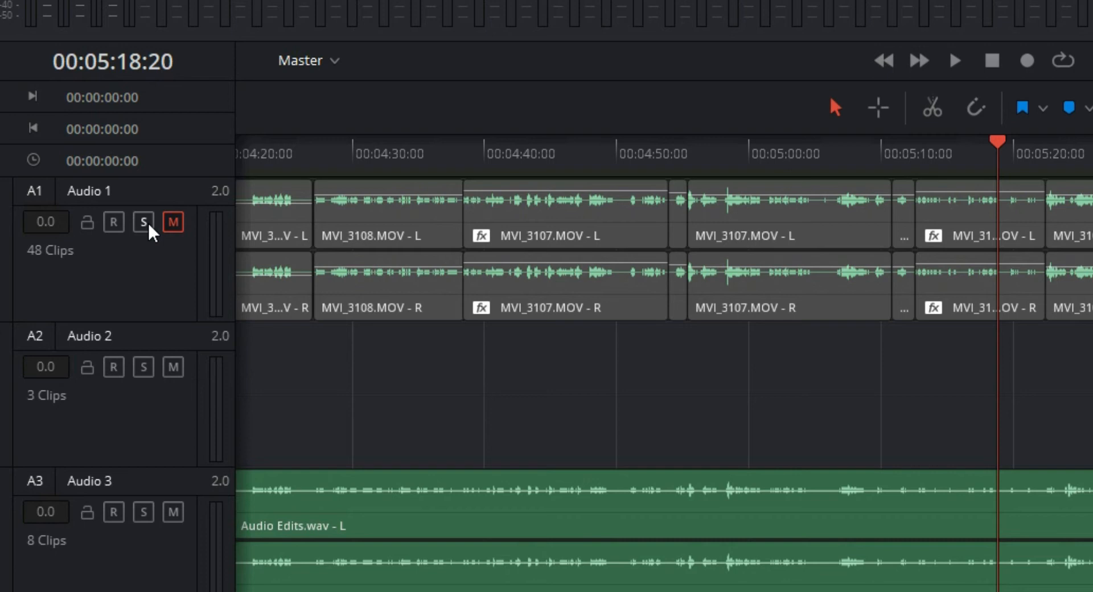
{"action": "mouse_move", "coordinate": [115, 229]}
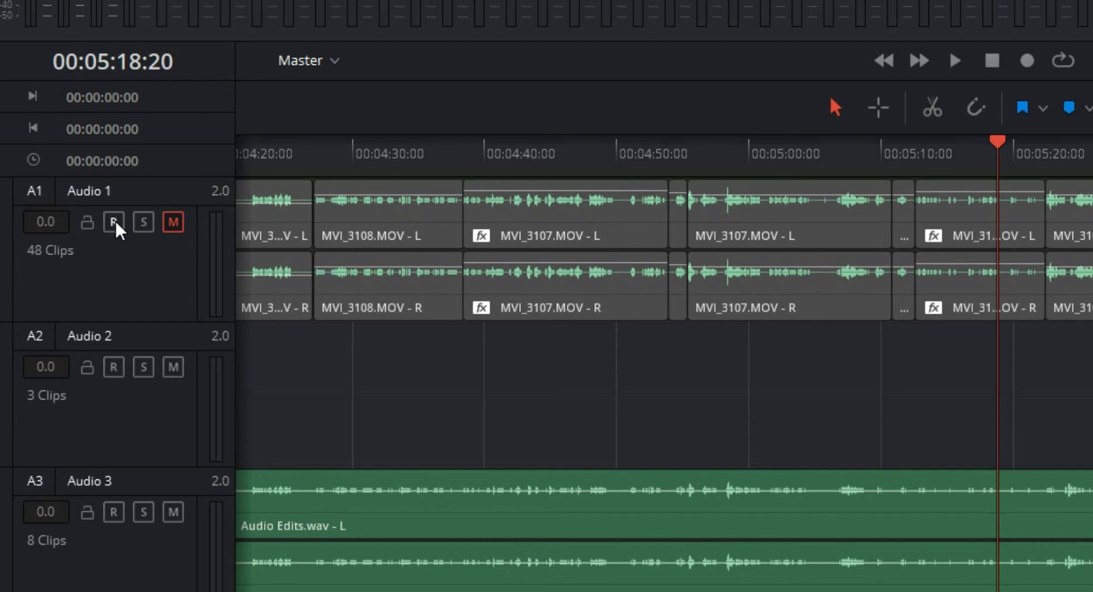
{"action": "mouse_move", "coordinate": [87, 222]}
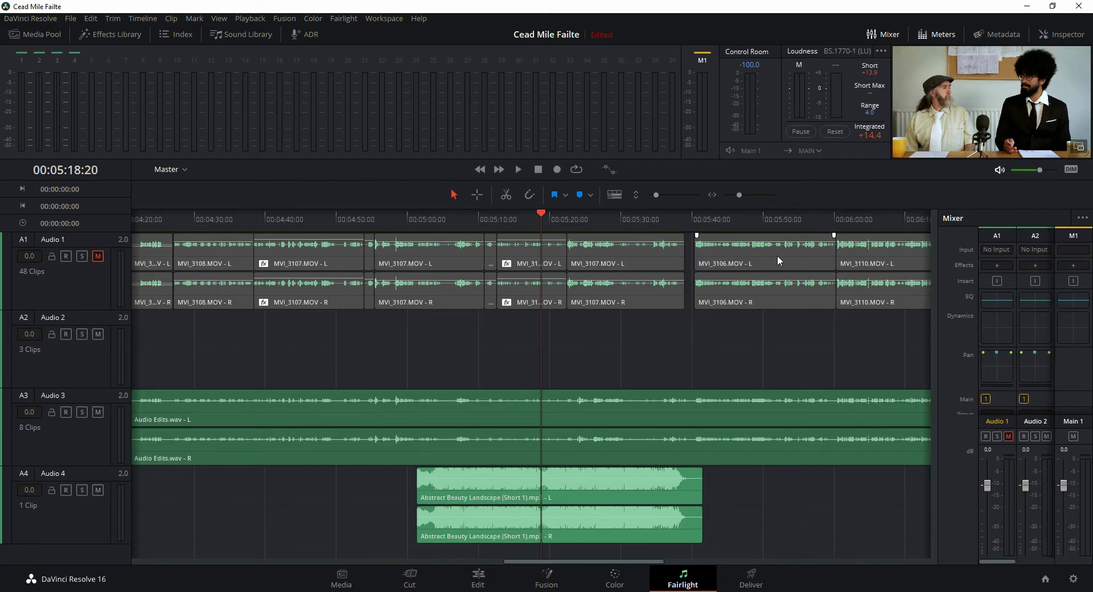
Step: Mute the Audio 4 background music track and play back the remaining audio
{"action": "left_click", "coordinate": [516, 169]}
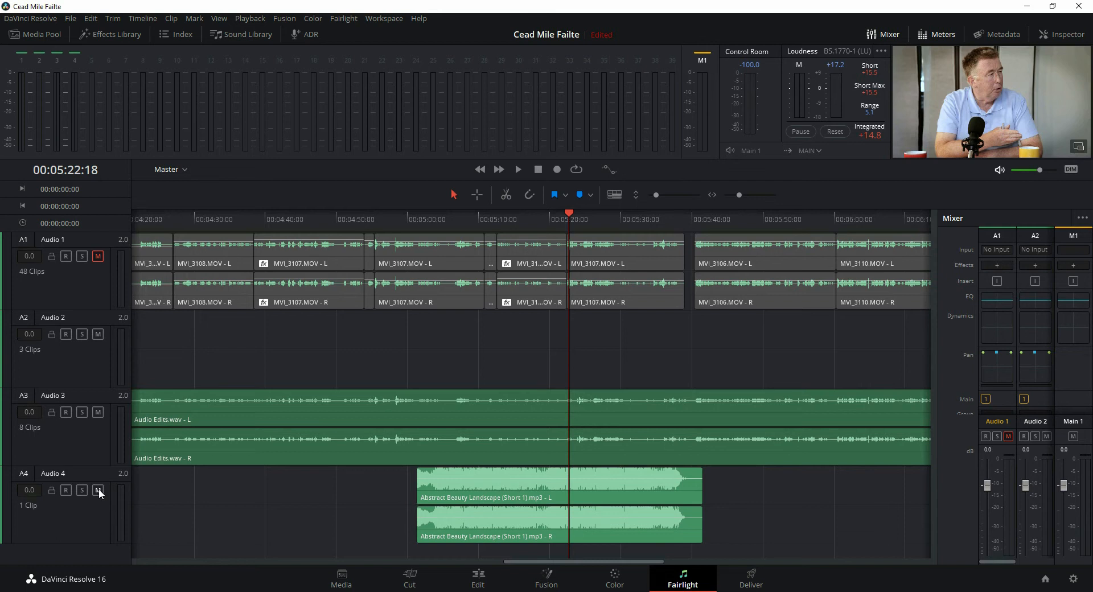
{"action": "left_click", "coordinate": [517, 169]}
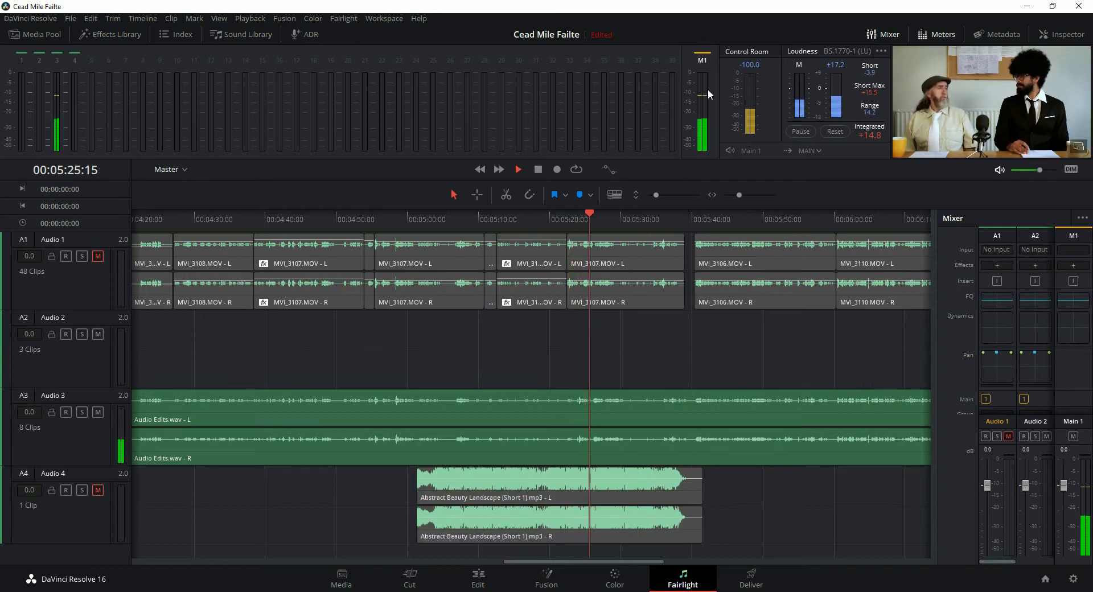
{"action": "left_click", "coordinate": [516, 169]}
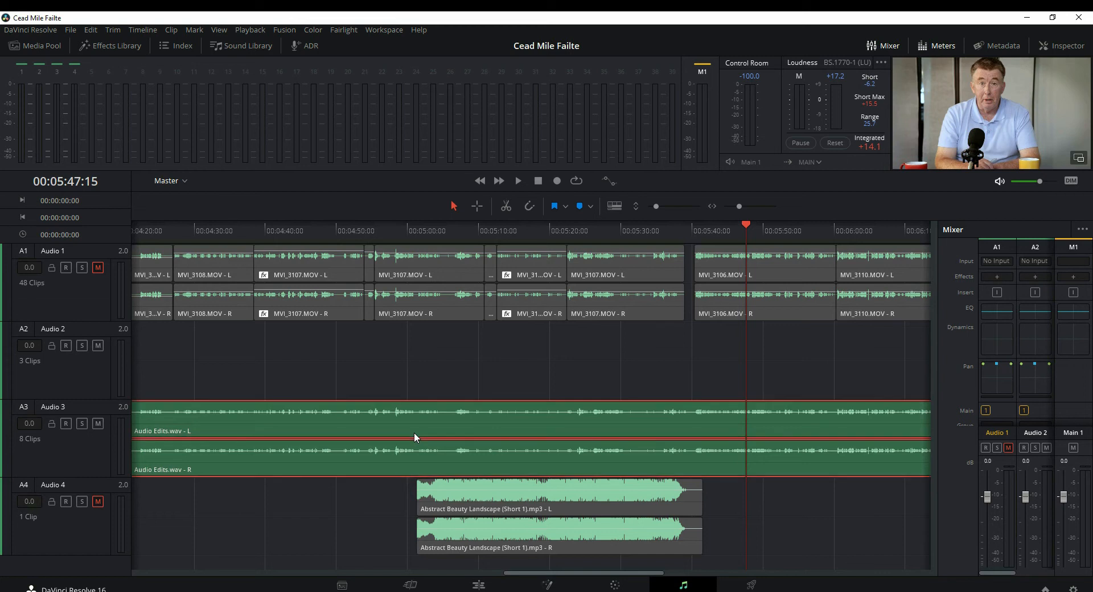
{"action": "mouse_move", "coordinate": [200, 442]}
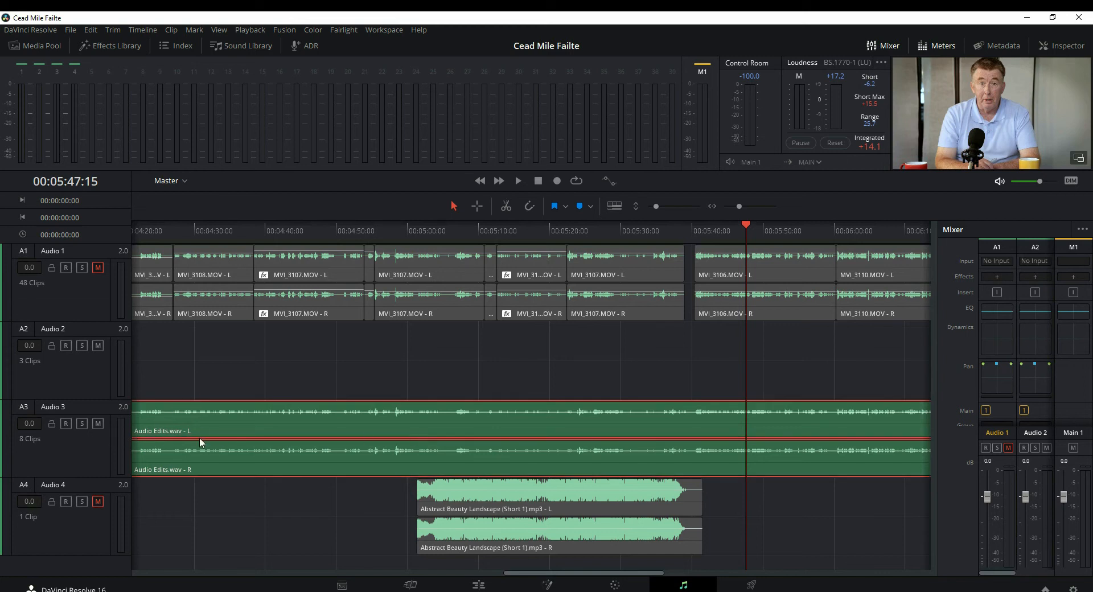
{"action": "mouse_move", "coordinate": [1005, 278]}
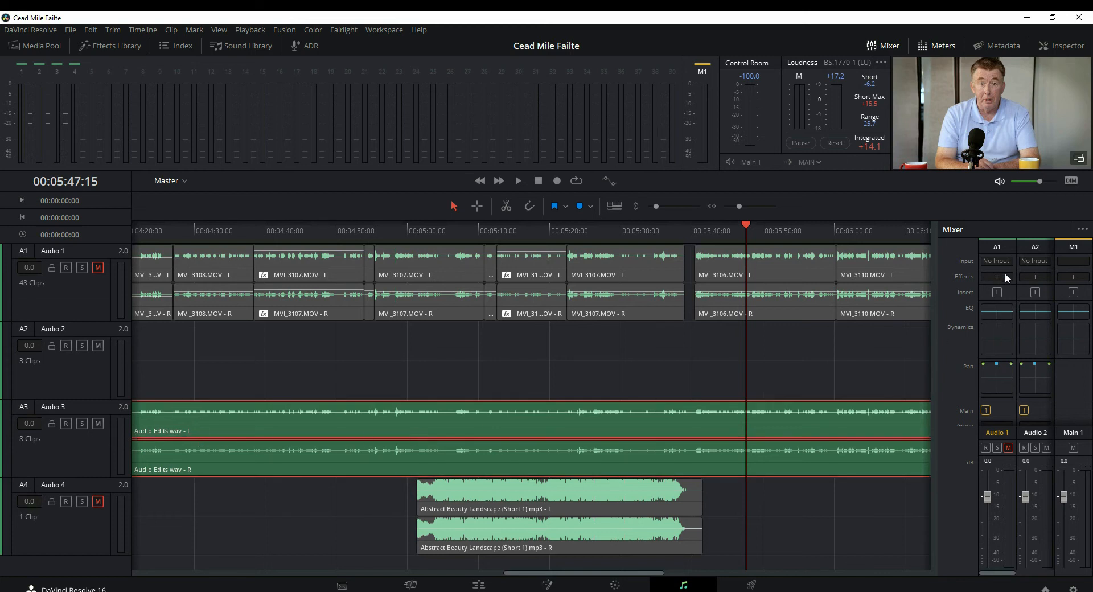
Step: Raise the Audio Edits.wav clip volume in the Inspector, settling near 7 dB
{"action": "left_click", "coordinate": [1060, 46]}
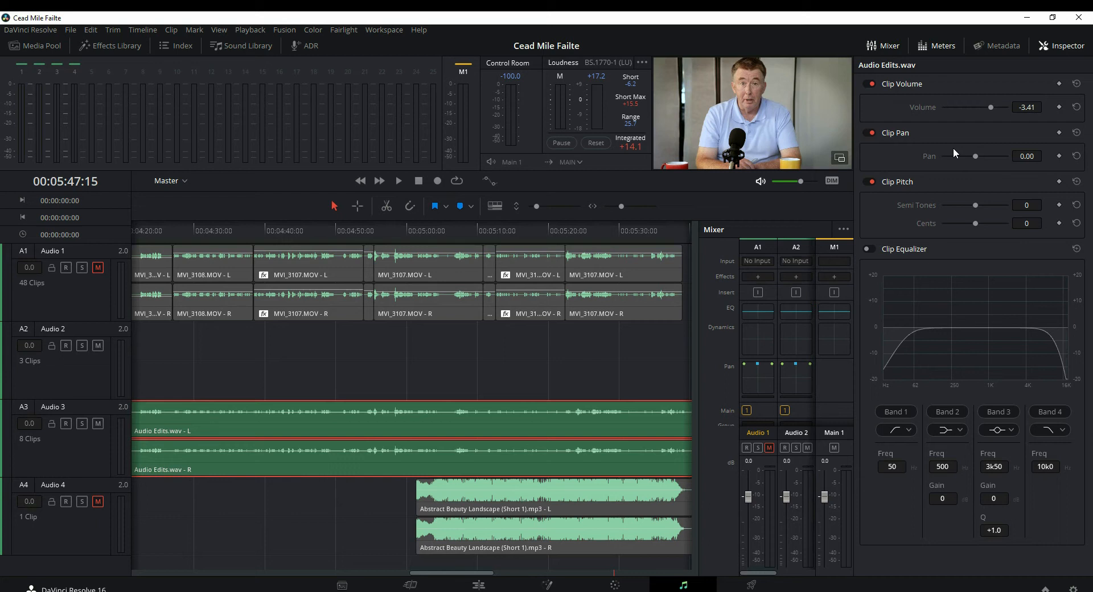
{"action": "left_click_drag", "start_coordinate": [989, 107], "coordinate": [992, 107]}
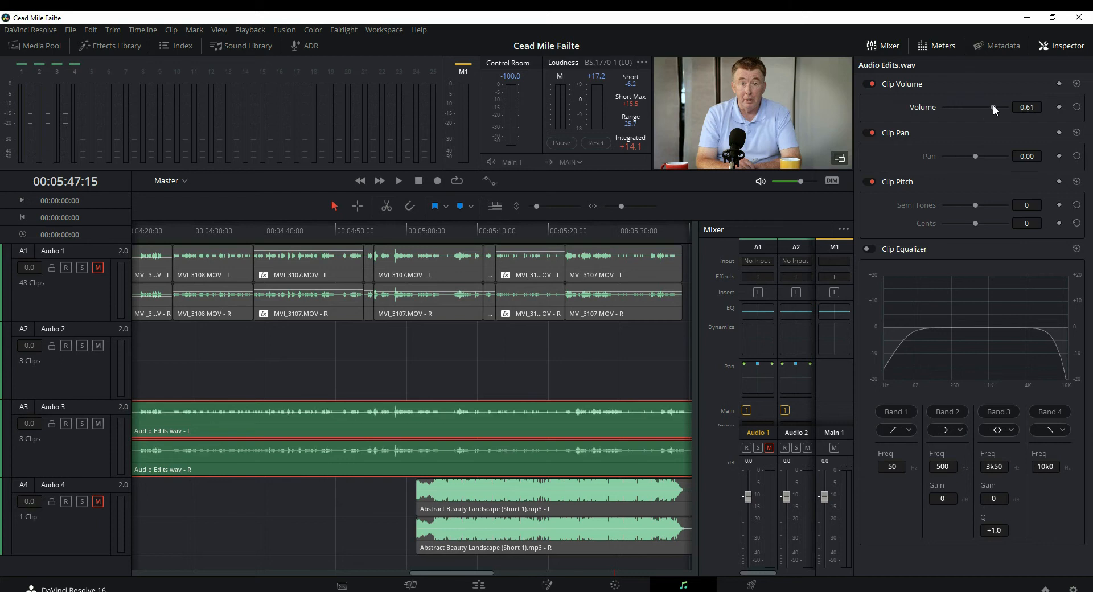
{"action": "left_click_drag", "start_coordinate": [976, 107], "coordinate": [995, 107]}
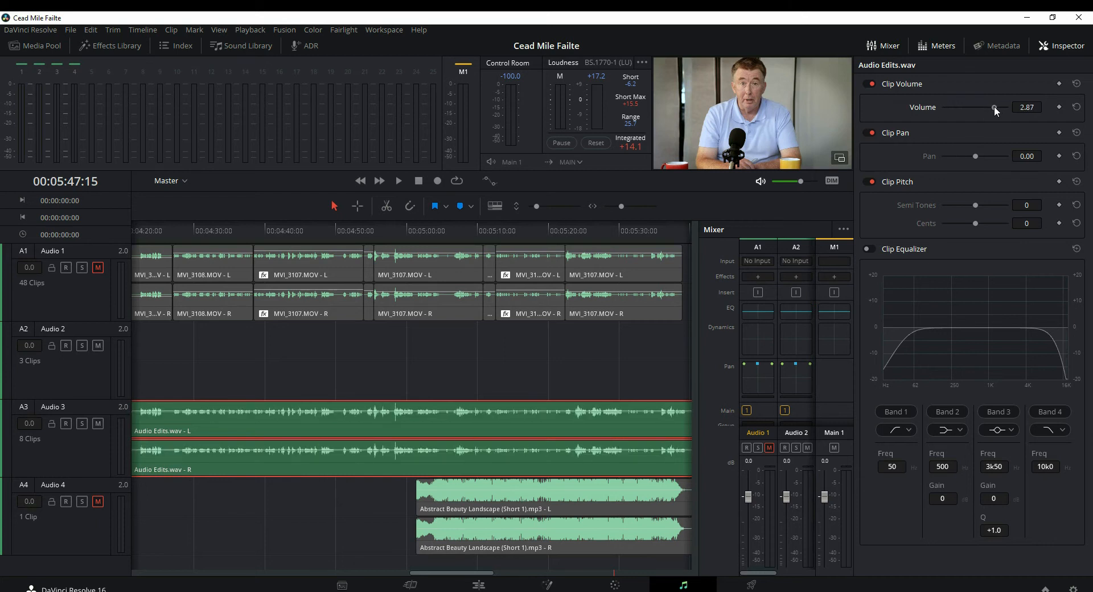
{"action": "left_click_drag", "start_coordinate": [996, 108], "coordinate": [1000, 108]}
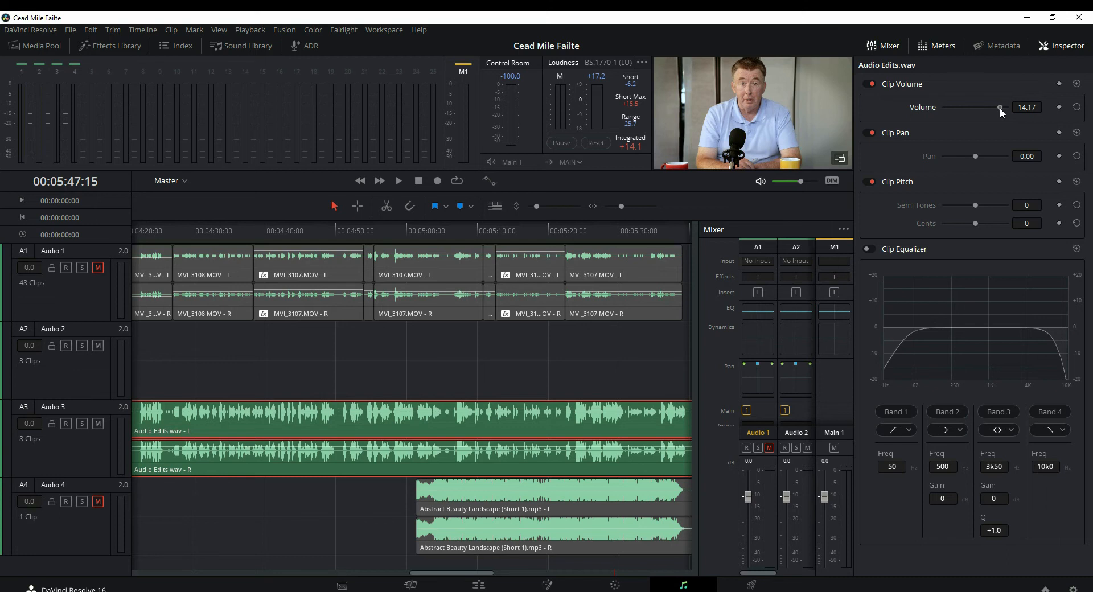
{"action": "left_click_drag", "start_coordinate": [1001, 107], "coordinate": [993, 107]}
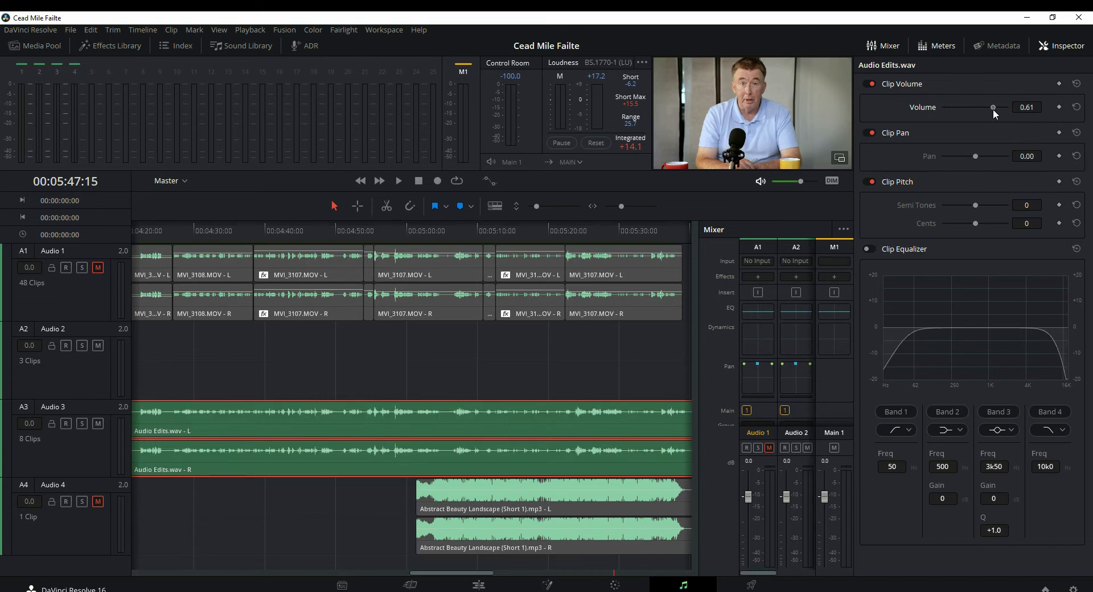
{"action": "left_click_drag", "start_coordinate": [993, 107], "coordinate": [997, 107]}
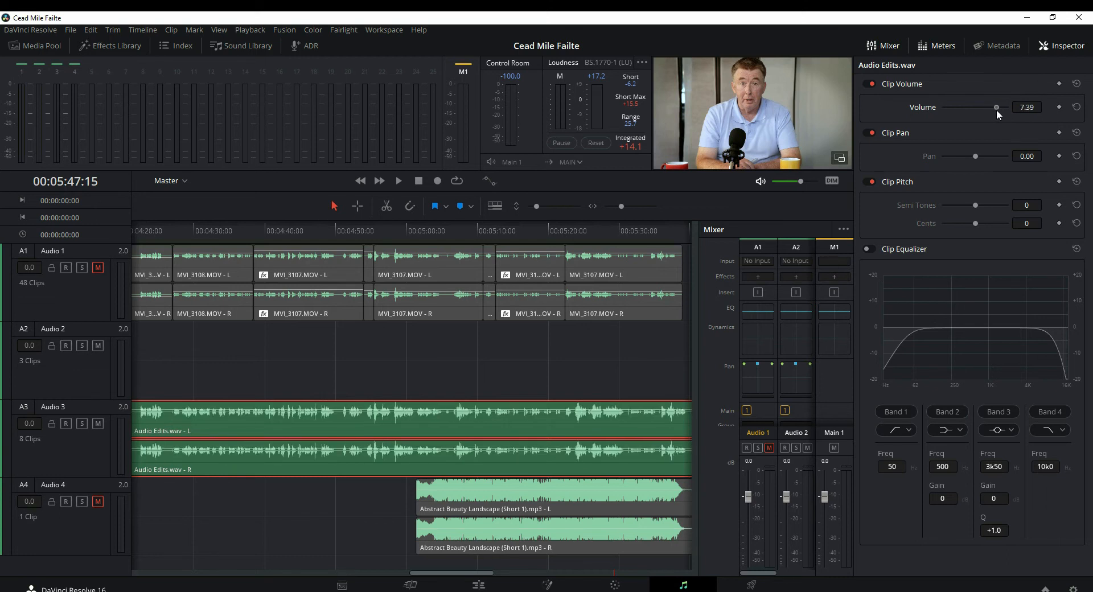
Step: Audition from about 4:41 and bring the clip volume down to about 4 dB
{"action": "left_click", "coordinate": [272, 230]}
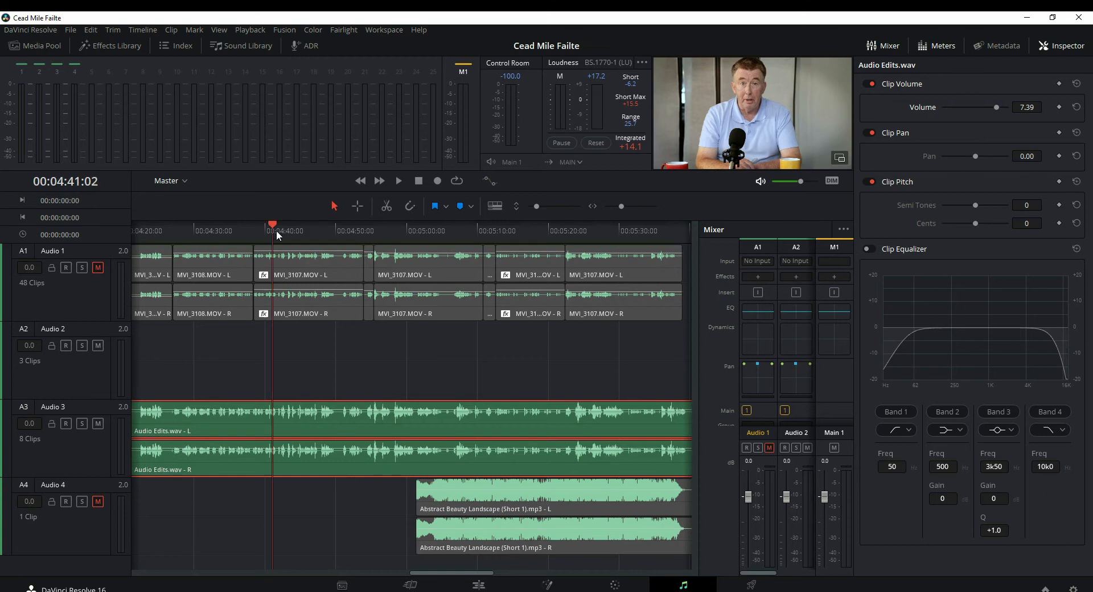
{"action": "left_click", "coordinate": [397, 181]}
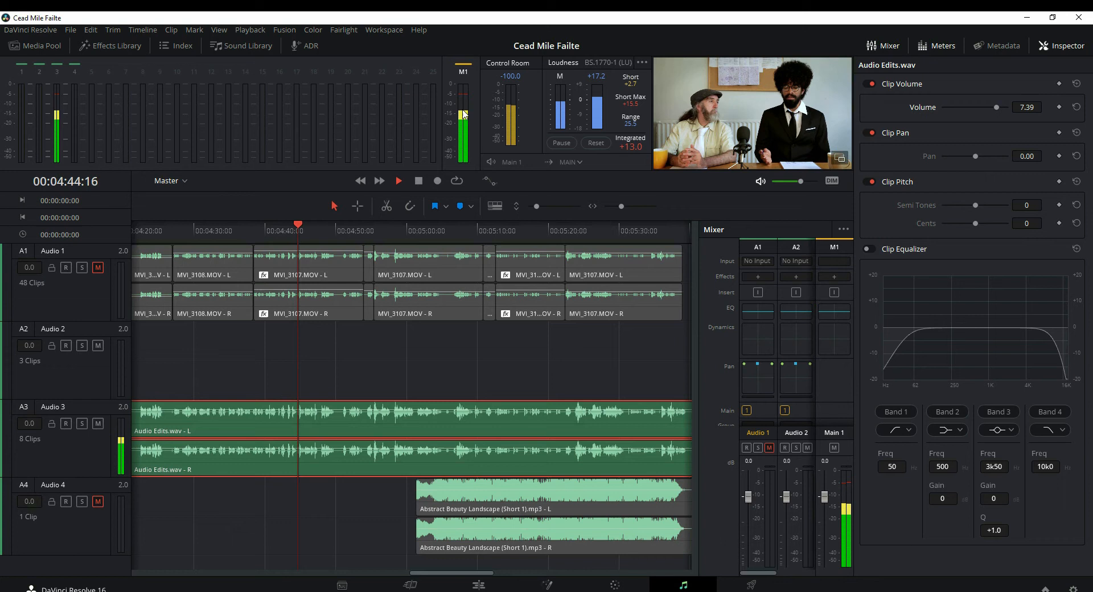
{"action": "left_click", "coordinate": [397, 181]}
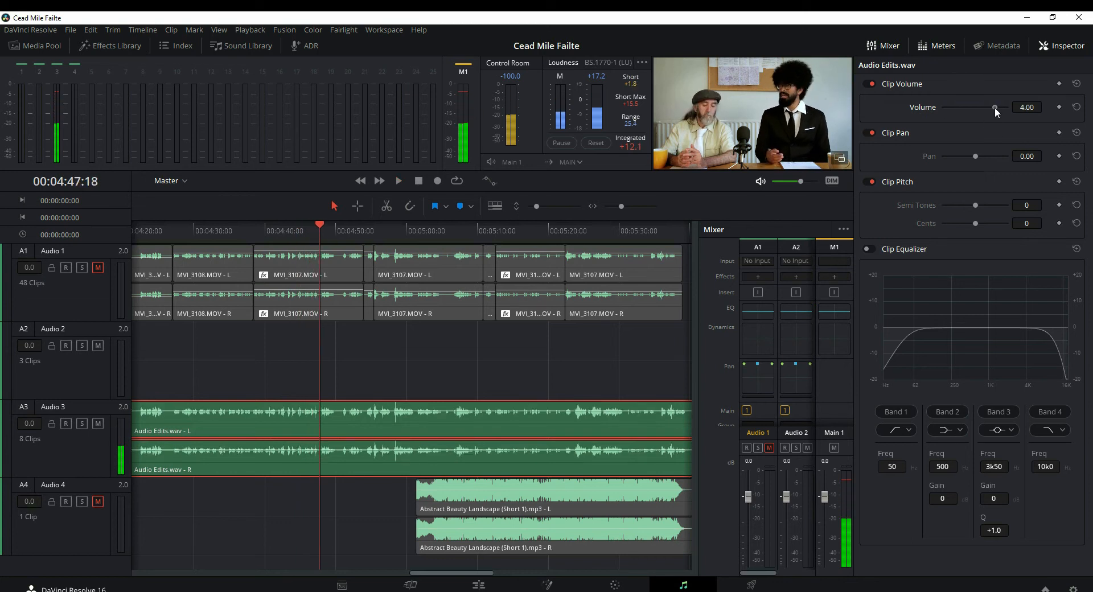
{"action": "left_click", "coordinate": [397, 181]}
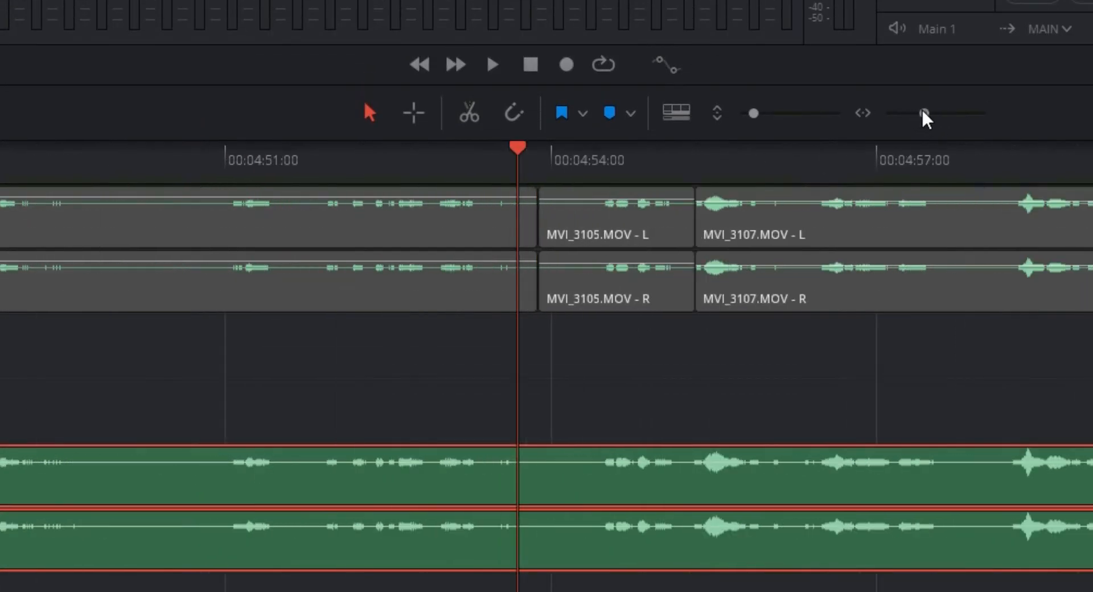
{"action": "left_click_drag", "start_coordinate": [924, 112], "coordinate": [910, 113]}
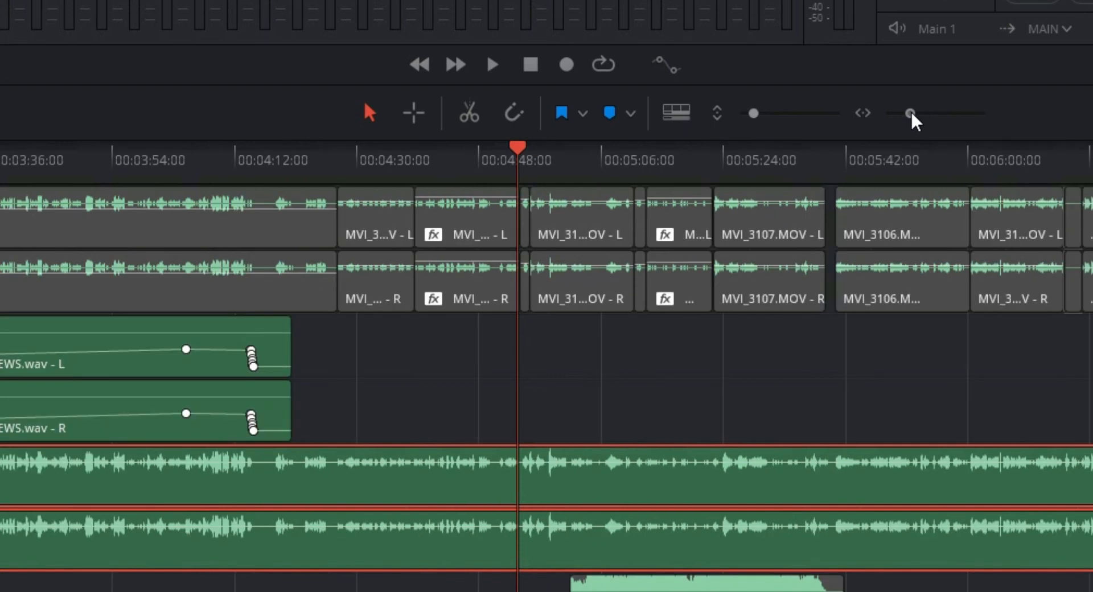
{"action": "left_click_drag", "start_coordinate": [909, 113], "coordinate": [913, 113]}
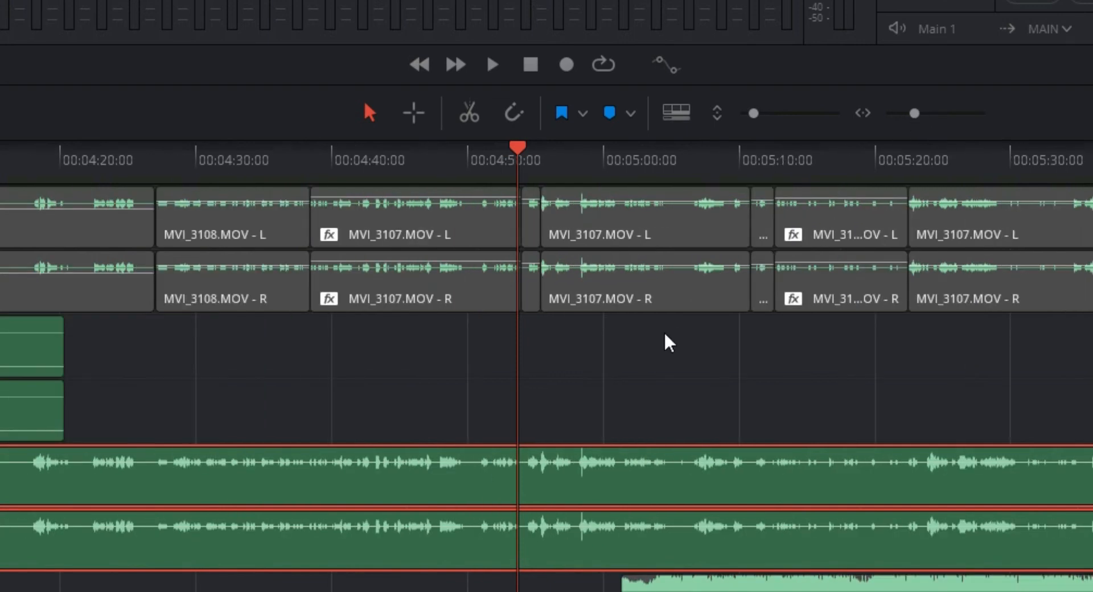
{"action": "mouse_move", "coordinate": [678, 339]}
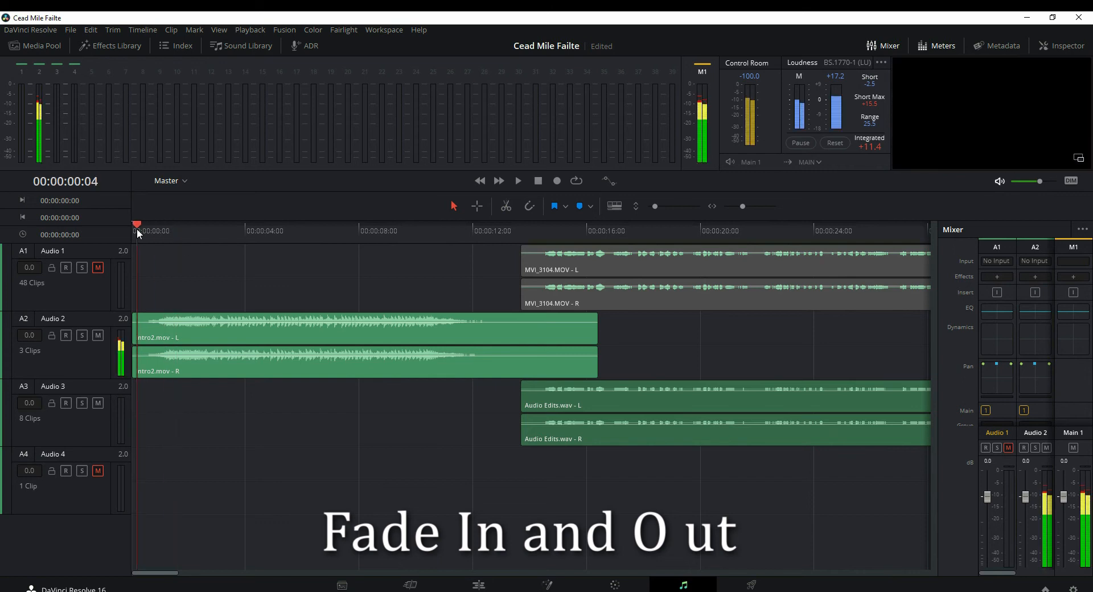
Step: Give the Intro2.mov clip a lengthened, curved fade-in at its start
{"action": "left_click", "coordinate": [517, 181]}
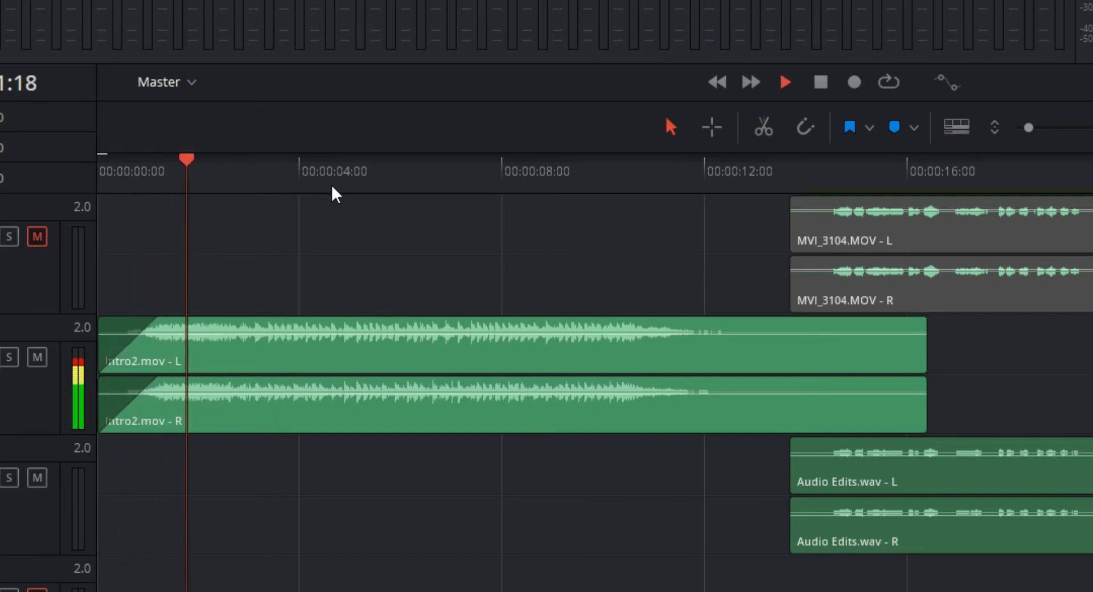
{"action": "left_click", "coordinate": [124, 170]}
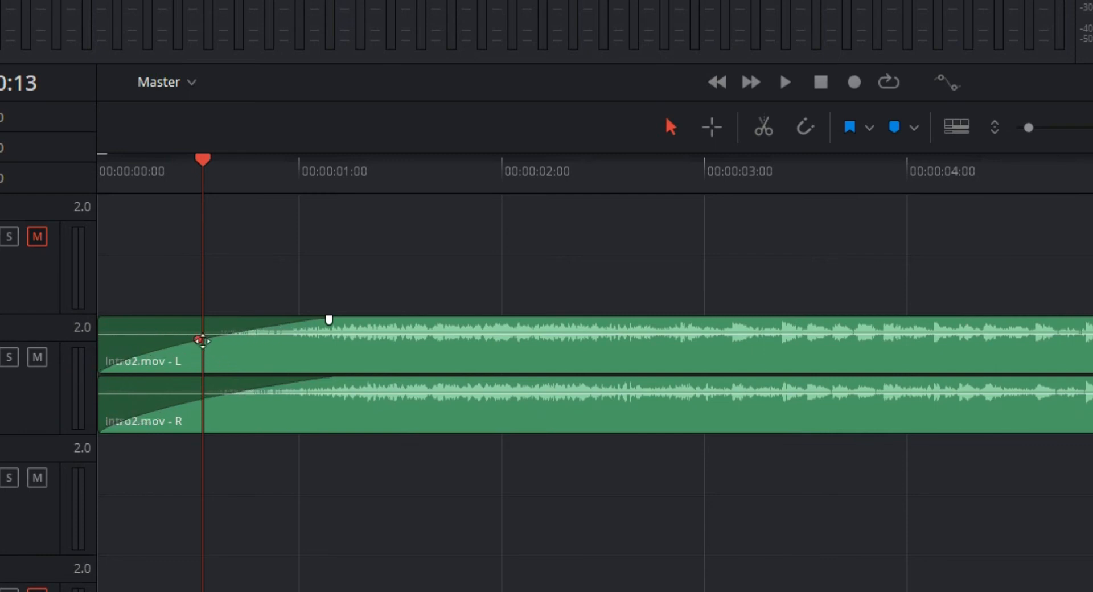
{"action": "left_click_drag", "start_coordinate": [203, 339], "coordinate": [210, 350]}
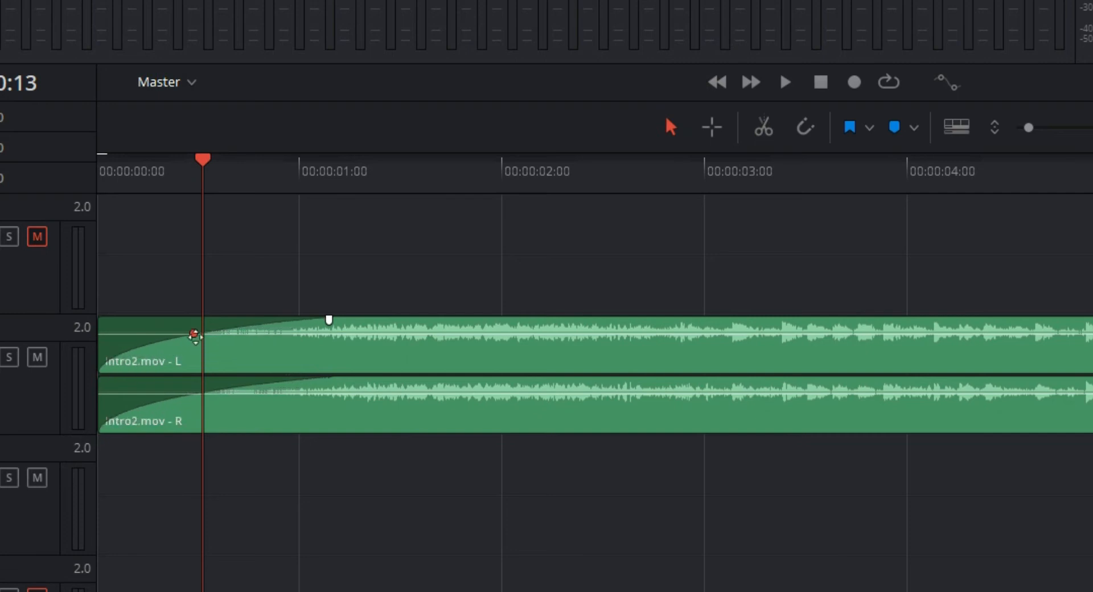
{"action": "left_click_drag", "start_coordinate": [192, 334], "coordinate": [209, 351]}
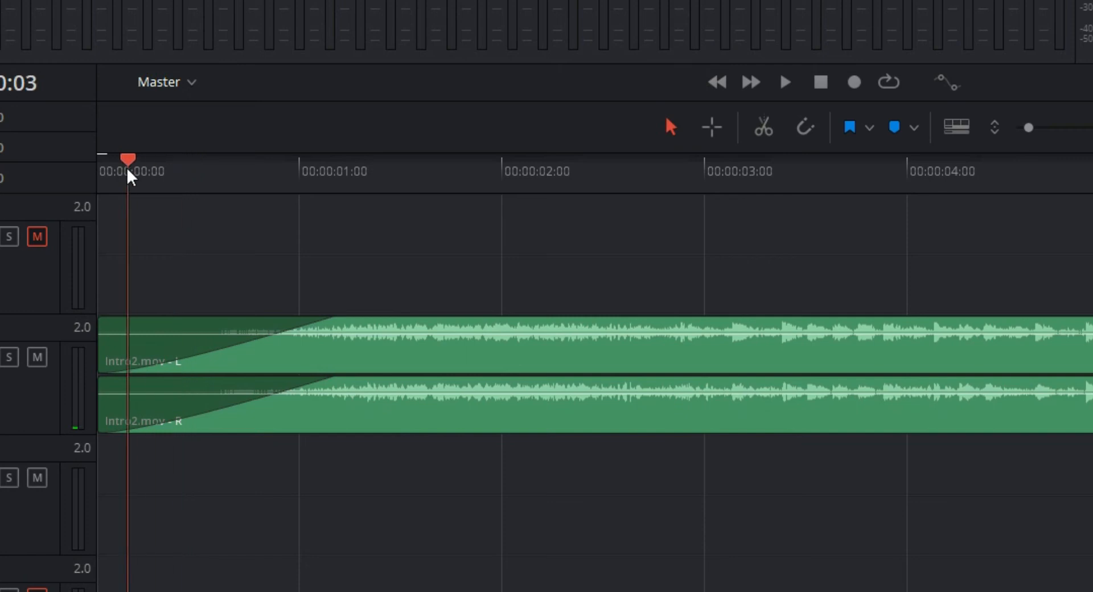
Step: Audition from the start and pull a long fade-out onto the intro clip's end
{"action": "left_click", "coordinate": [783, 82]}
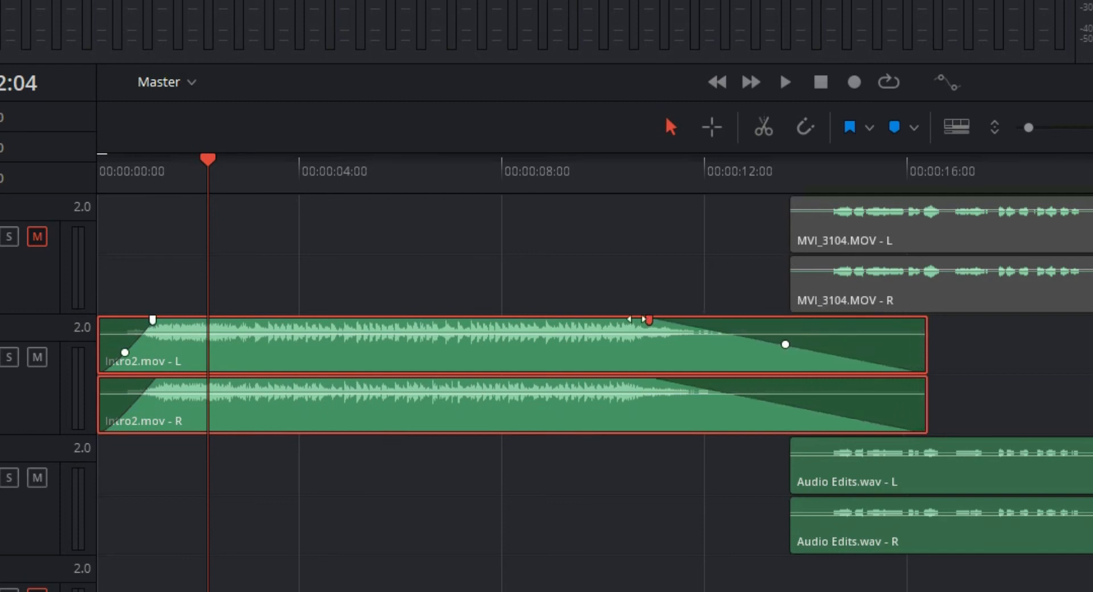
{"action": "left_click_drag", "start_coordinate": [631, 319], "coordinate": [780, 320]}
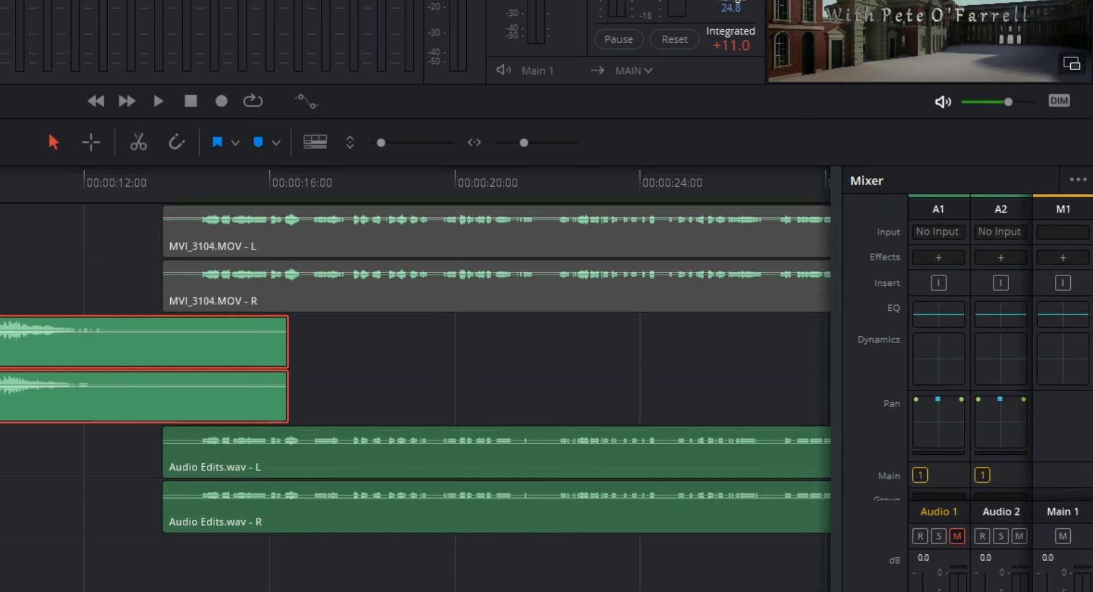
{"action": "mouse_move", "coordinate": [841, 287]}
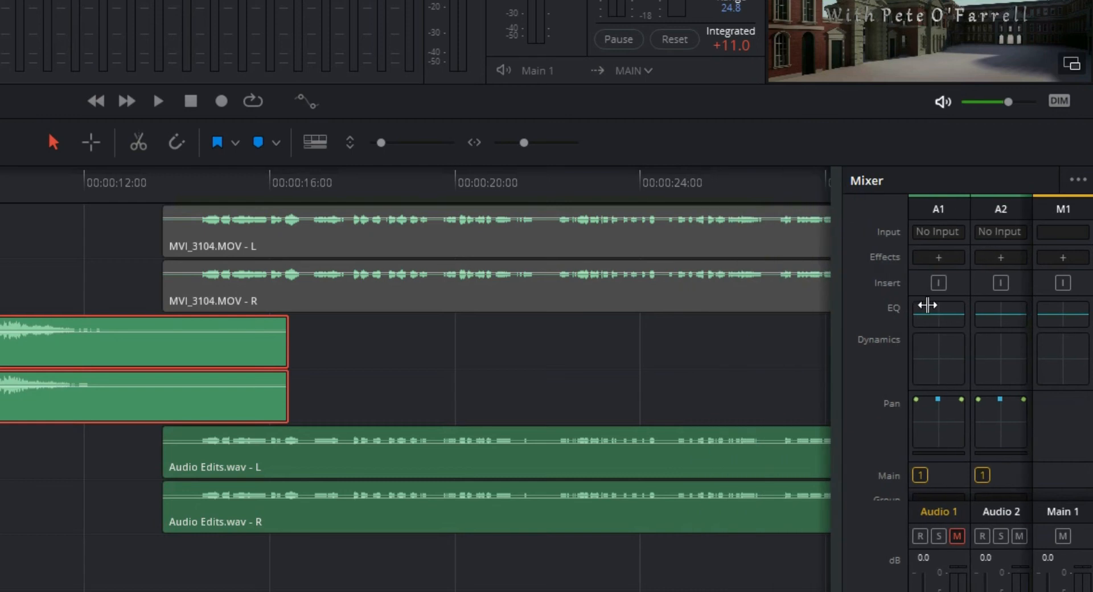
{"action": "mouse_move", "coordinate": [1042, 241]}
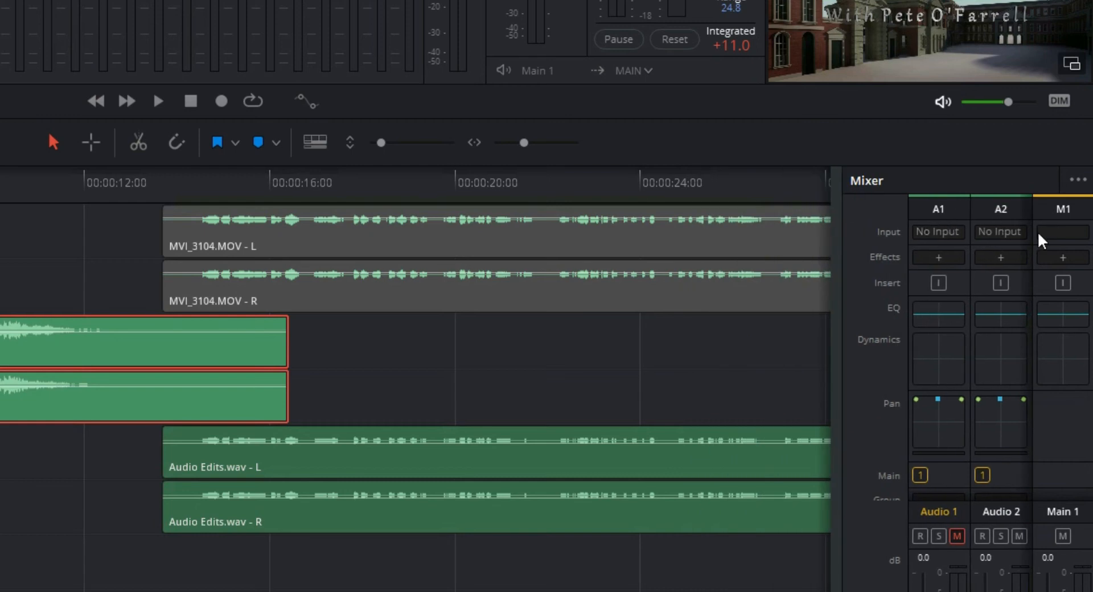
{"action": "mouse_move", "coordinate": [840, 367]}
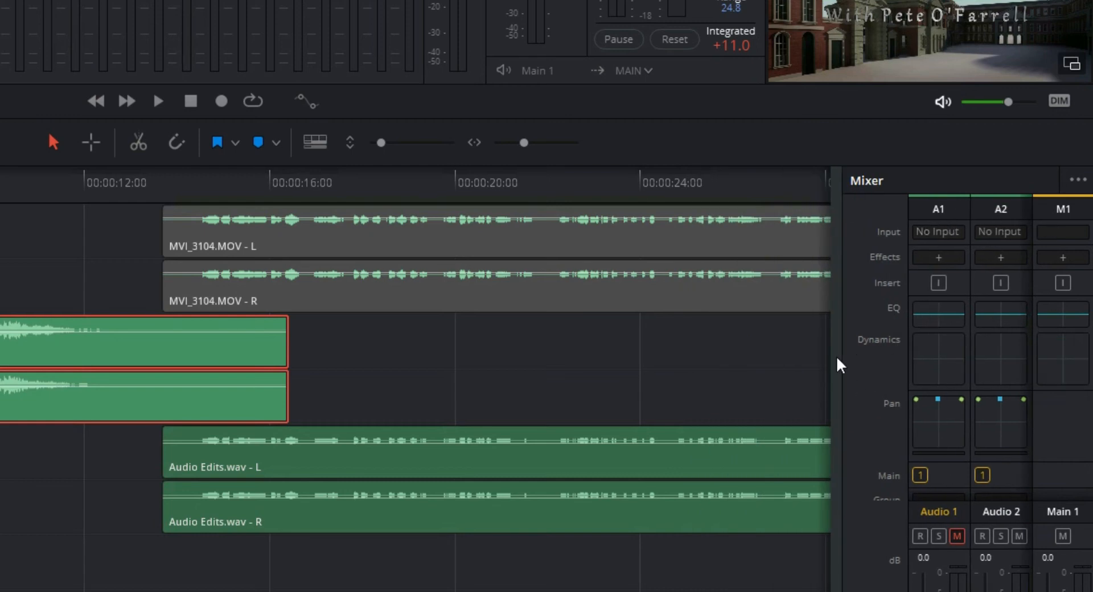
{"action": "mouse_move", "coordinate": [840, 357]}
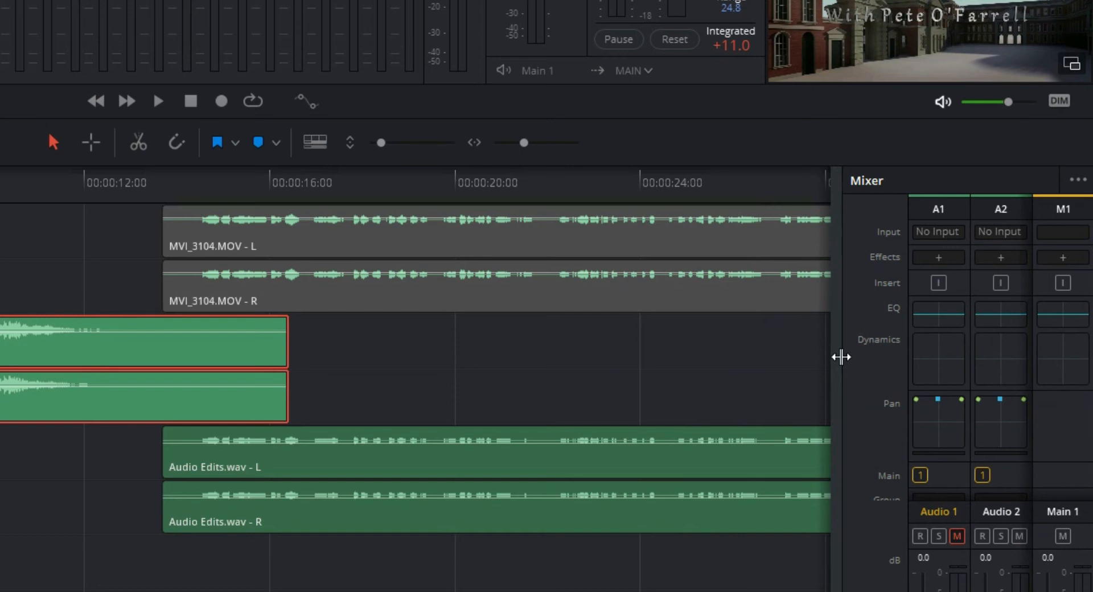
Step: Widen the mixer to all four tracks and add a Vocal Channel effect to Audio 3
{"action": "left_click_drag", "start_coordinate": [841, 357], "coordinate": [620, 370]}
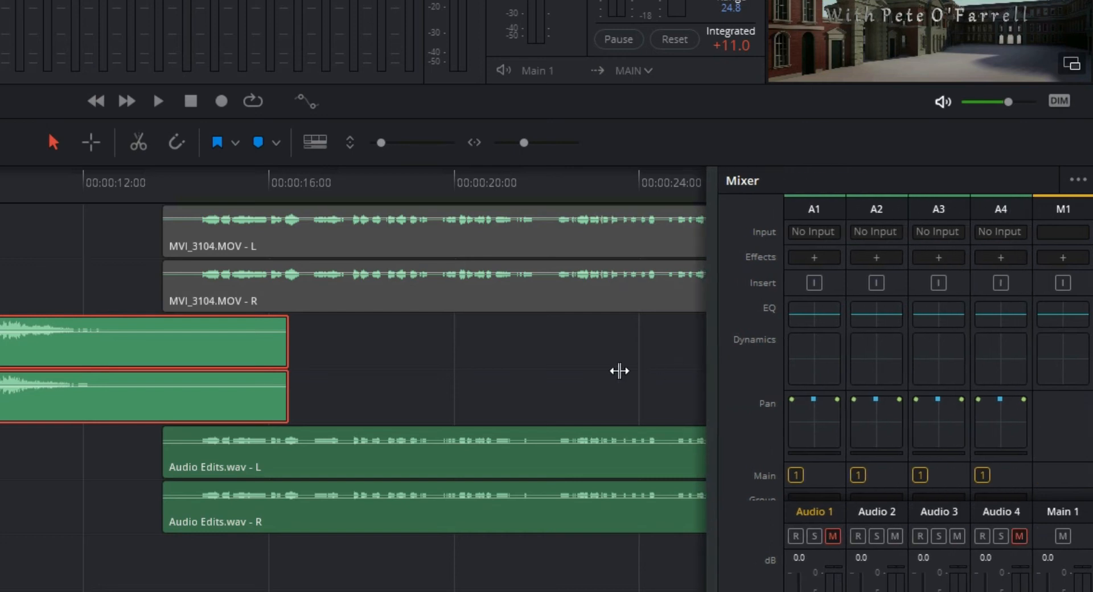
{"action": "mouse_move", "coordinate": [954, 278]}
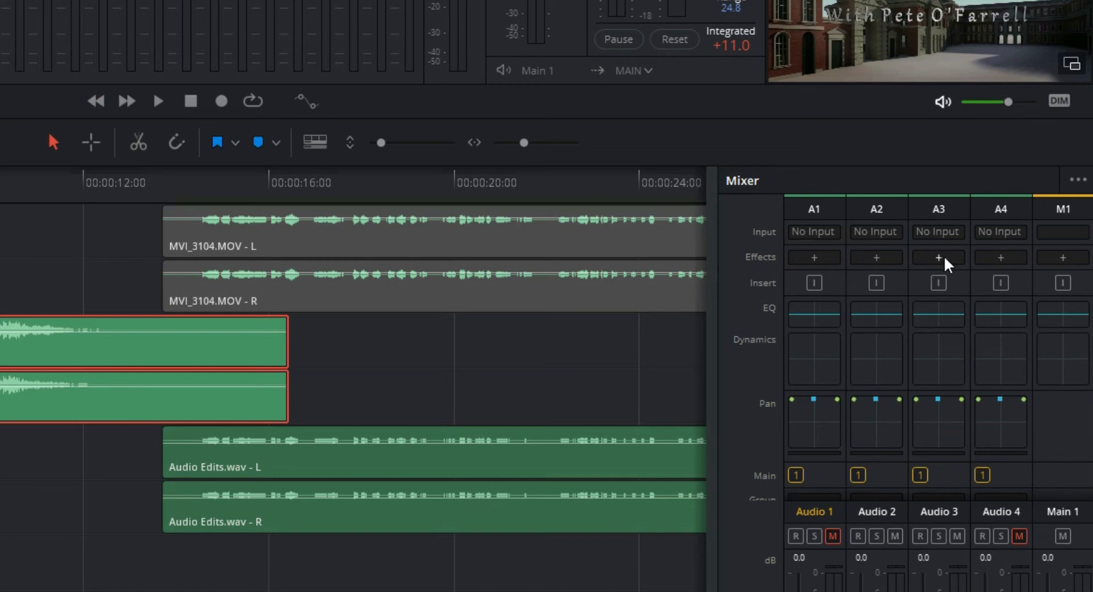
{"action": "left_click", "coordinate": [937, 258]}
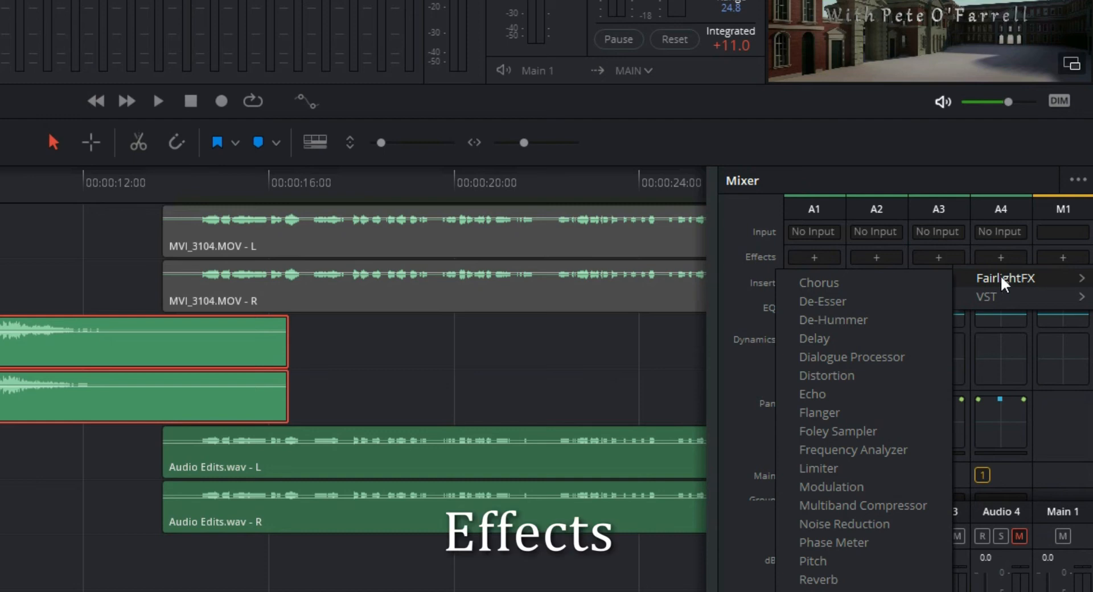
{"action": "mouse_move", "coordinate": [986, 279]}
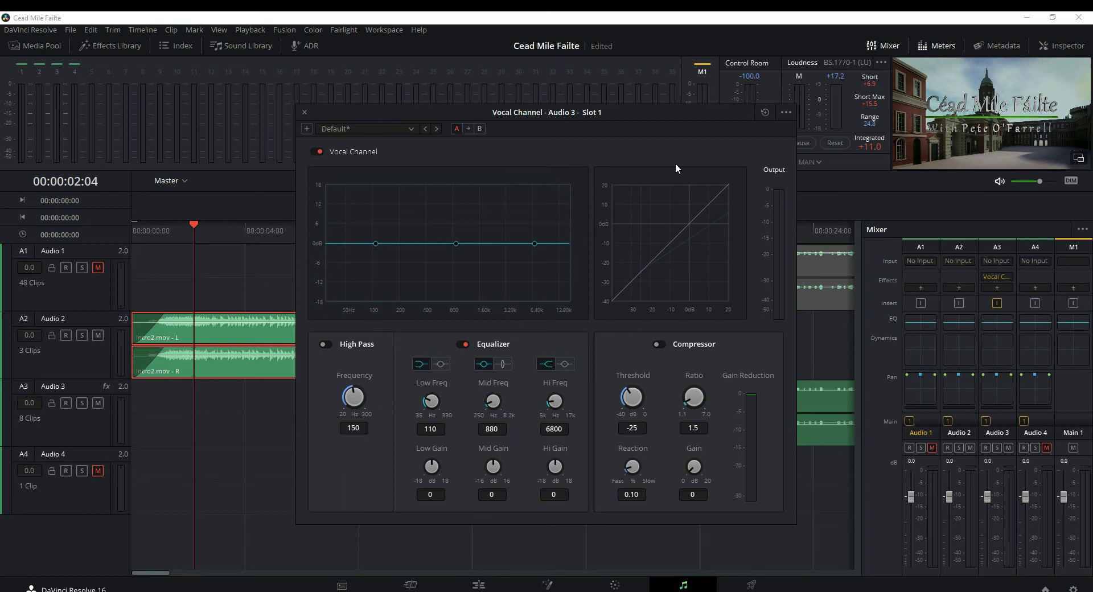
{"action": "left_click", "coordinate": [304, 113]}
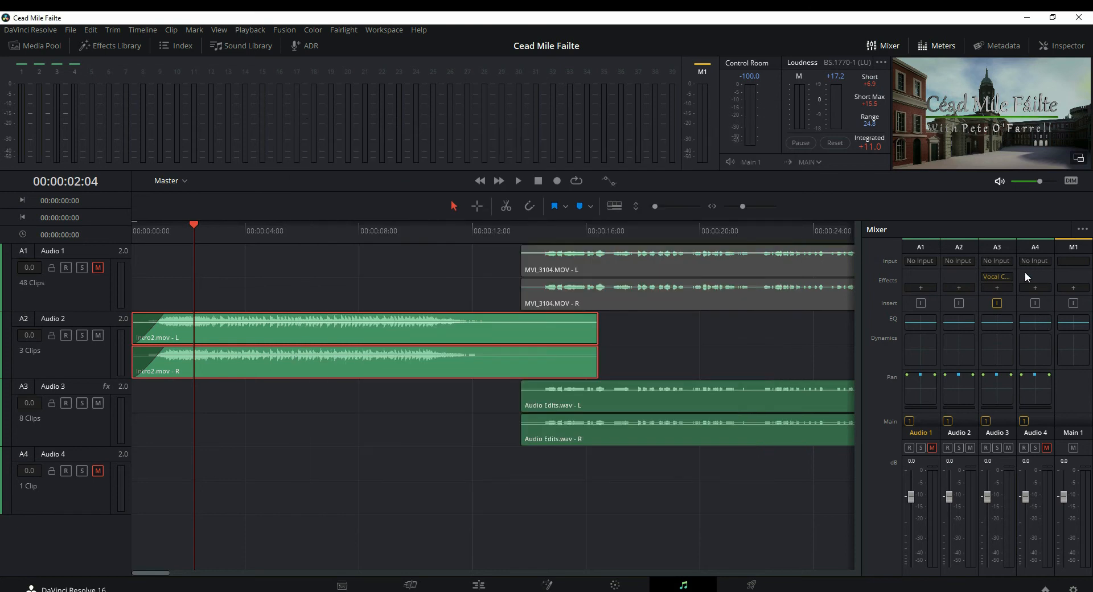
Step: Add a Dialogue Processor to Audio 3 and set it for a male voice
{"action": "left_click", "coordinate": [1035, 277]}
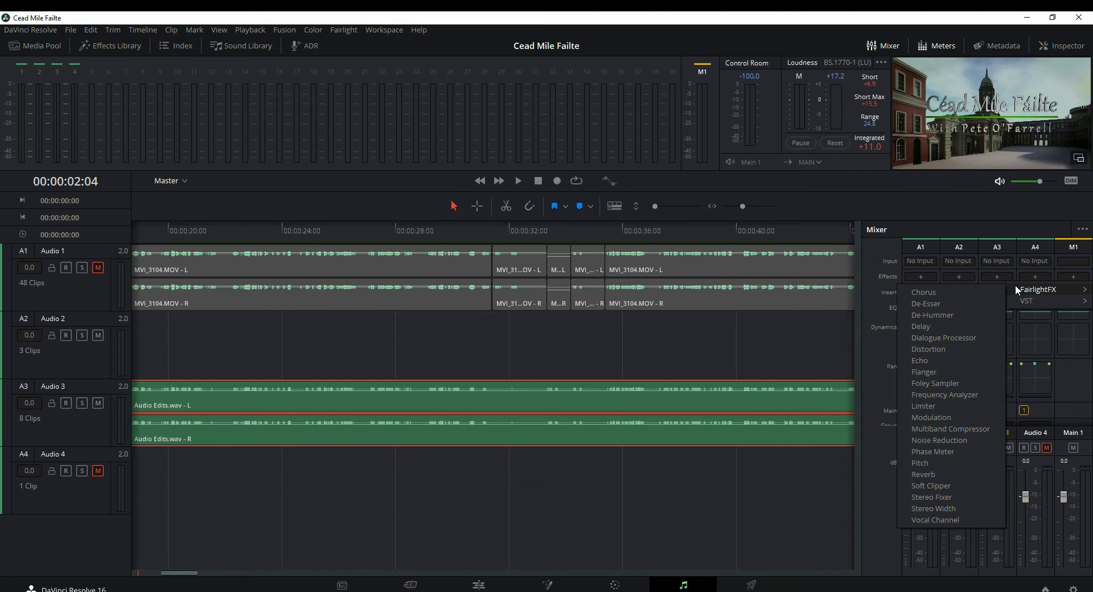
{"action": "mouse_move", "coordinate": [942, 337]}
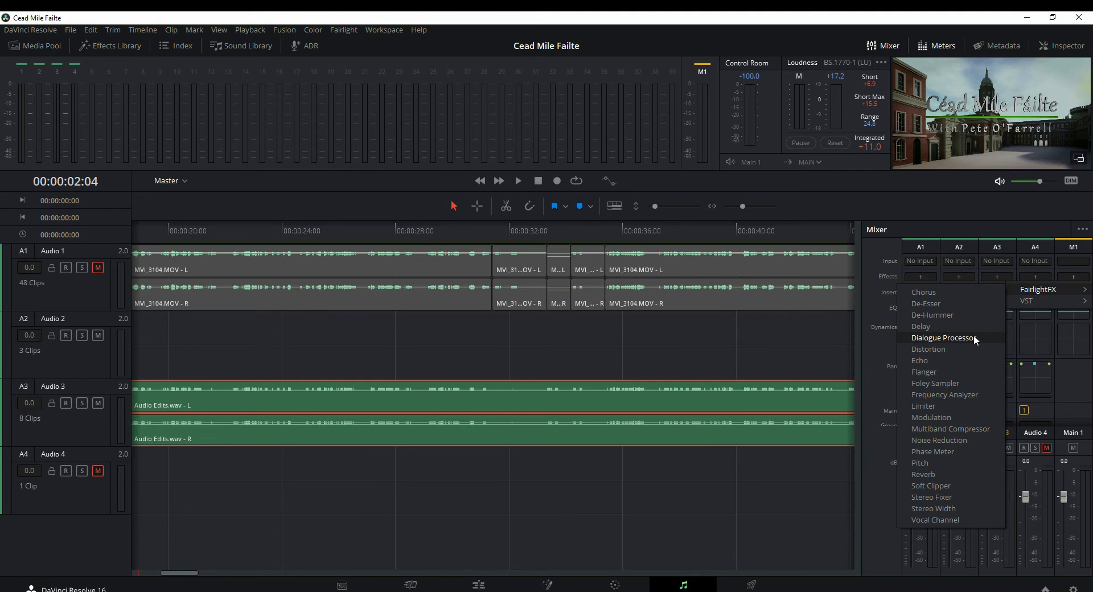
{"action": "left_click", "coordinate": [943, 337]}
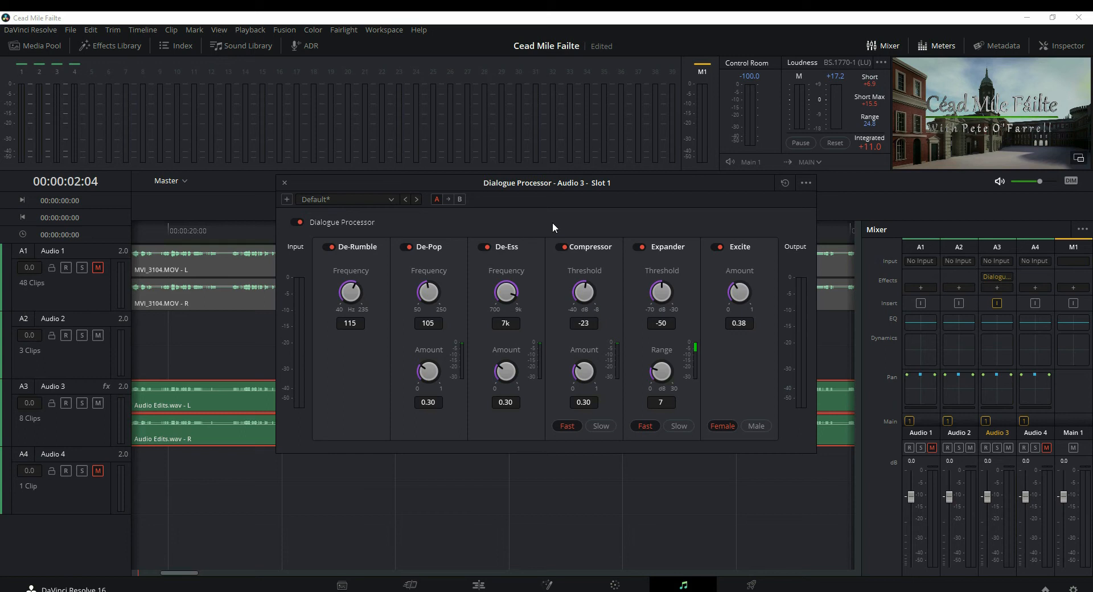
{"action": "left_click_drag", "start_coordinate": [546, 182], "coordinate": [573, 188]}
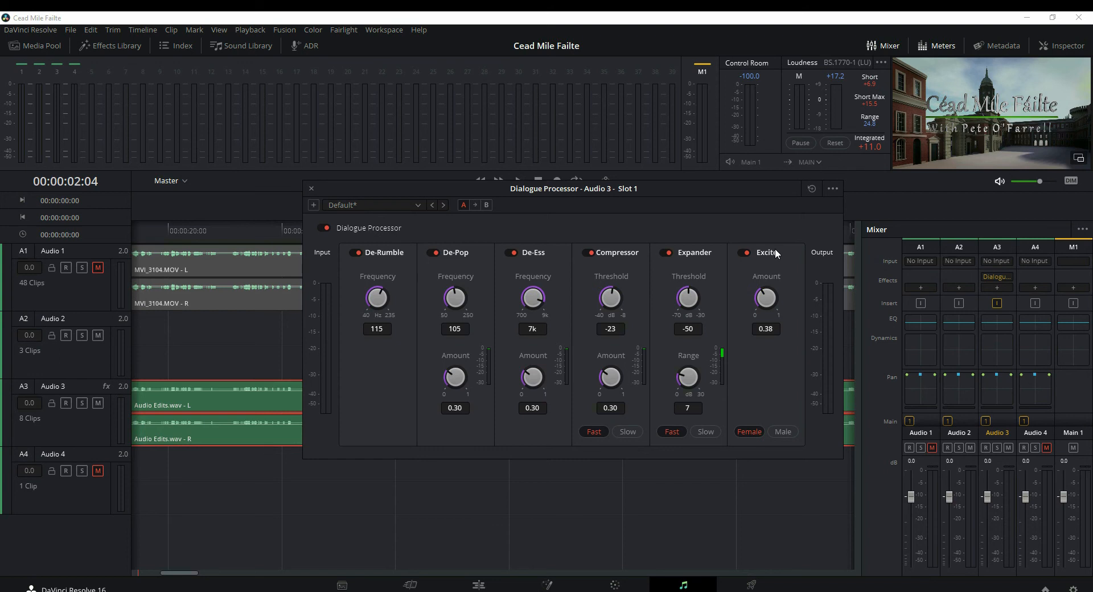
{"action": "mouse_move", "coordinate": [763, 432]}
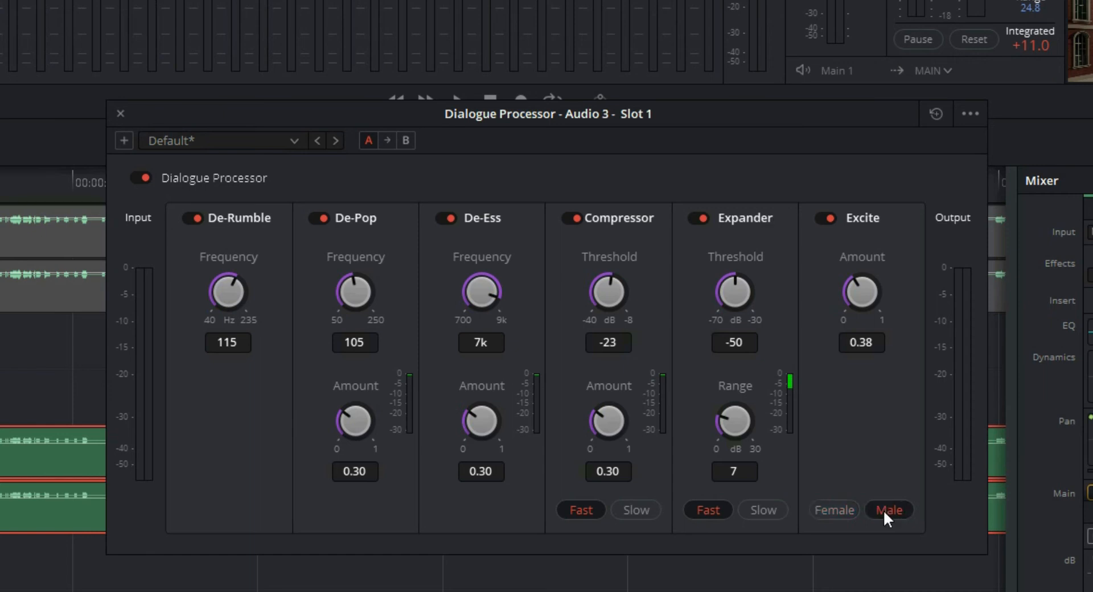
{"action": "left_click", "coordinate": [888, 510]}
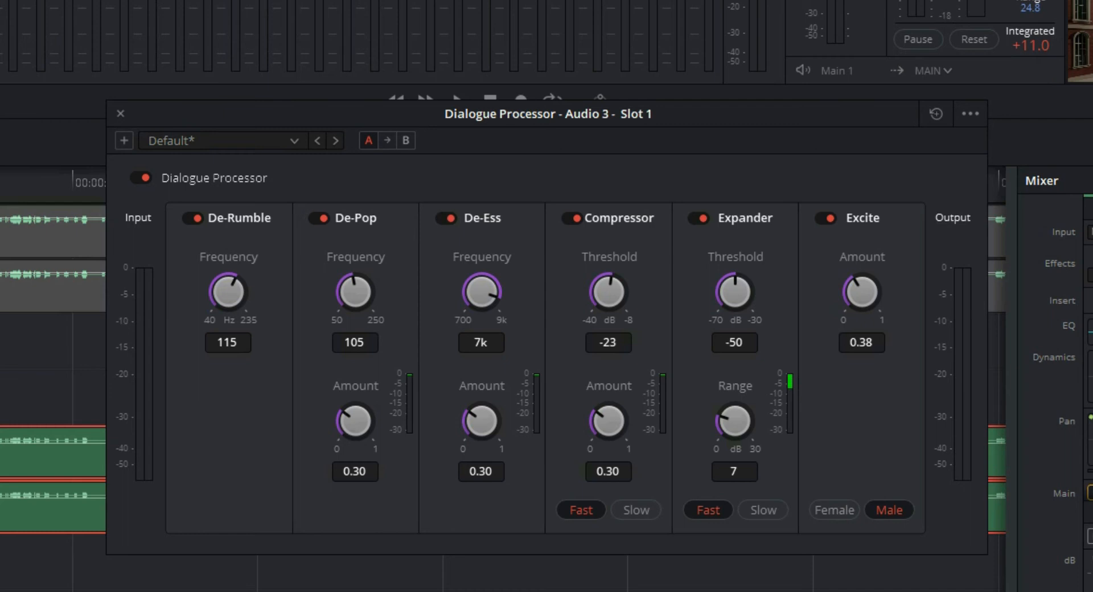
{"action": "mouse_move", "coordinate": [239, 288]}
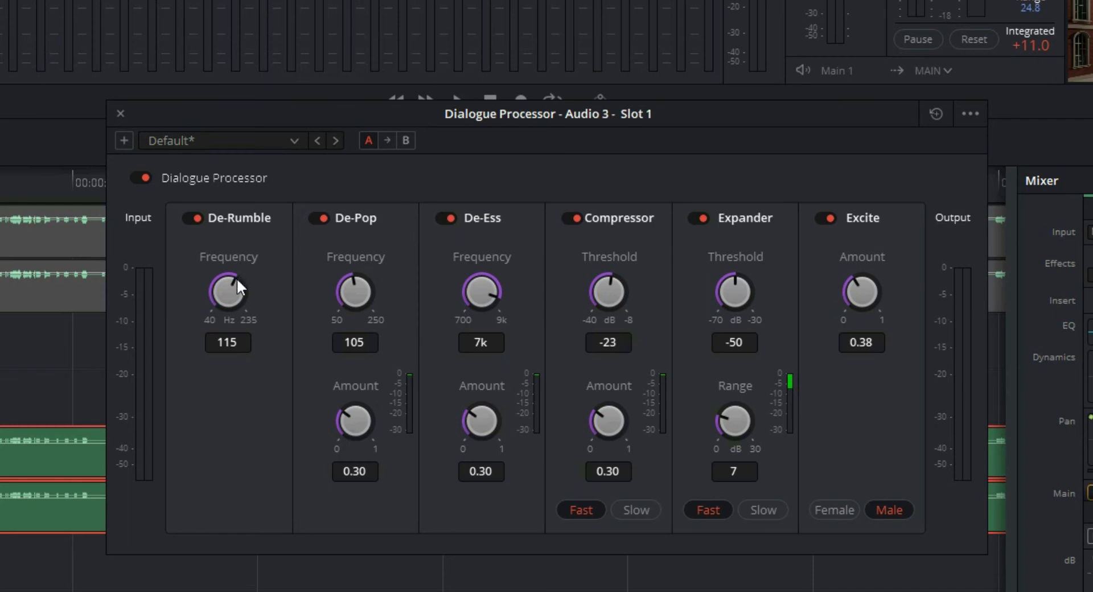
Step: Lower the De-Rumble frequency to 109 Hz, compare it toggled, and close the processor
{"action": "left_click_drag", "start_coordinate": [228, 289], "coordinate": [232, 296]}
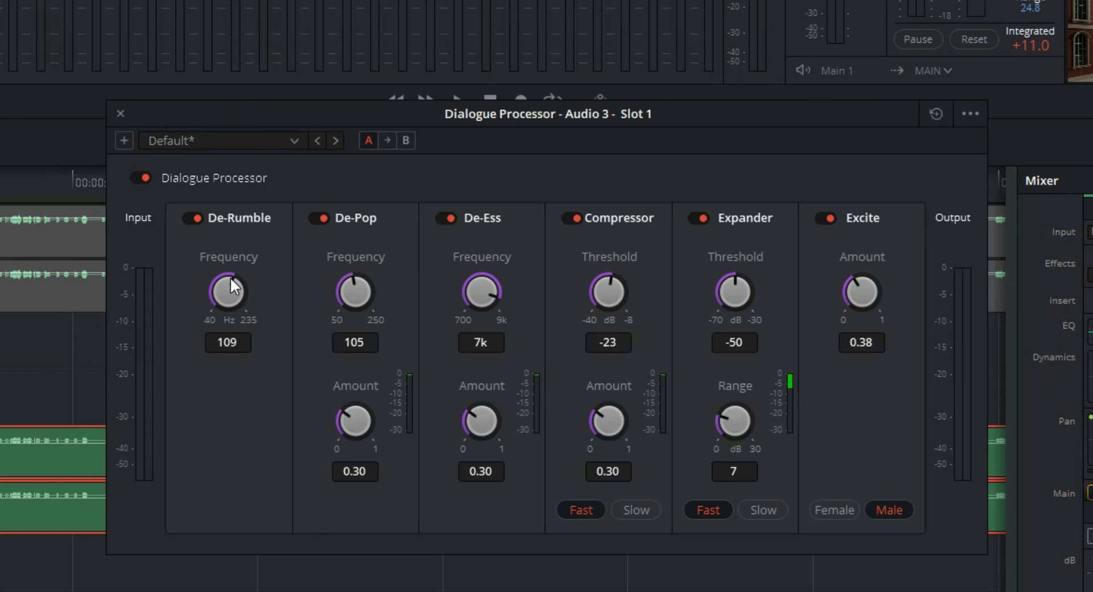
{"action": "left_click", "coordinate": [195, 219]}
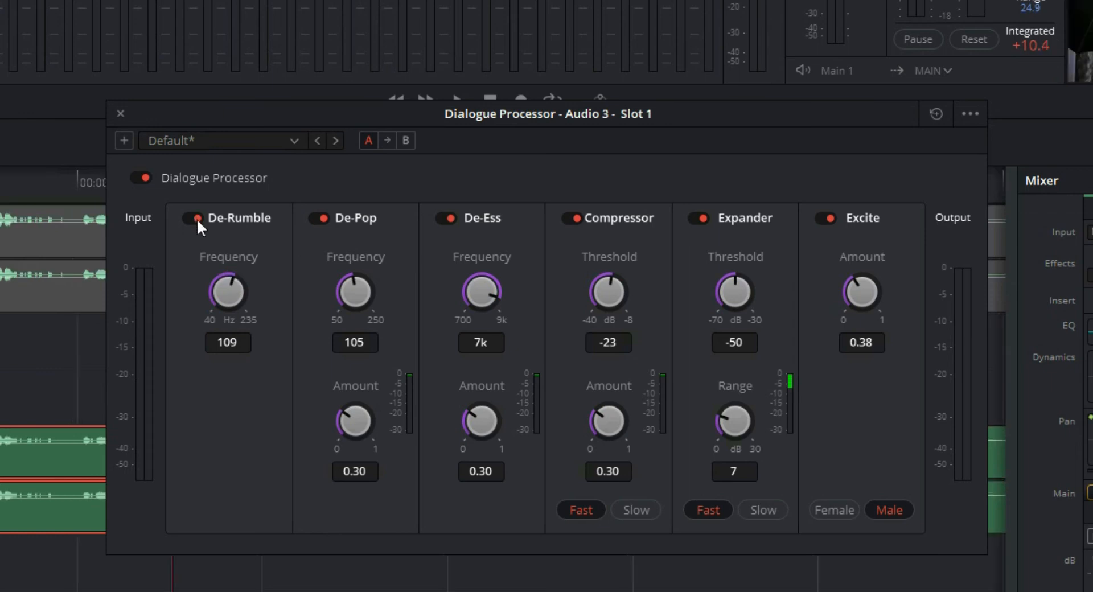
{"action": "left_click", "coordinate": [197, 219]}
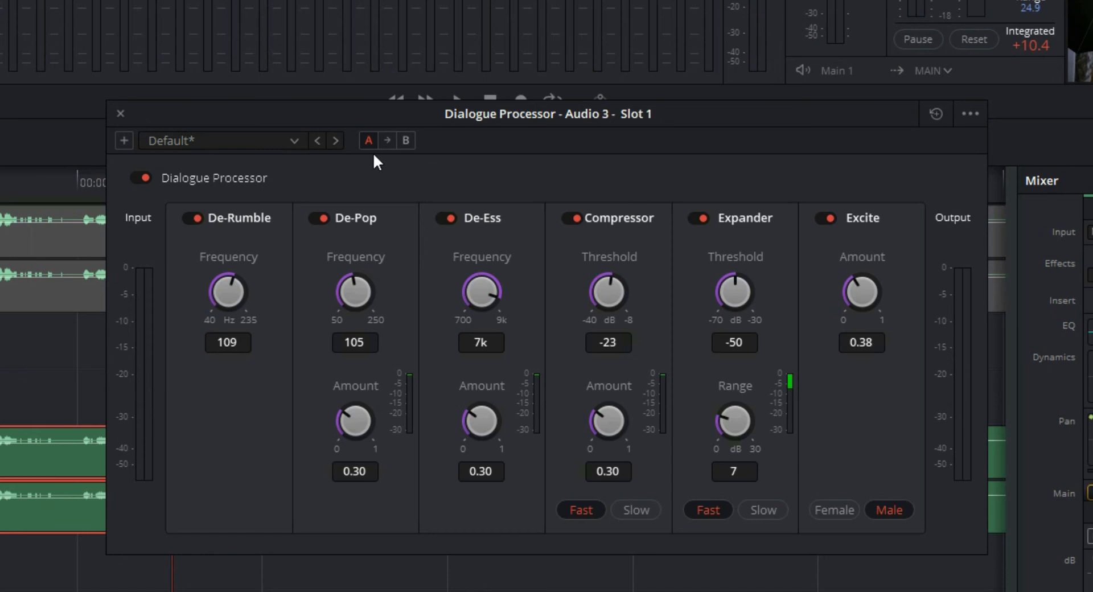
{"action": "mouse_move", "coordinate": [125, 117]}
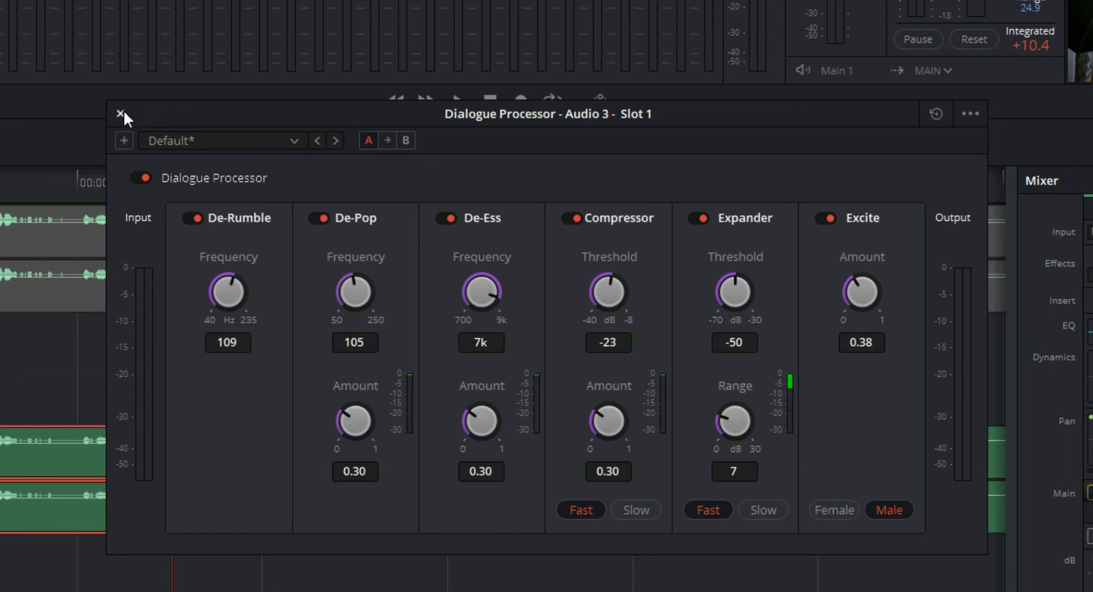
{"action": "left_click_drag", "start_coordinate": [227, 292], "coordinate": [209, 286]}
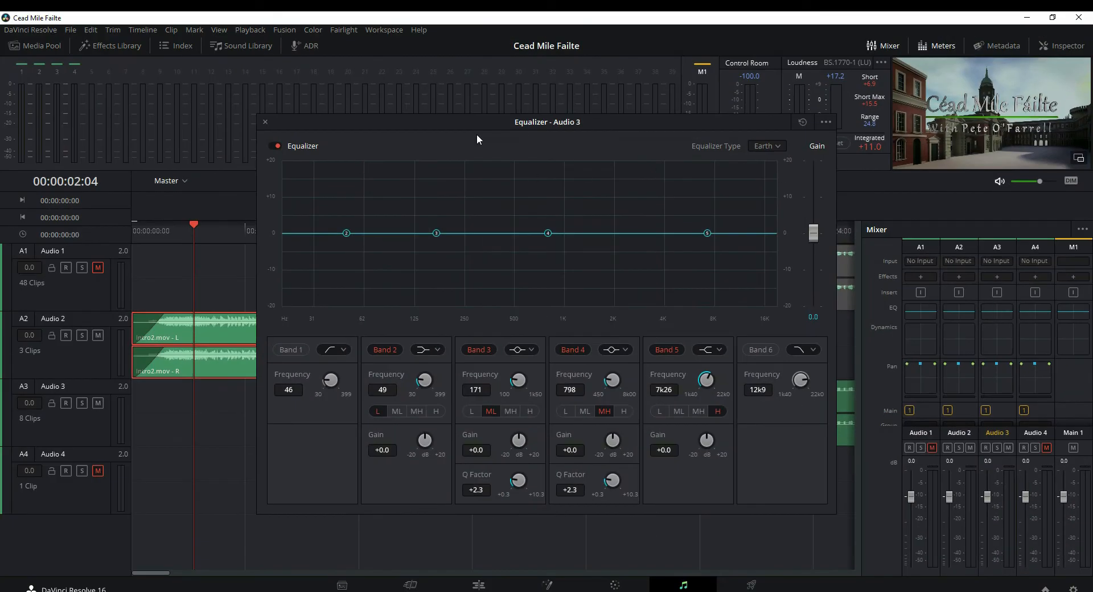
{"action": "mouse_move", "coordinate": [377, 288]}
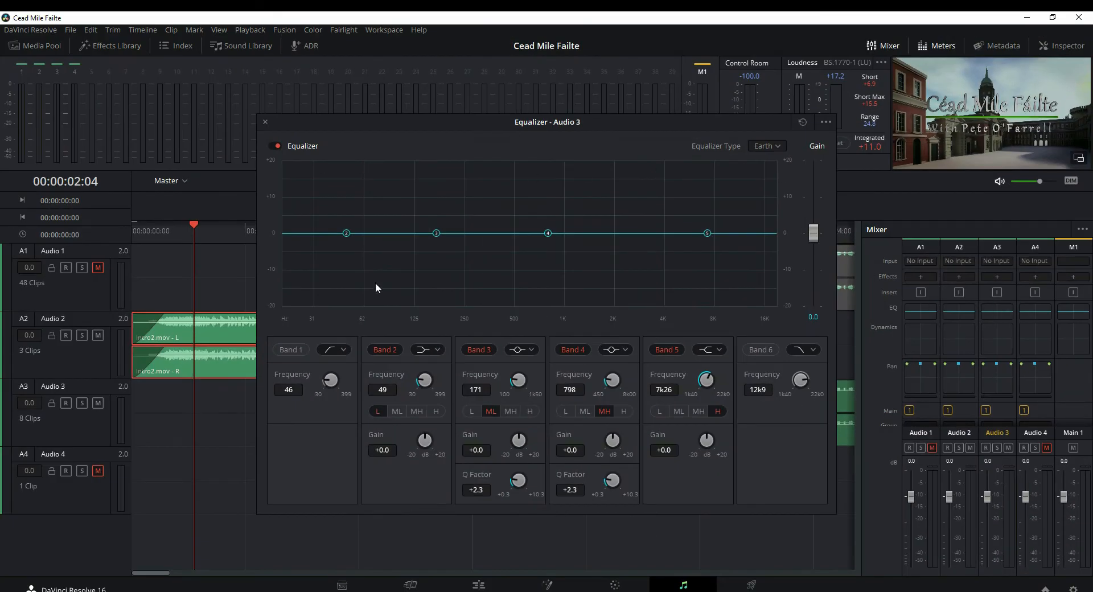
{"action": "mouse_move", "coordinate": [397, 438]}
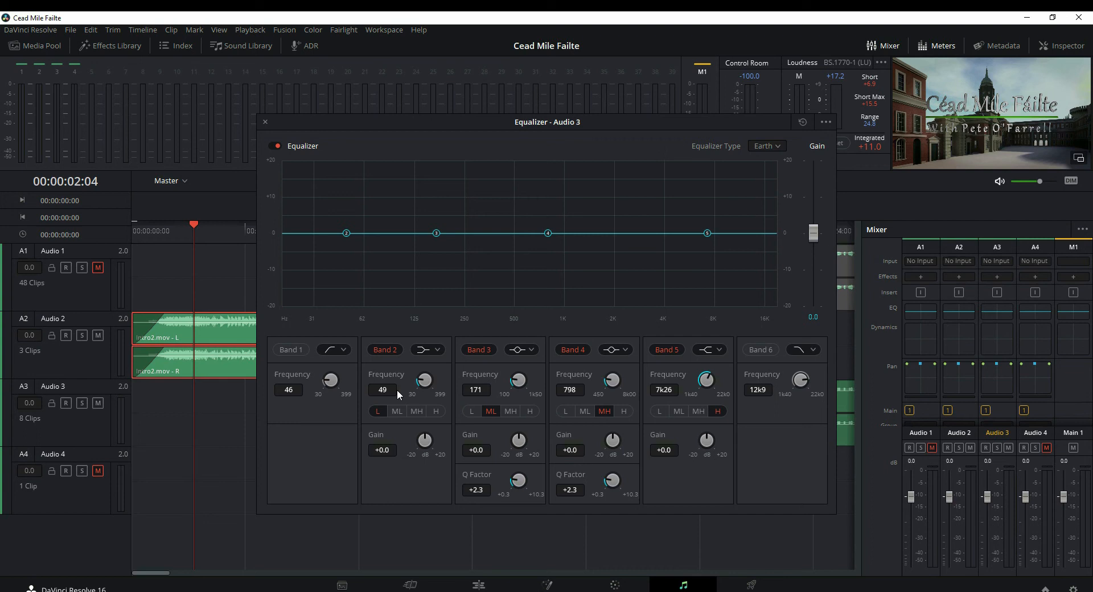
{"action": "mouse_move", "coordinate": [356, 262]}
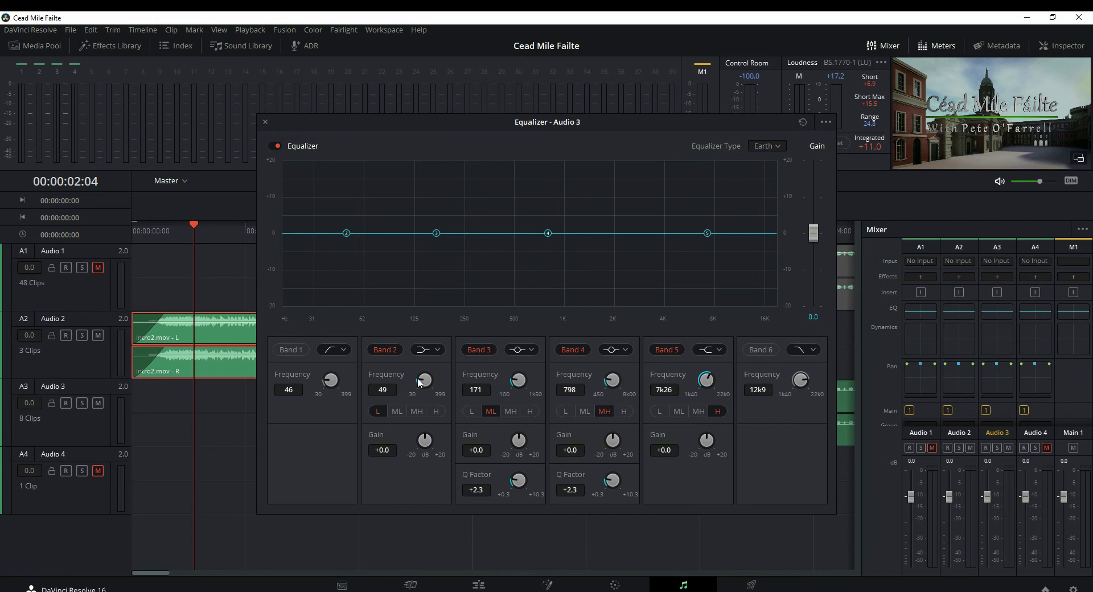
Step: Close the Audio 3 six-band Equalizer window unchanged
{"action": "left_click", "coordinate": [265, 122]}
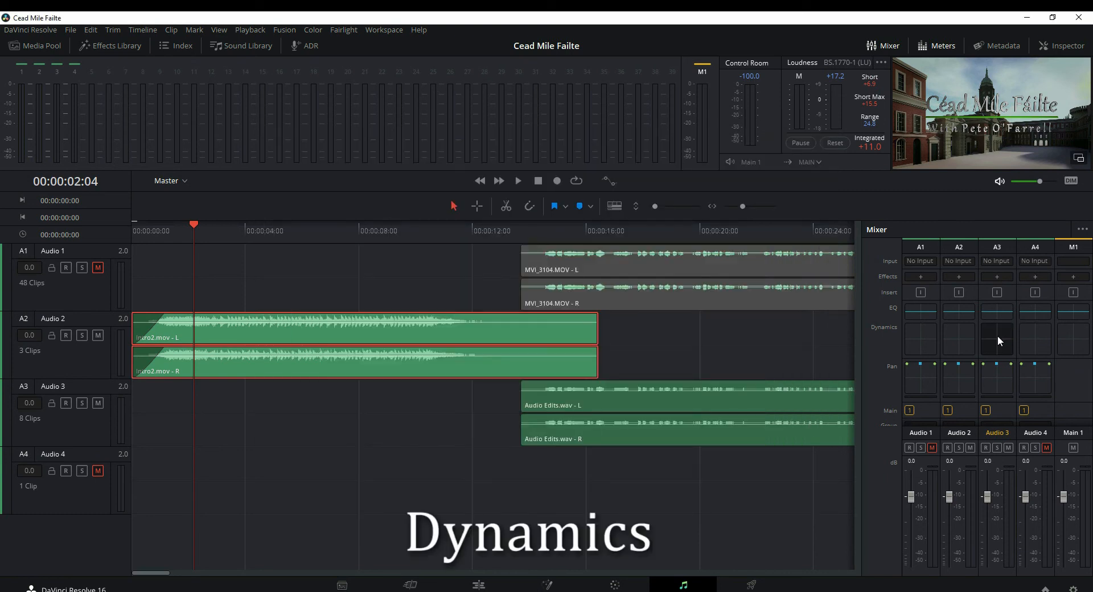
{"action": "left_click", "coordinate": [997, 342]}
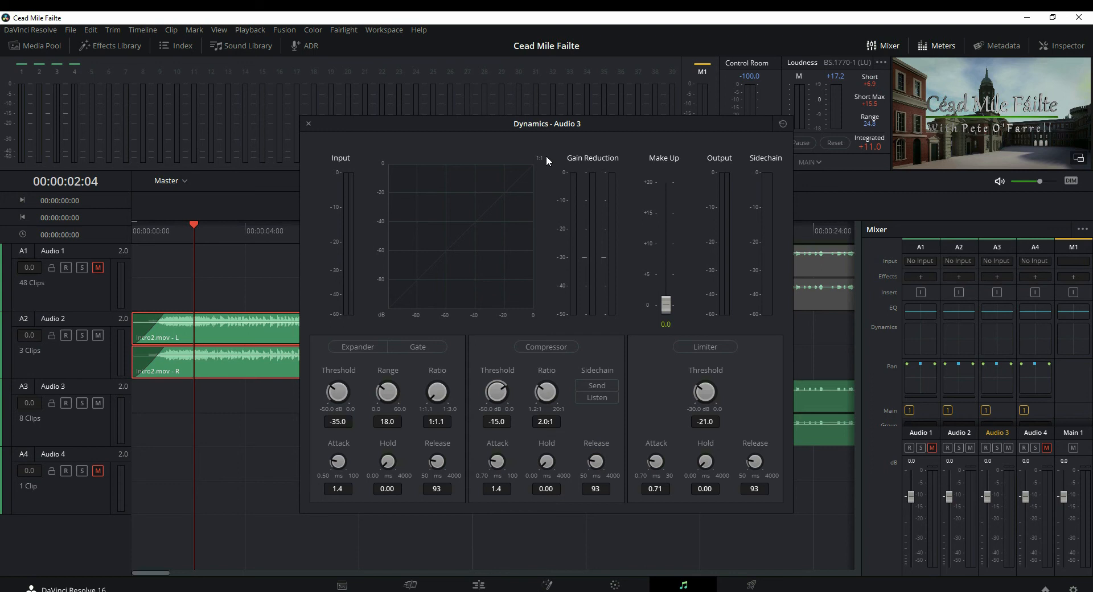
{"action": "left_click", "coordinate": [309, 123]}
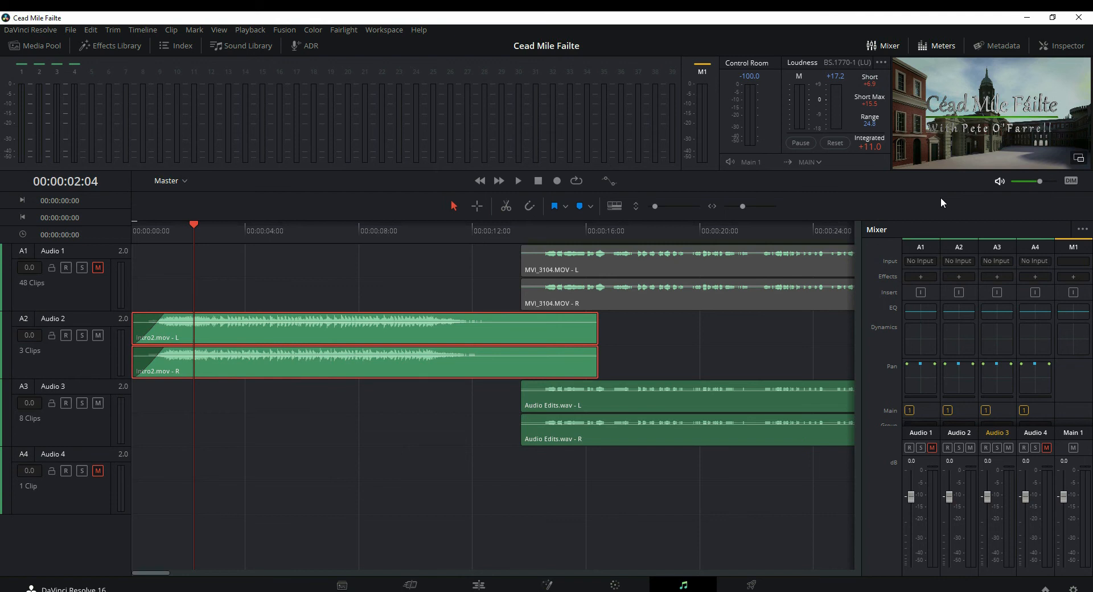
{"action": "left_click", "coordinate": [1062, 45]}
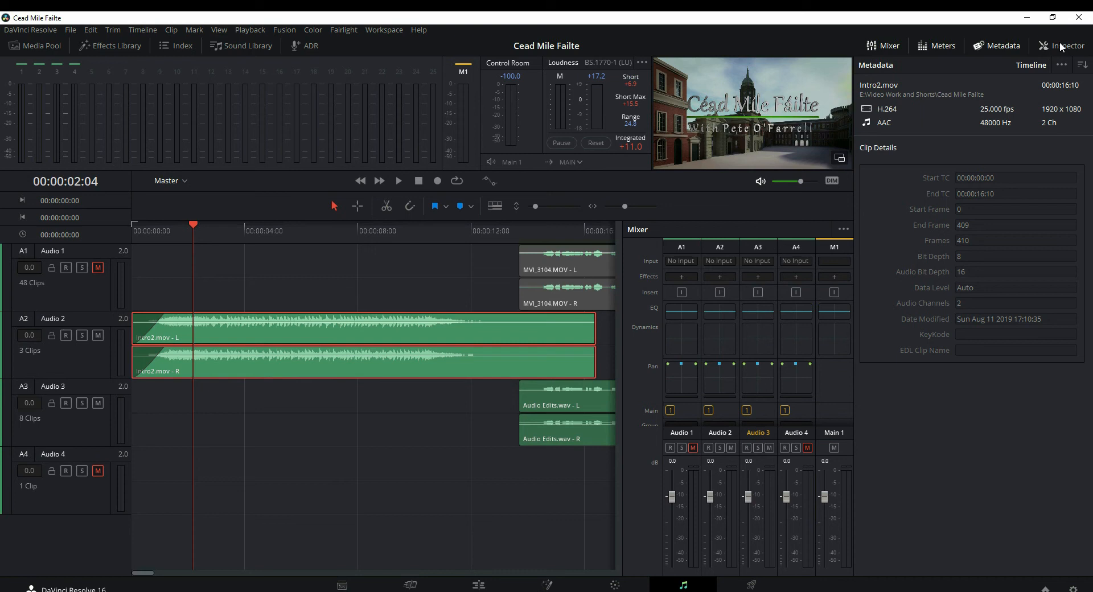
{"action": "left_click", "coordinate": [1062, 46]}
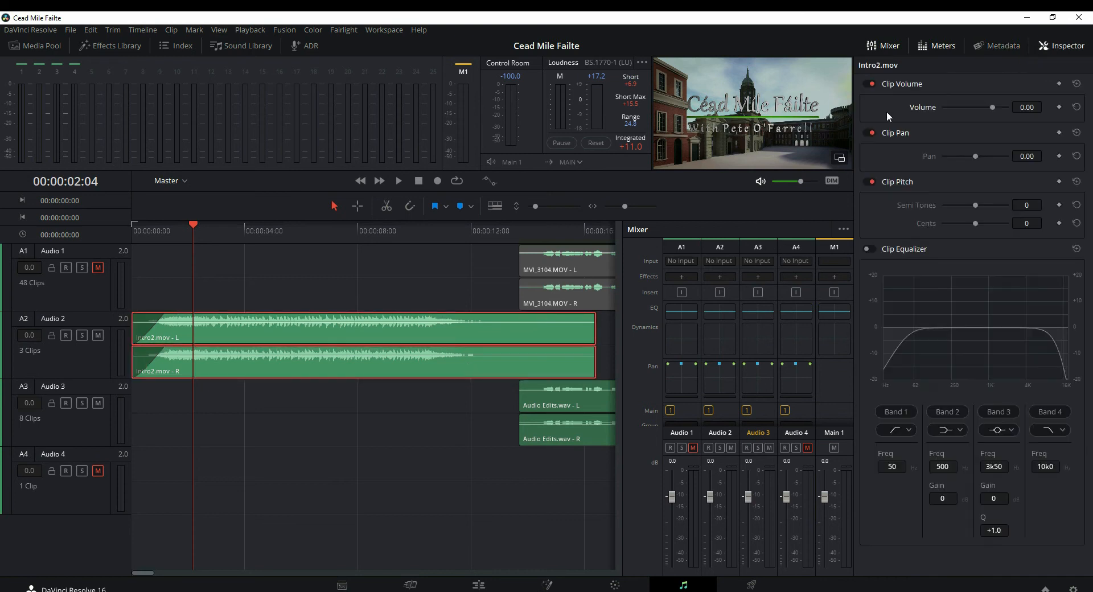
{"action": "mouse_move", "coordinate": [892, 182]}
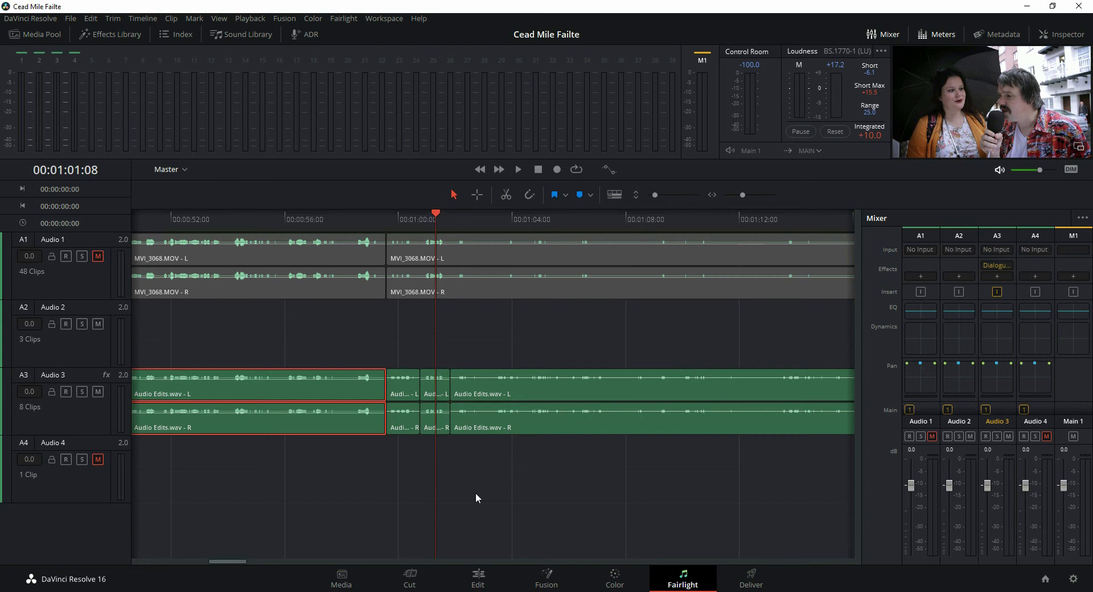
{"action": "left_click_drag", "start_coordinate": [230, 561], "coordinate": [228, 565]}
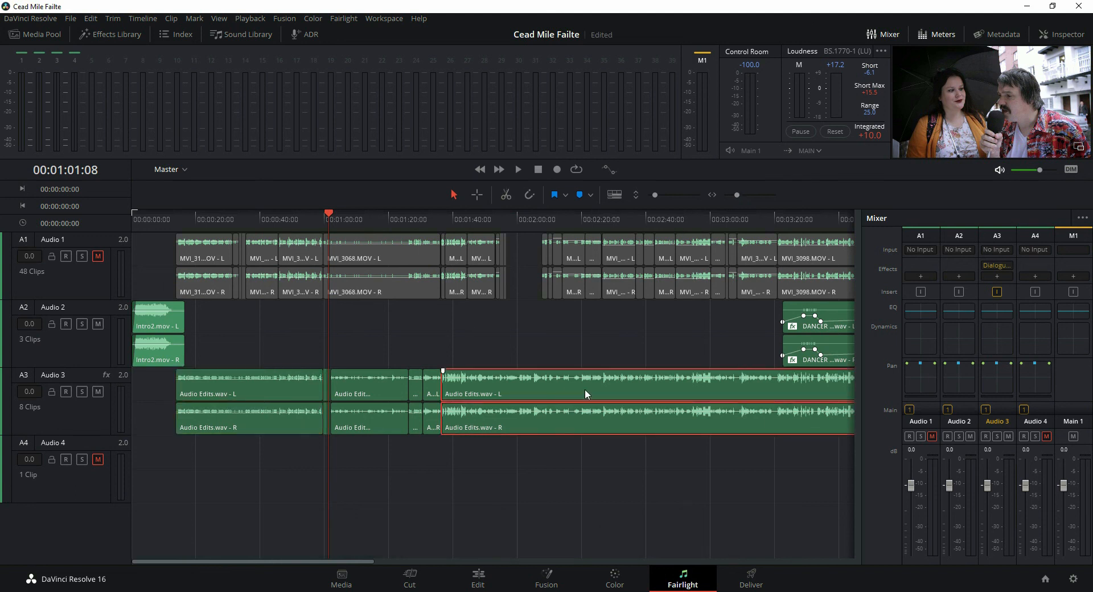
{"action": "scroll", "scroll_direction": "right", "scroll_amount": 3}
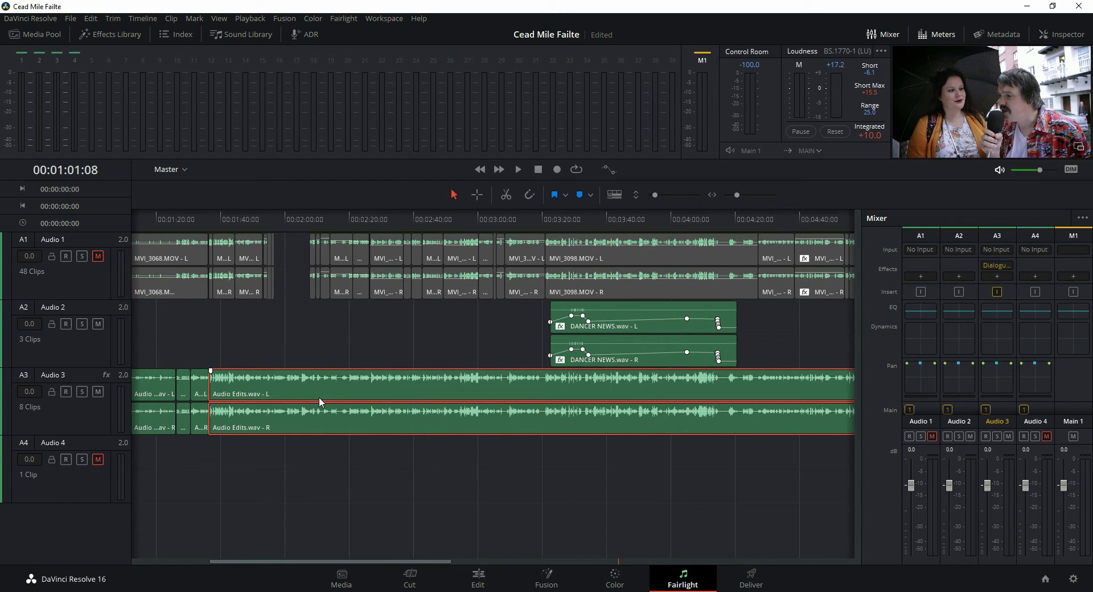
{"action": "mouse_move", "coordinate": [368, 200]}
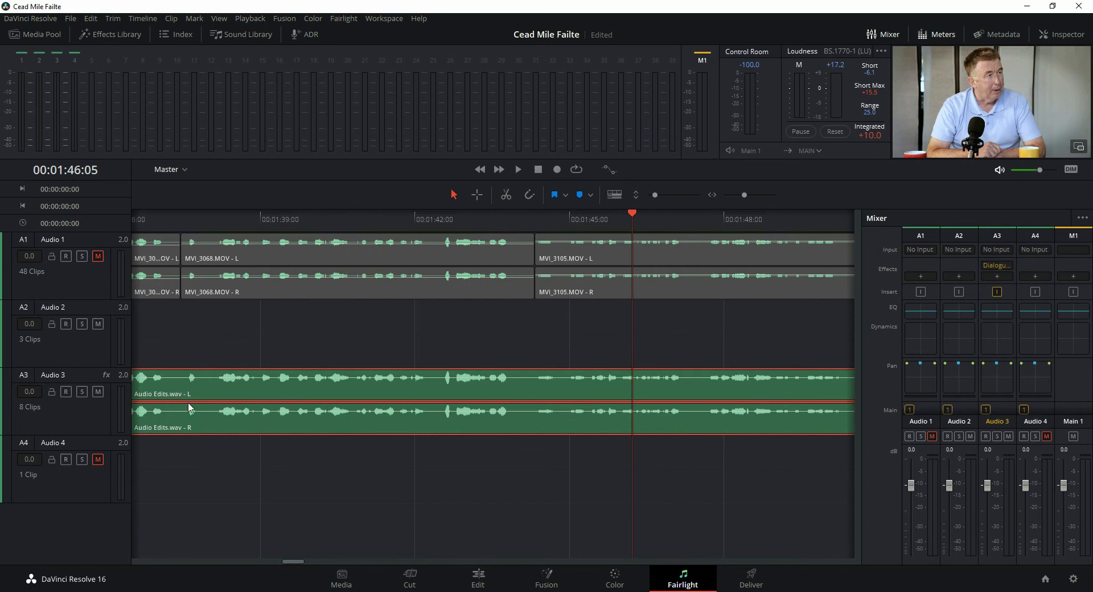
{"action": "mouse_move", "coordinate": [533, 396]}
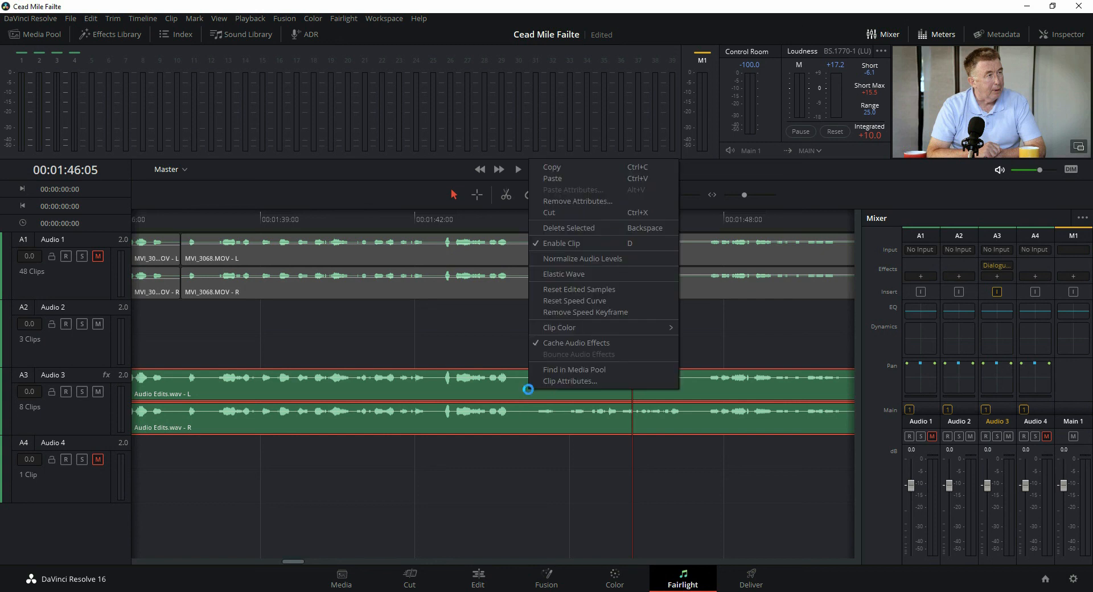
Step: Normalize Audio Edits.wav to -9 dBFS sample peak and nudge its clip volume in the Inspector
{"action": "left_click", "coordinate": [582, 258]}
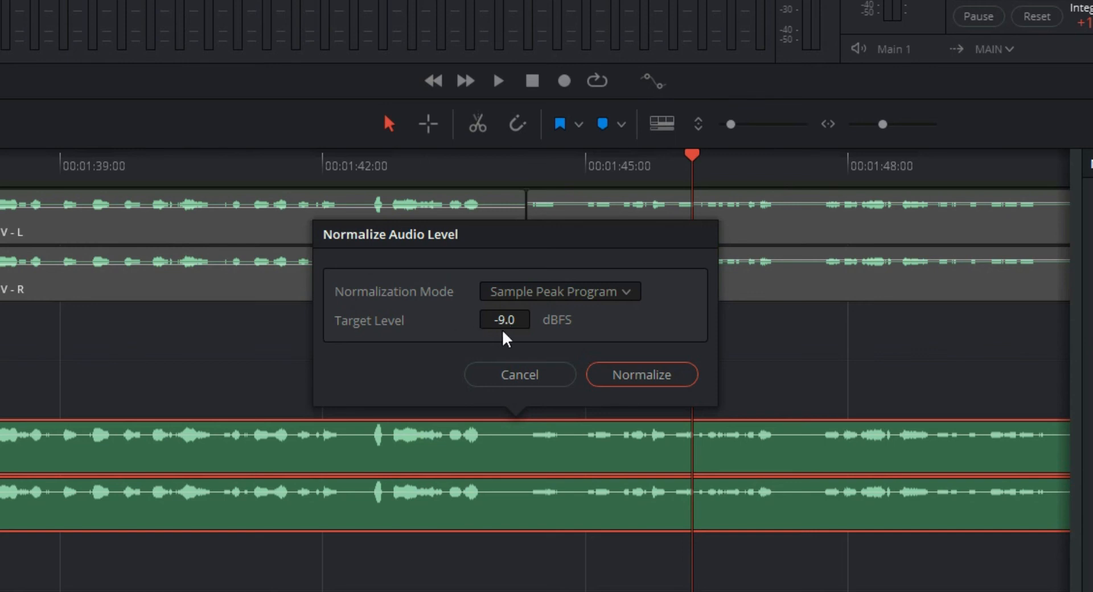
{"action": "left_click", "coordinate": [640, 374]}
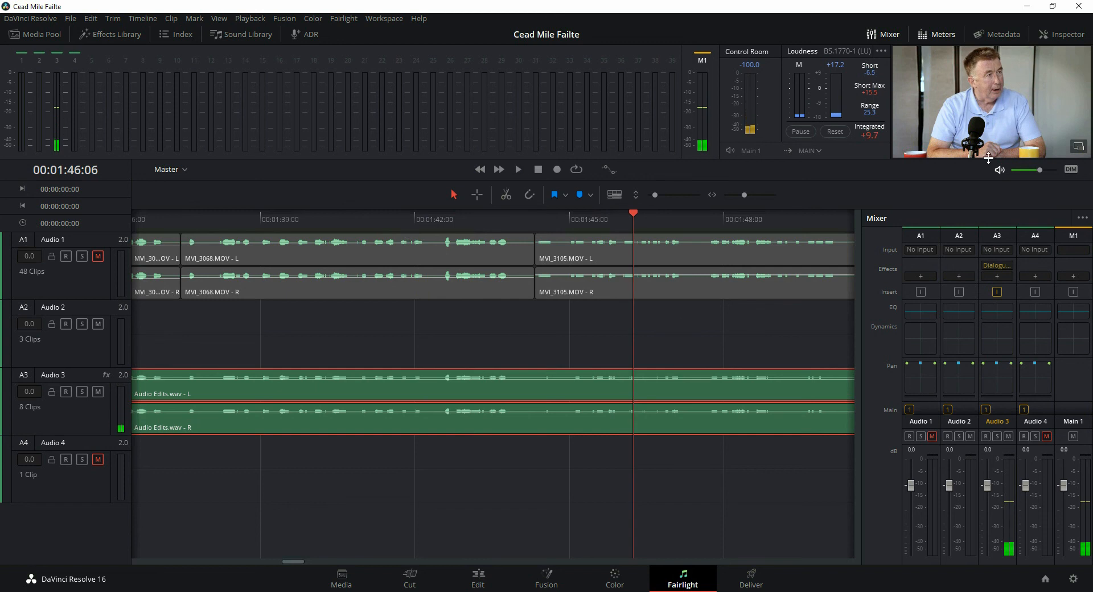
{"action": "left_click", "coordinate": [1060, 33]}
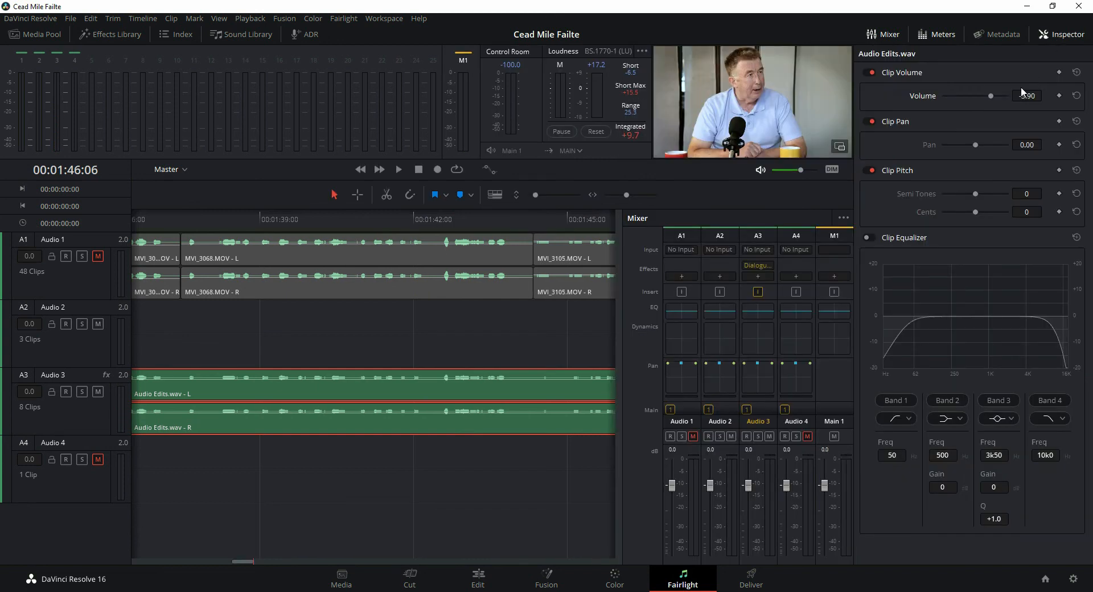
{"action": "left_click_drag", "start_coordinate": [982, 96], "coordinate": [992, 96]}
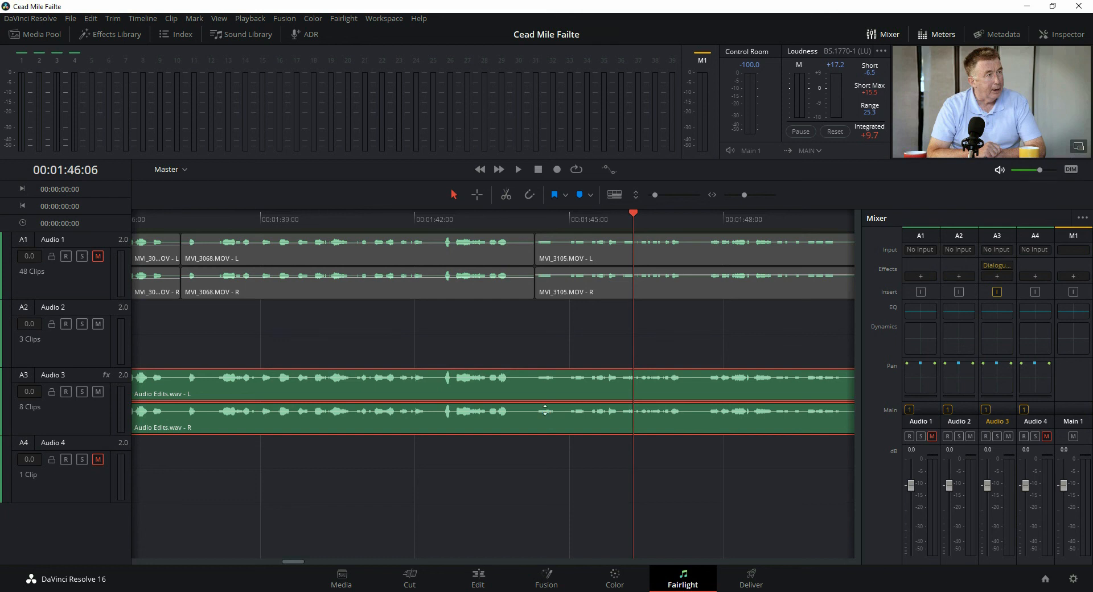
{"action": "mouse_move", "coordinate": [515, 388]}
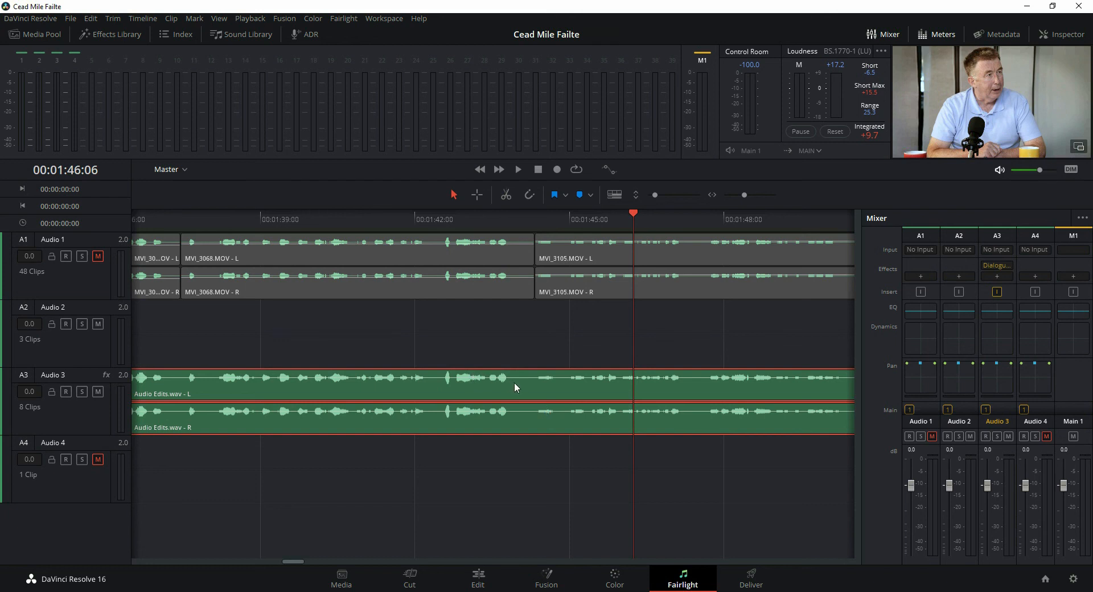
{"action": "mouse_move", "coordinate": [583, 394]}
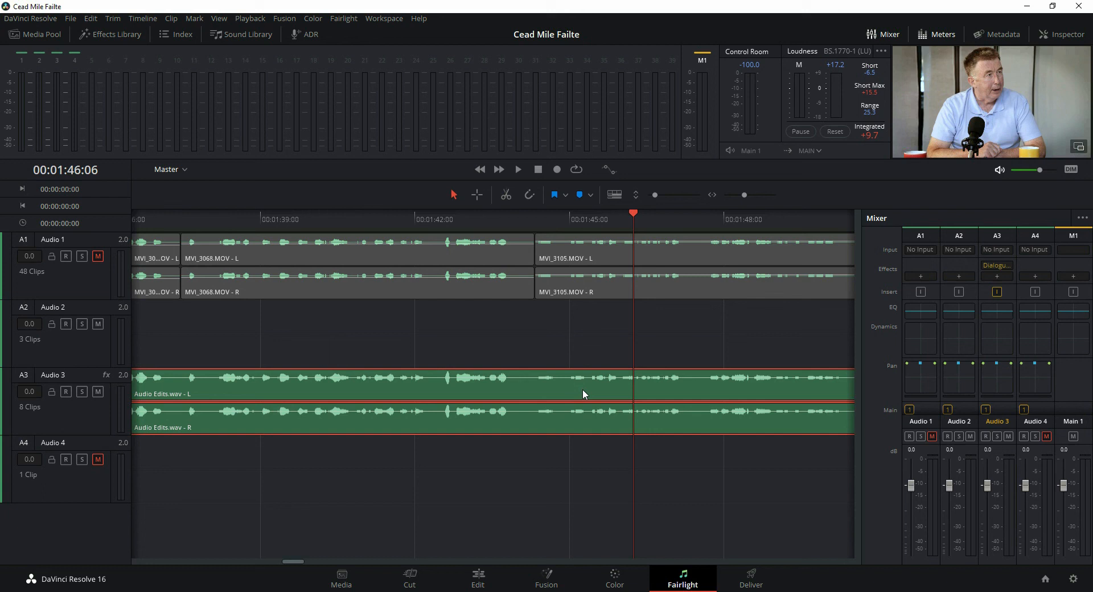
{"action": "mouse_move", "coordinate": [511, 390]}
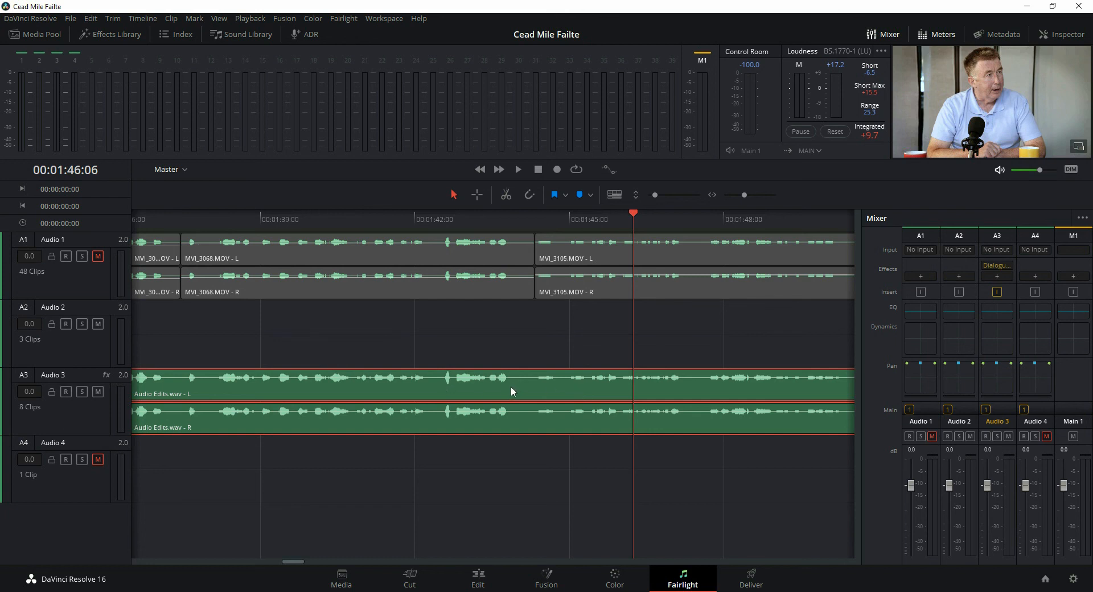
Step: Select the Audio Edits clip and position the playhead near 1:43 for volume keyframes
{"action": "left_click", "coordinate": [431, 218]}
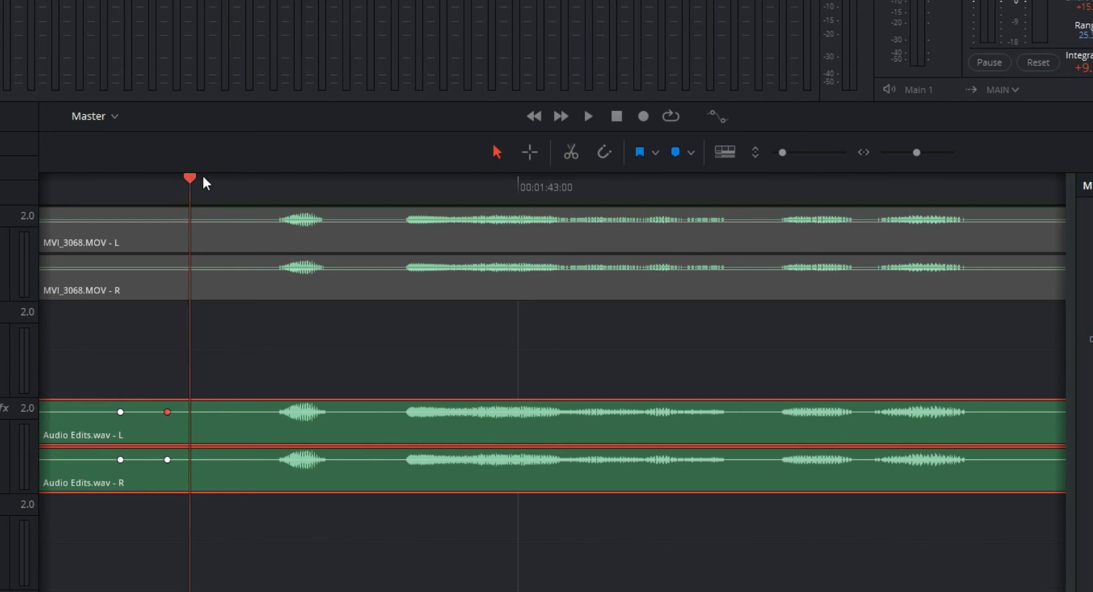
{"action": "left_click", "coordinate": [587, 116]}
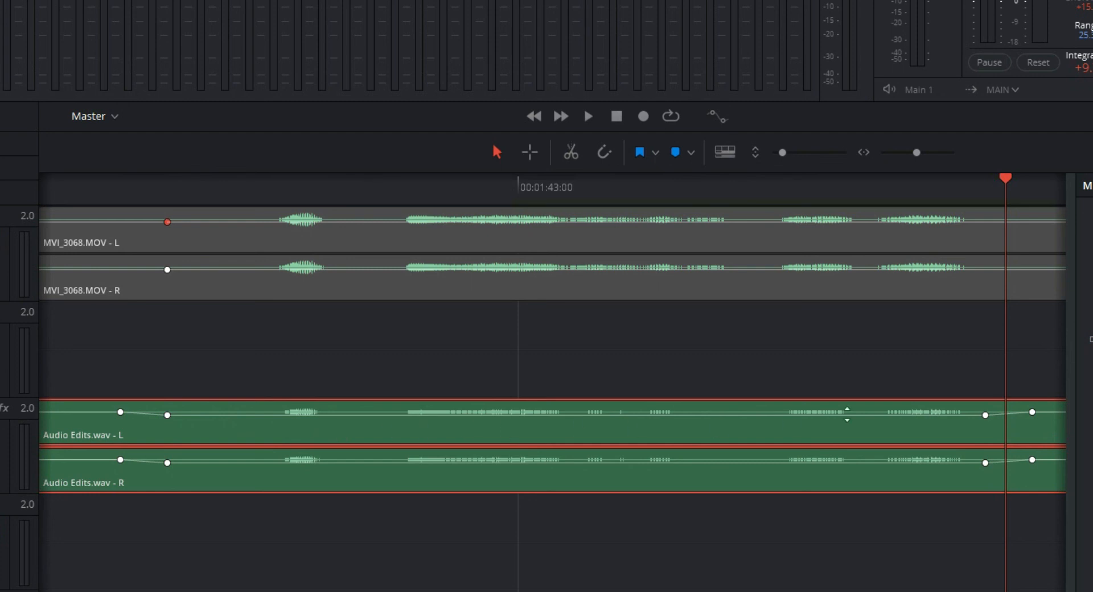
{"action": "mouse_move", "coordinate": [85, 401]}
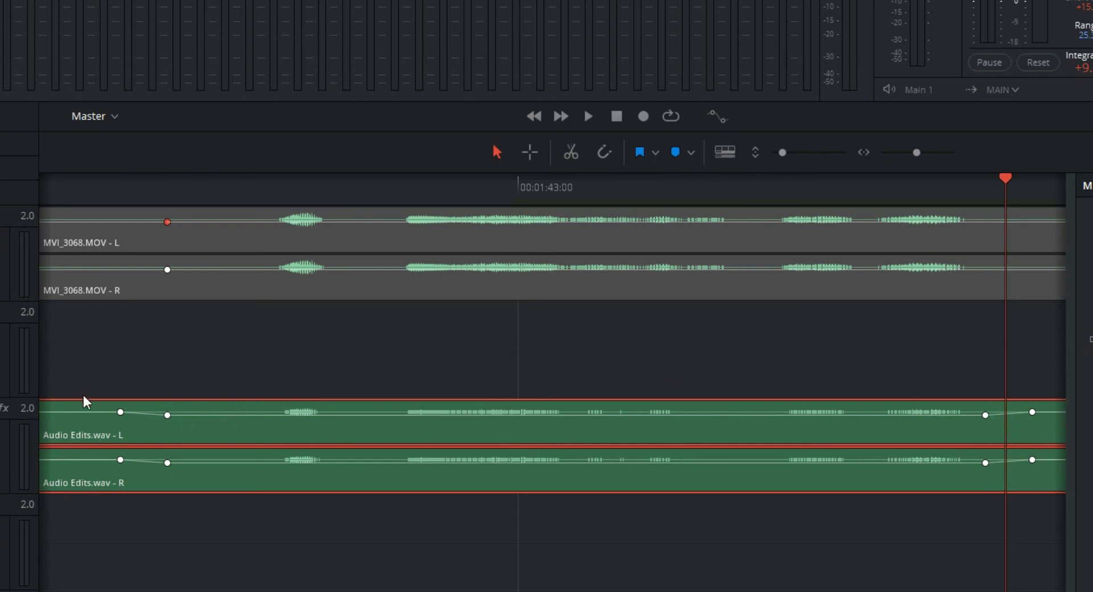
{"action": "mouse_move", "coordinate": [271, 474]}
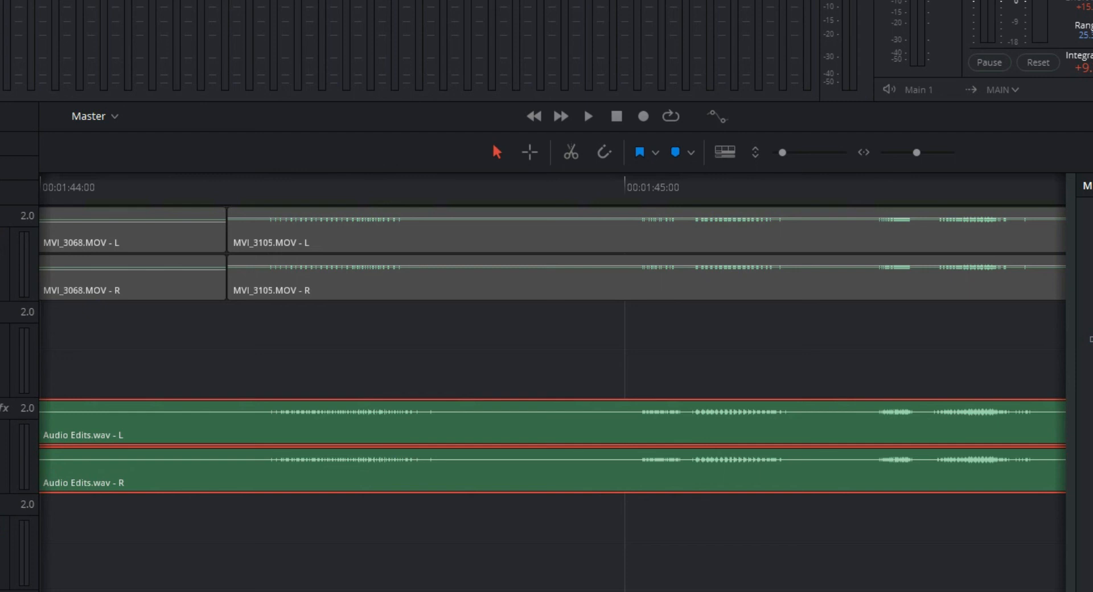
{"action": "mouse_move", "coordinate": [409, 433]}
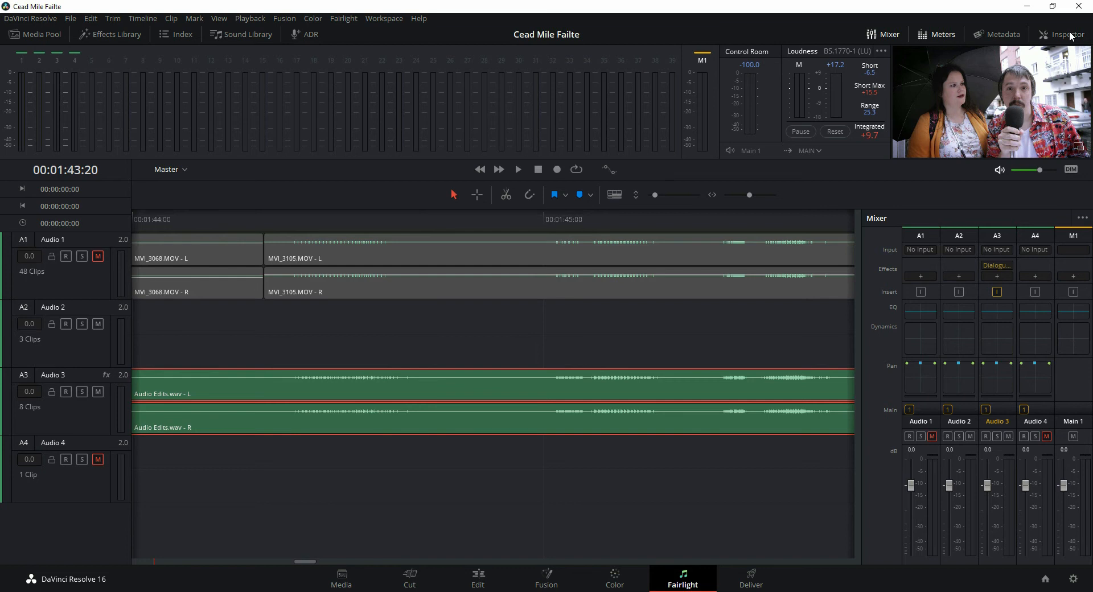
{"action": "left_click", "coordinate": [1062, 34]}
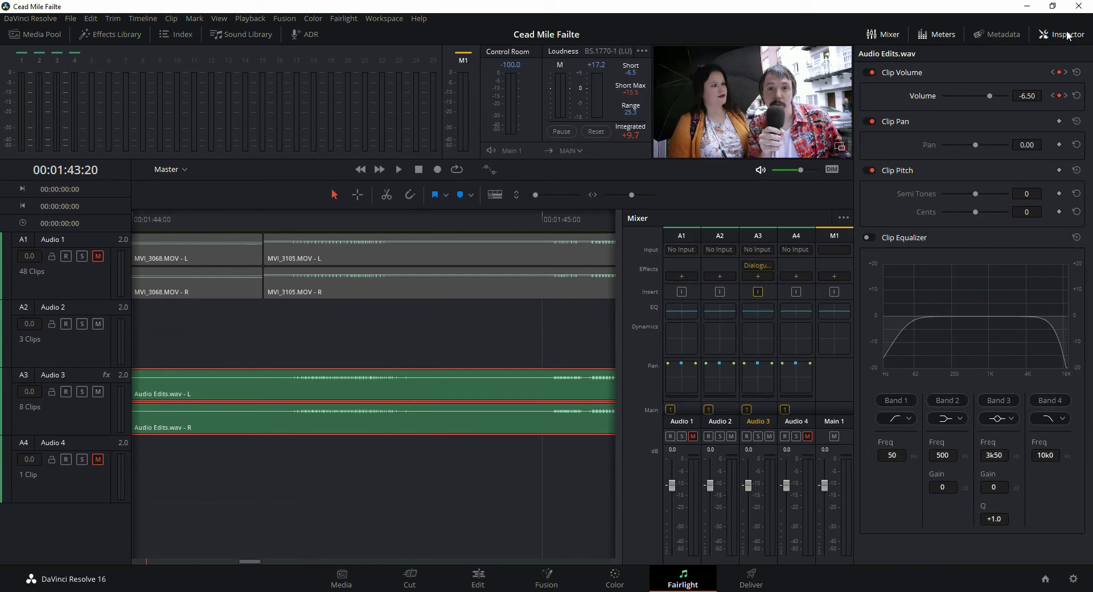
{"action": "left_click", "coordinate": [215, 218]}
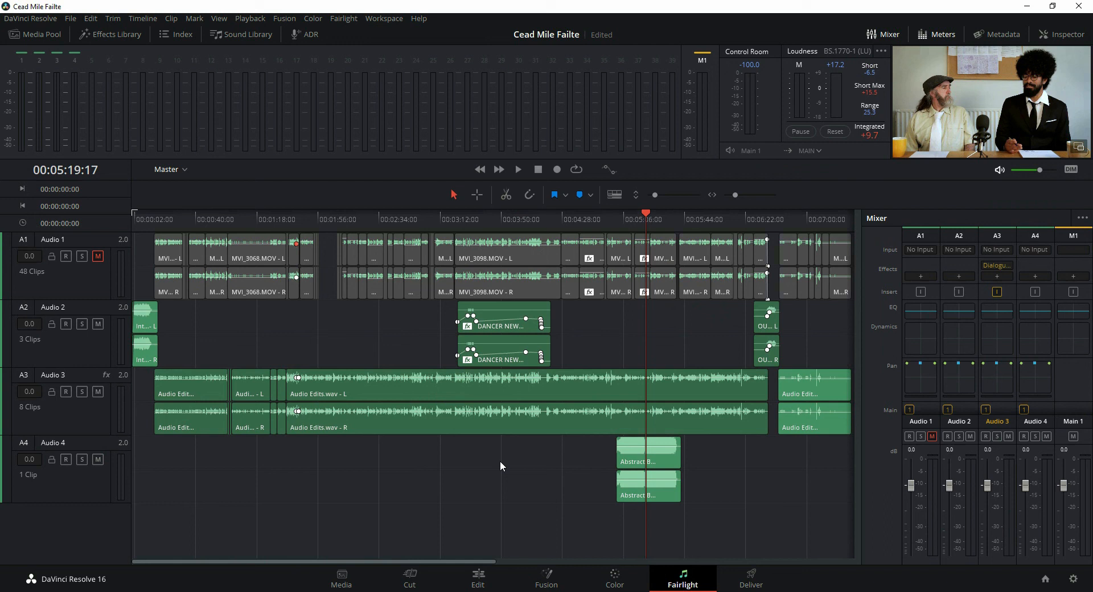
Step: Normalize the Abstract B music clip on Audio 4 to a -10.9 dBFS sample-peak target
{"action": "left_click", "coordinate": [619, 212]}
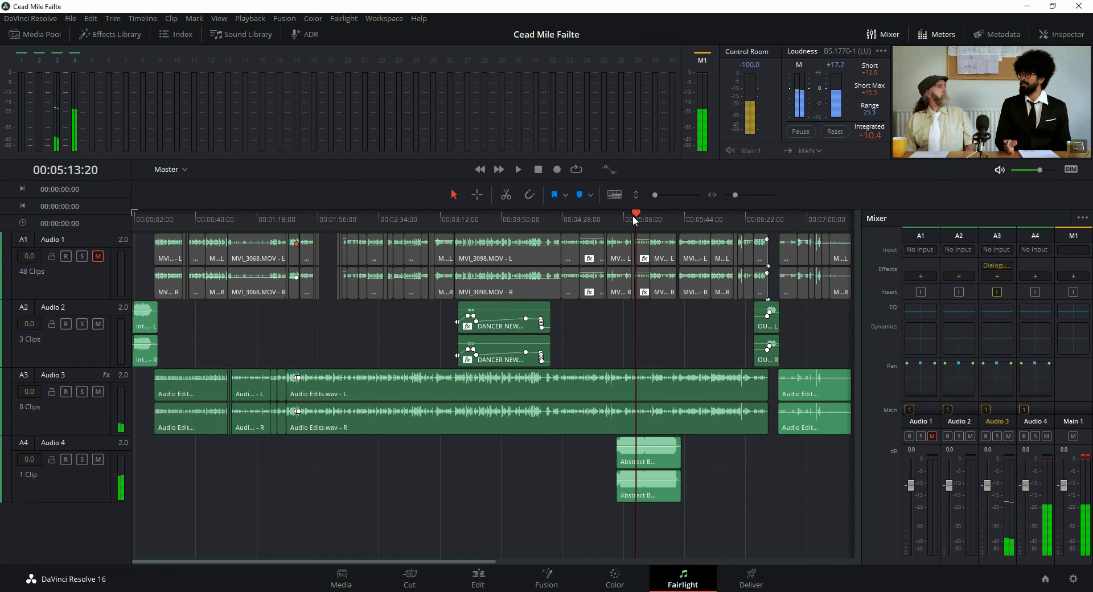
{"action": "left_click", "coordinate": [647, 452]}
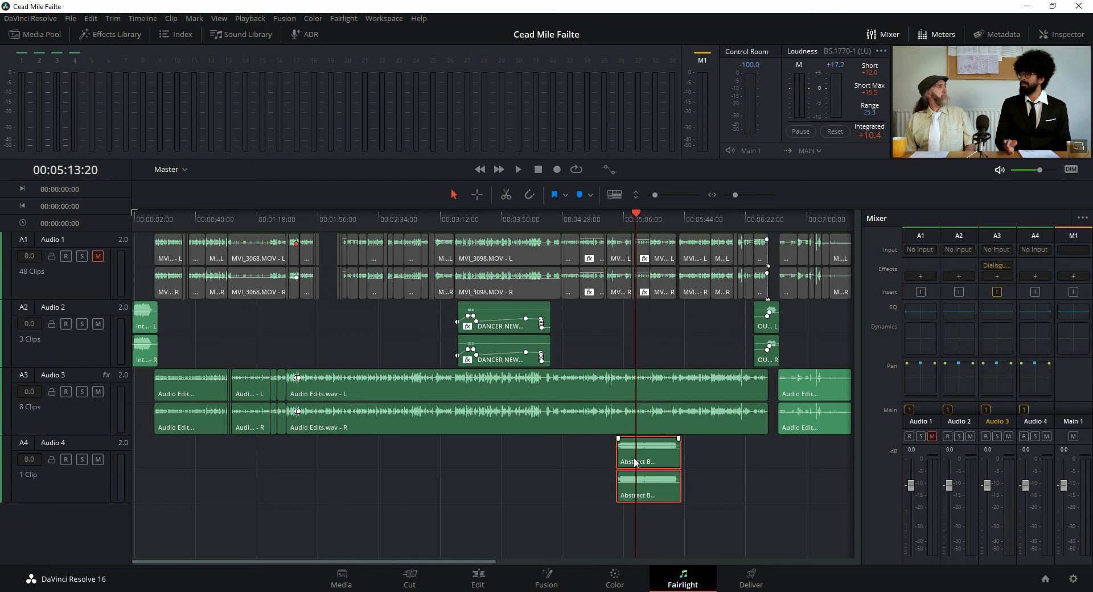
{"action": "right_click", "coordinate": [646, 453]}
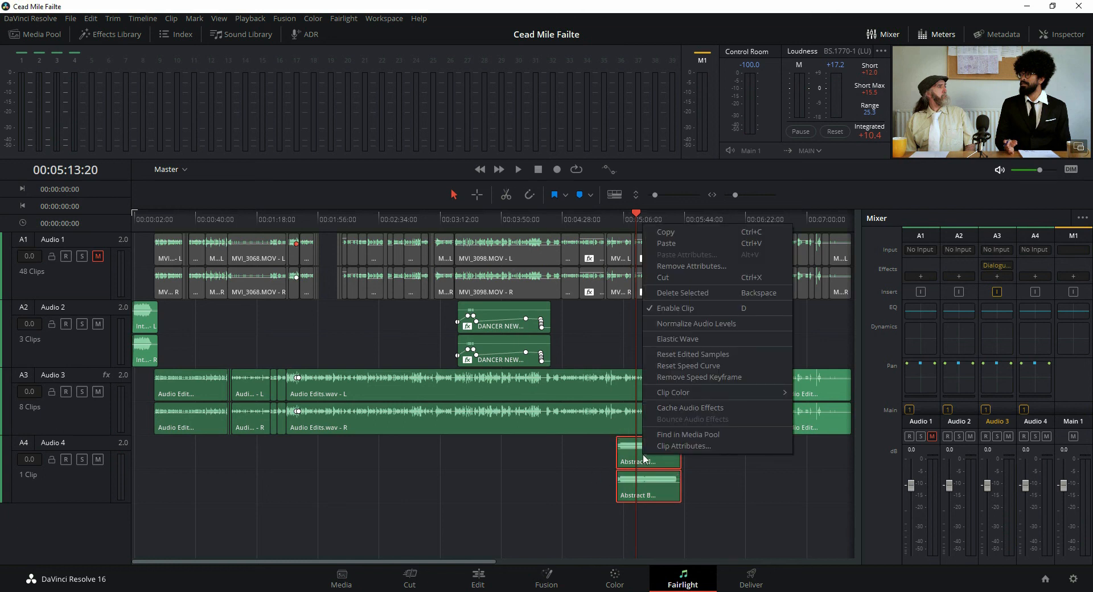
{"action": "left_click", "coordinate": [694, 323]}
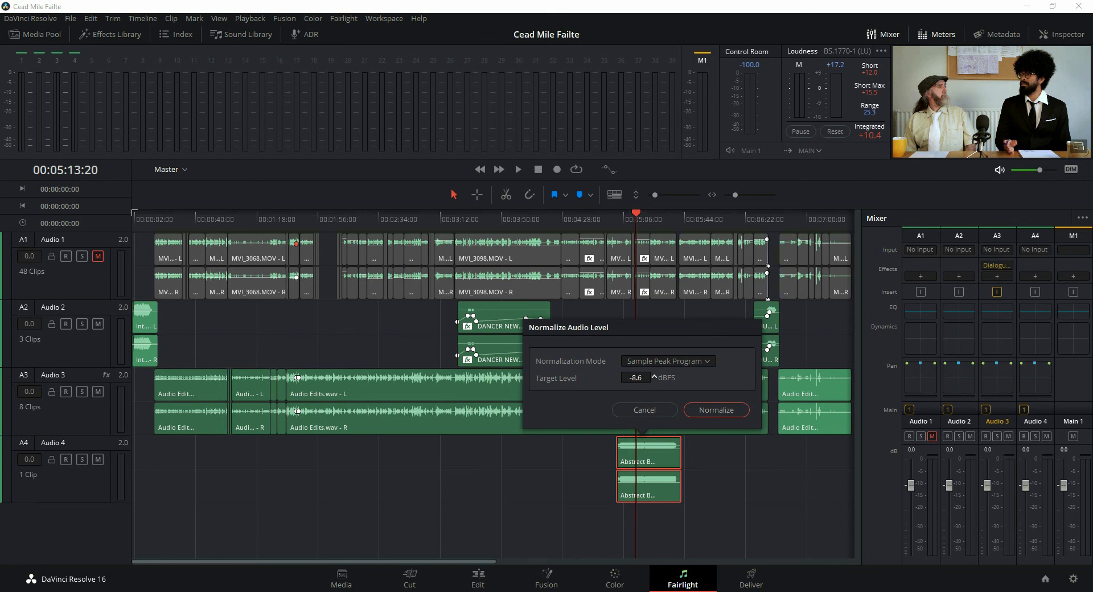
{"action": "left_click", "coordinate": [653, 377]}
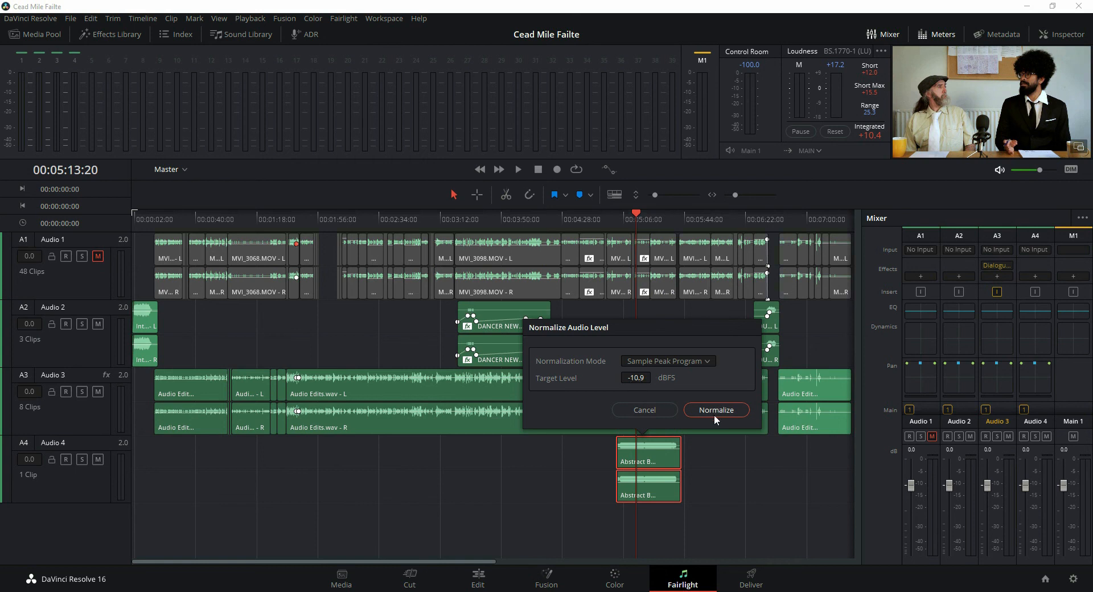
{"action": "left_click", "coordinate": [715, 410]}
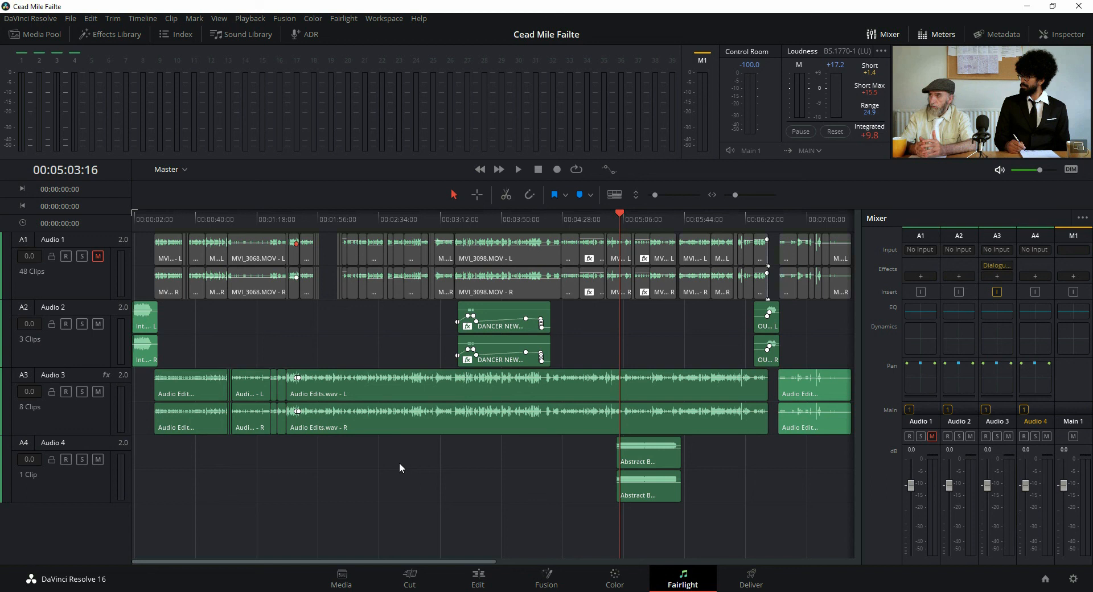
{"action": "mouse_move", "coordinate": [477, 566]}
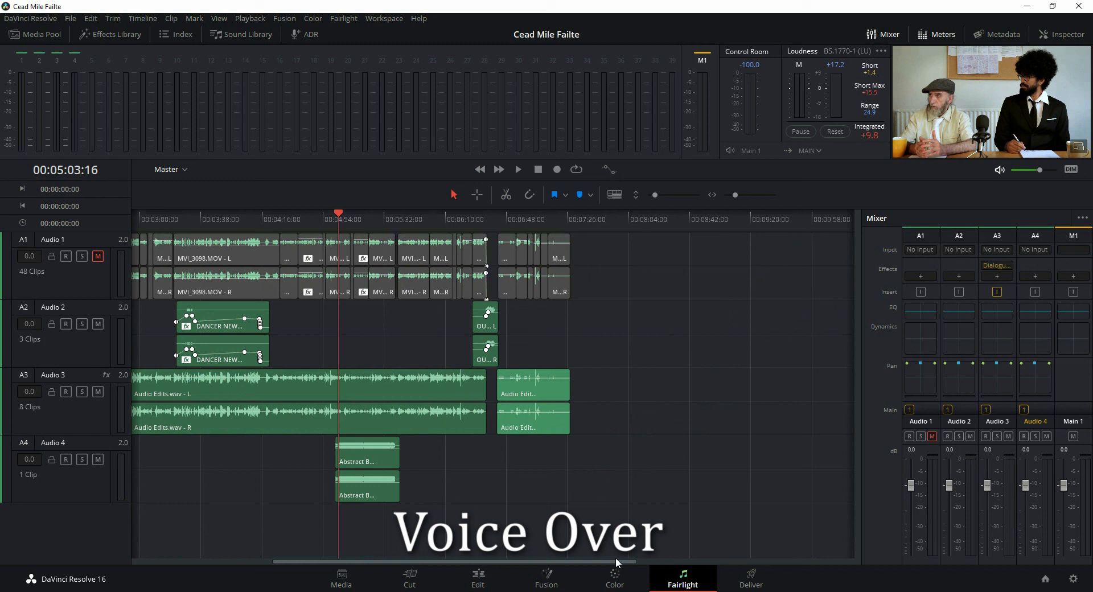
Step: Add a mono track Audio 5 for the voiceover and try to arm it for recording
{"action": "left_click", "coordinate": [583, 218]}
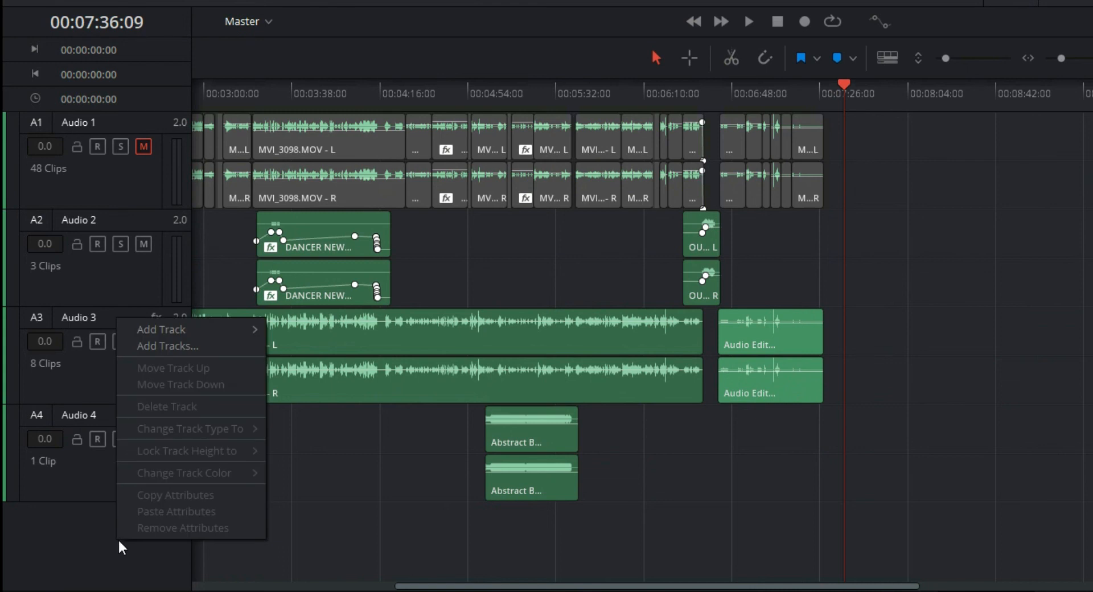
{"action": "mouse_move", "coordinate": [160, 329]}
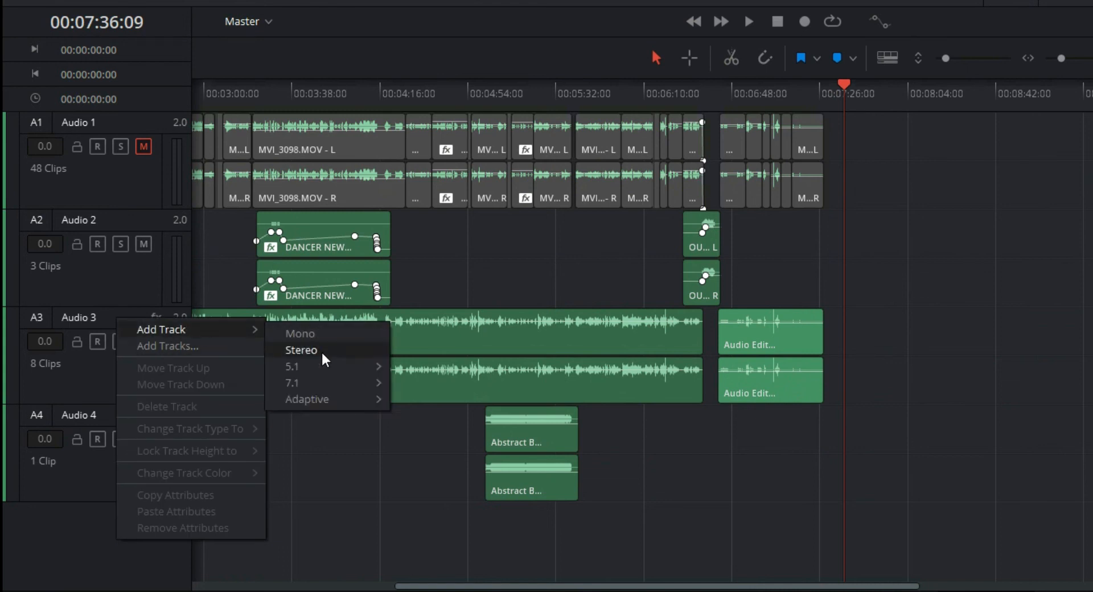
{"action": "left_click", "coordinate": [300, 349]}
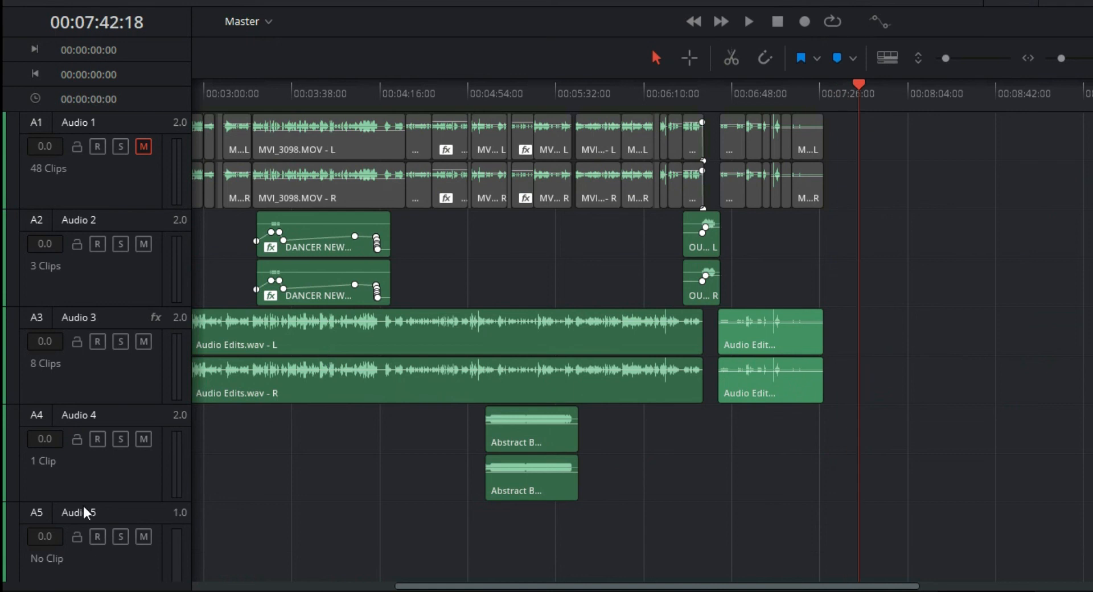
{"action": "mouse_move", "coordinate": [104, 558]}
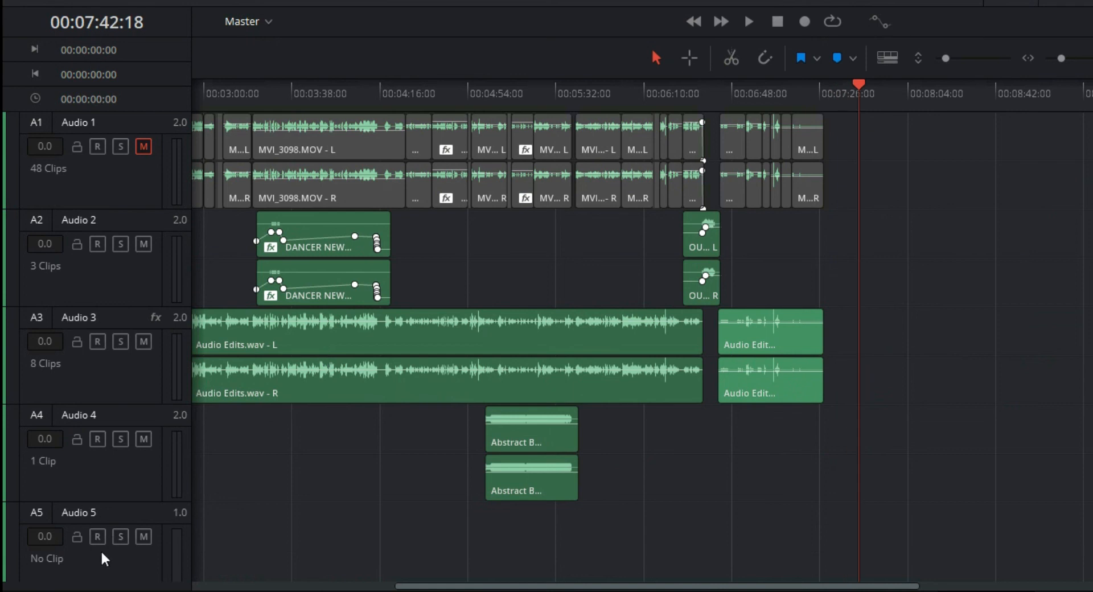
{"action": "left_click", "coordinate": [97, 537]}
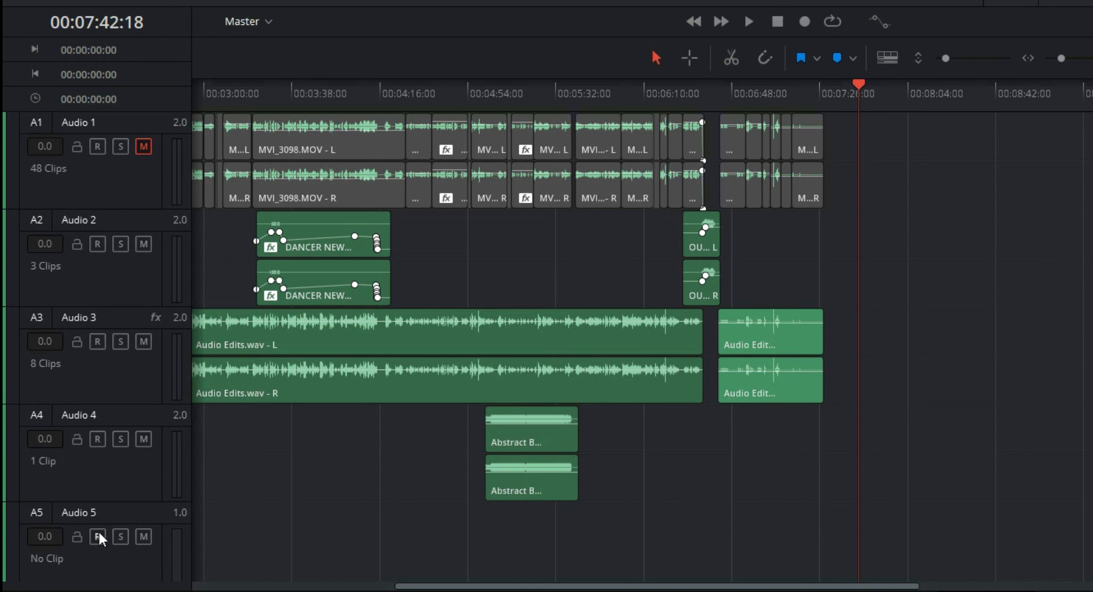
{"action": "left_click", "coordinate": [98, 536]}
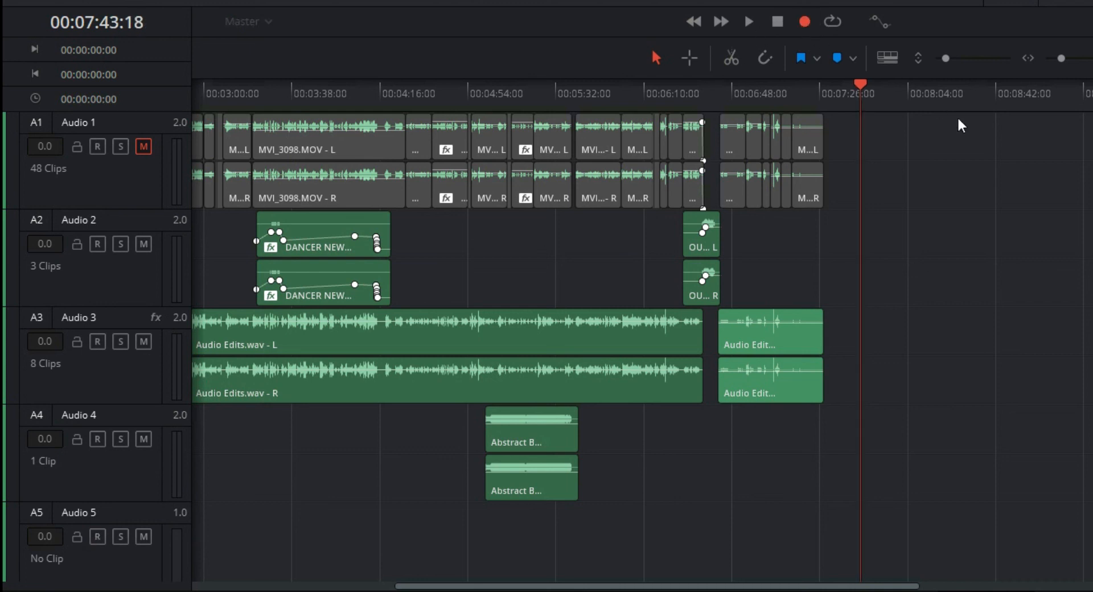
{"action": "left_click", "coordinate": [776, 21]}
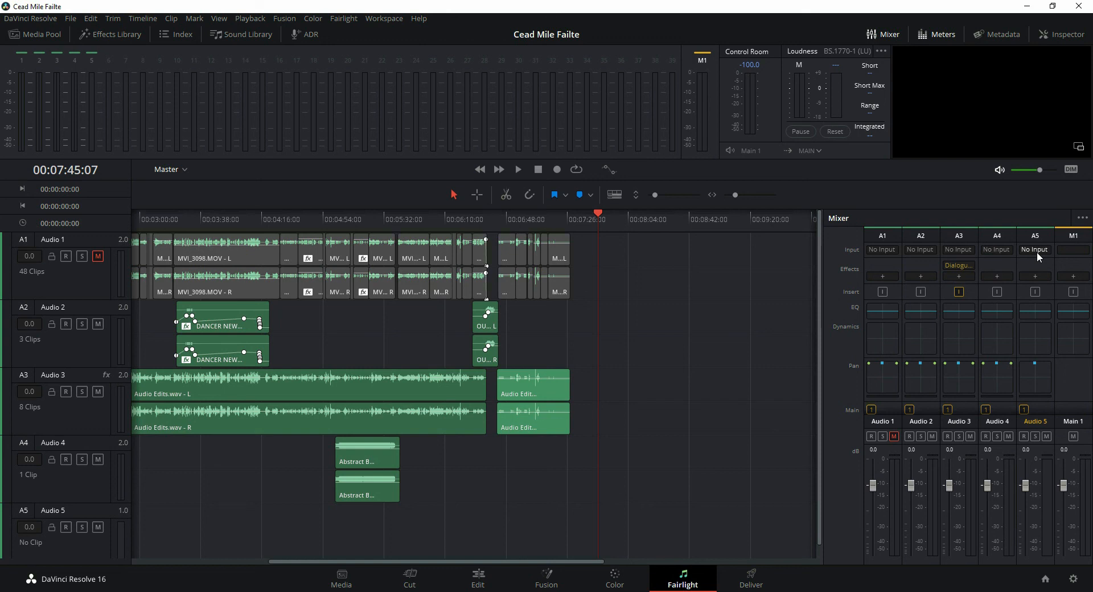
Step: In Input patching, choose 1: Microphone as source and Audio 5 as destination
{"action": "left_click", "coordinate": [1034, 249]}
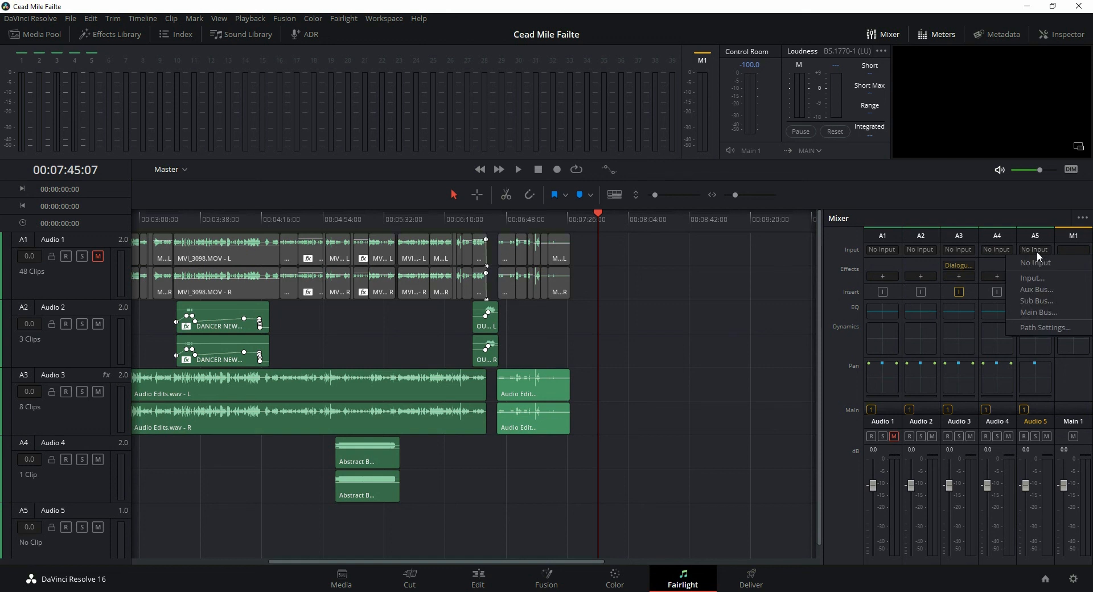
{"action": "mouse_move", "coordinate": [1040, 300]}
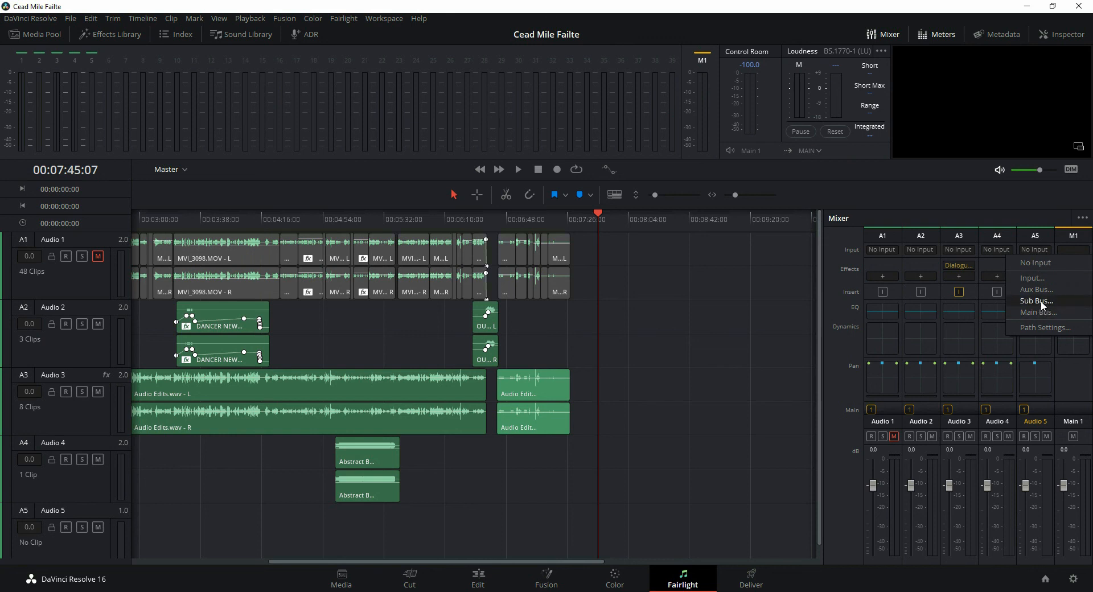
{"action": "left_click", "coordinate": [1032, 277]}
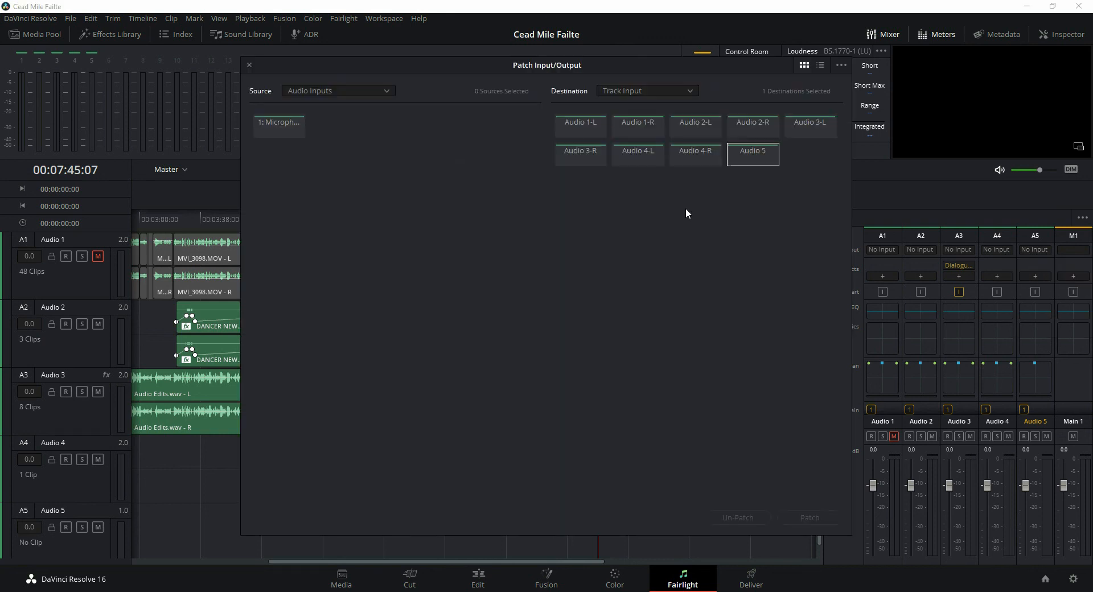
{"action": "left_click", "coordinate": [752, 154]}
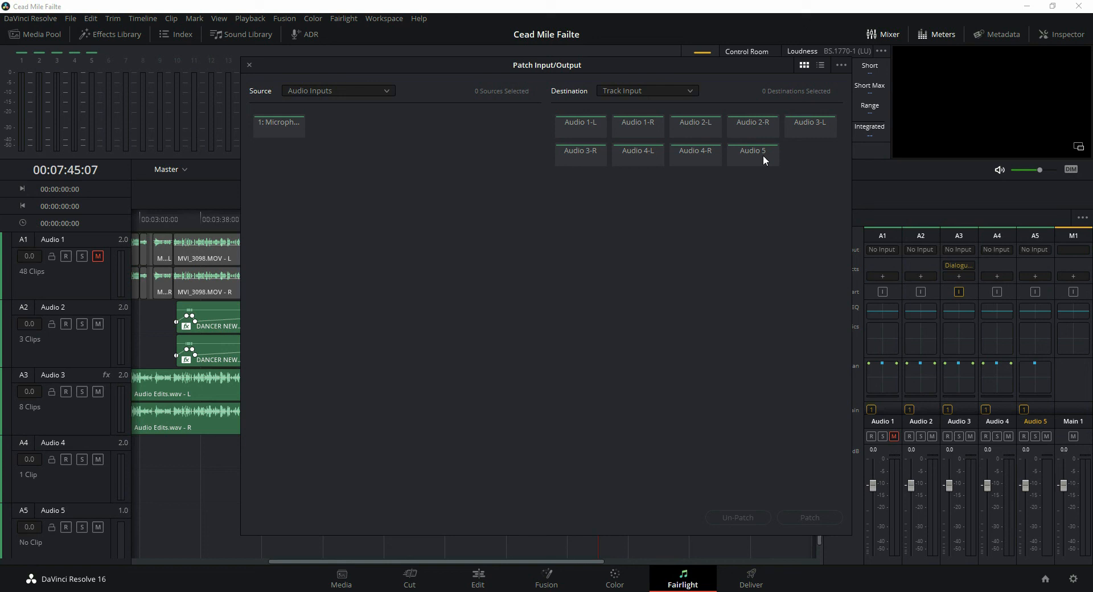
{"action": "left_click", "coordinate": [752, 150]}
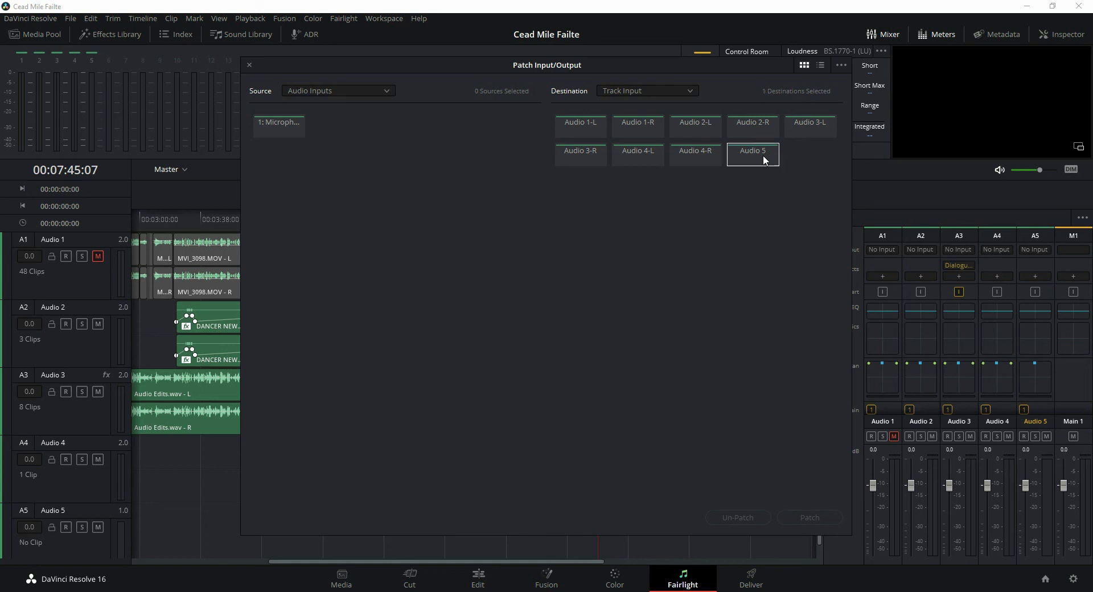
{"action": "left_click", "coordinate": [279, 126]}
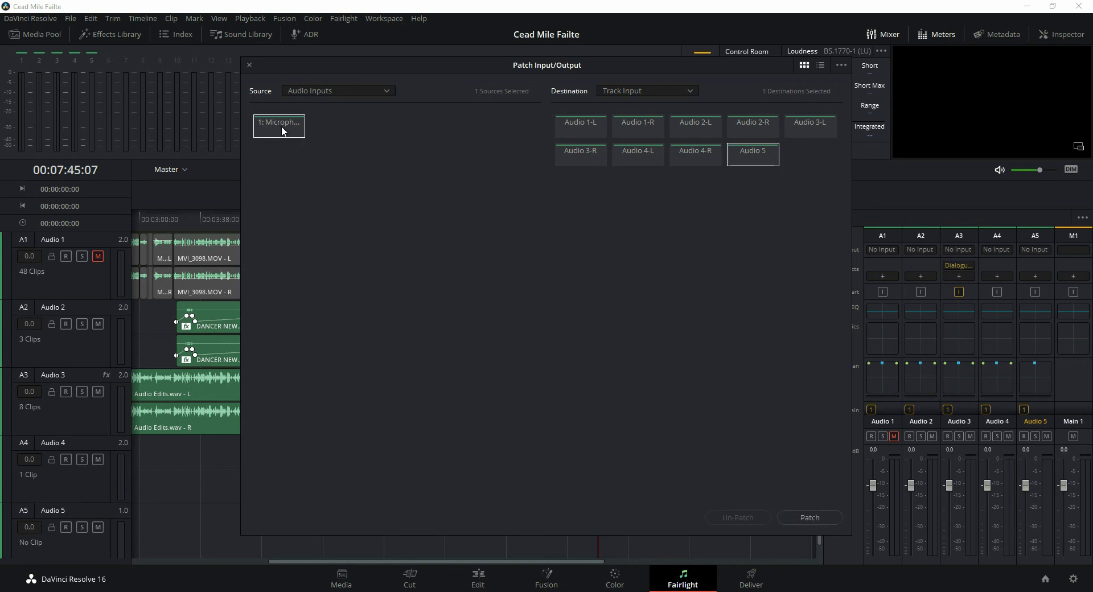
{"action": "mouse_move", "coordinate": [279, 125]}
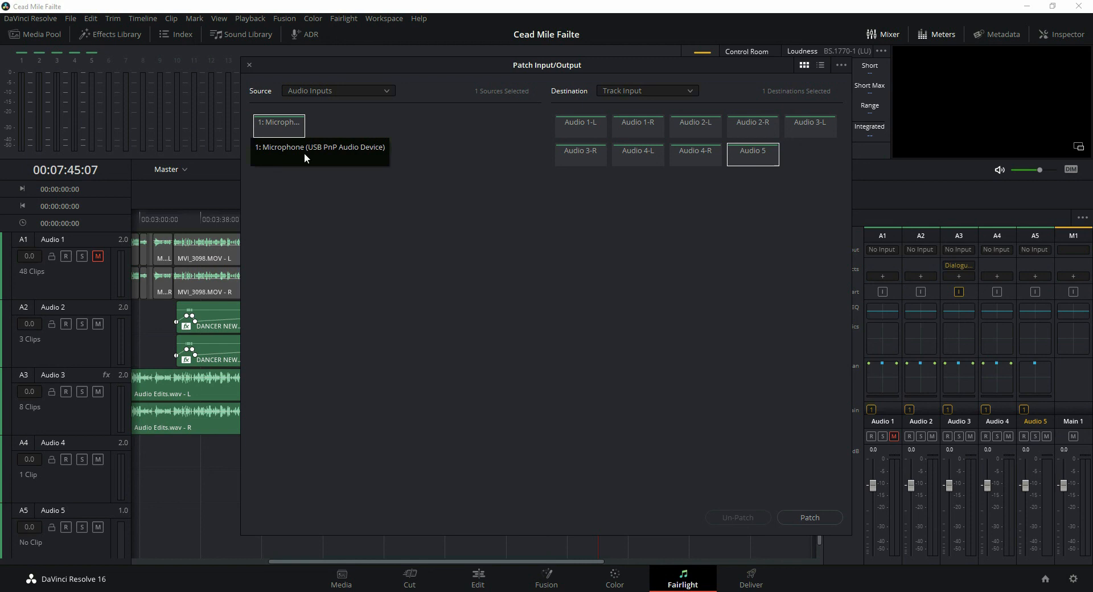
{"action": "mouse_move", "coordinate": [752, 174]}
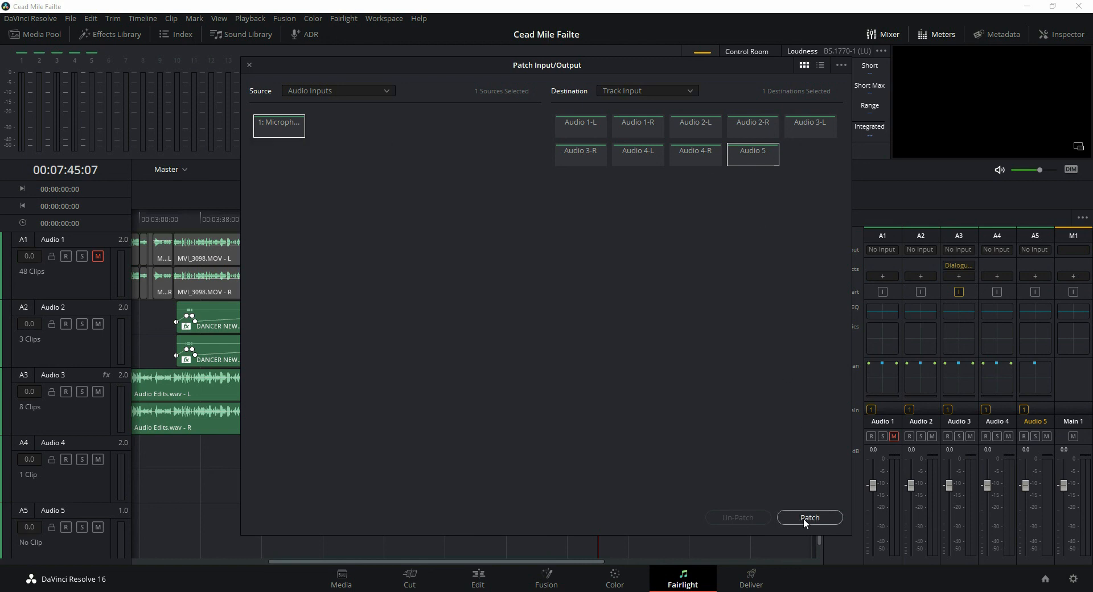
Step: Patch the microphone to Audio 5 and arm the track for recording
{"action": "left_click", "coordinate": [808, 517]}
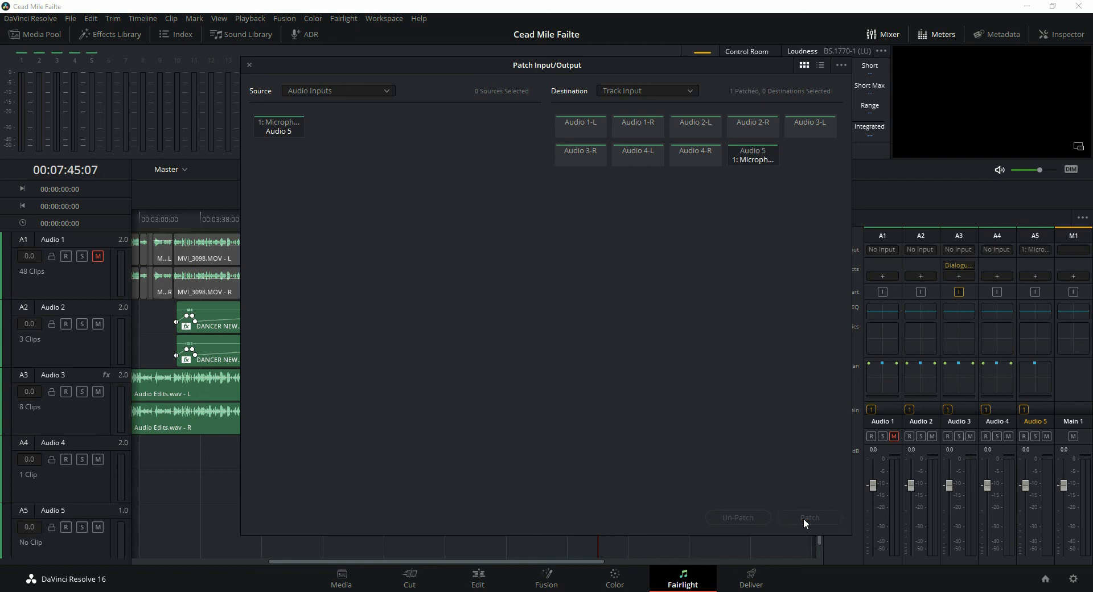
{"action": "left_click", "coordinate": [809, 517]}
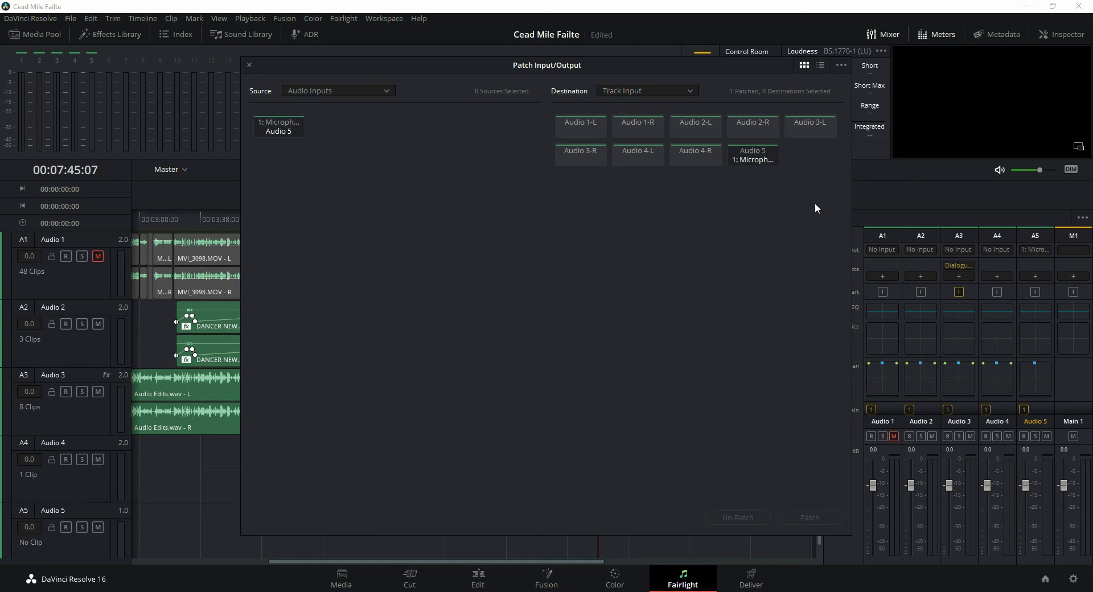
{"action": "left_click", "coordinate": [249, 65]}
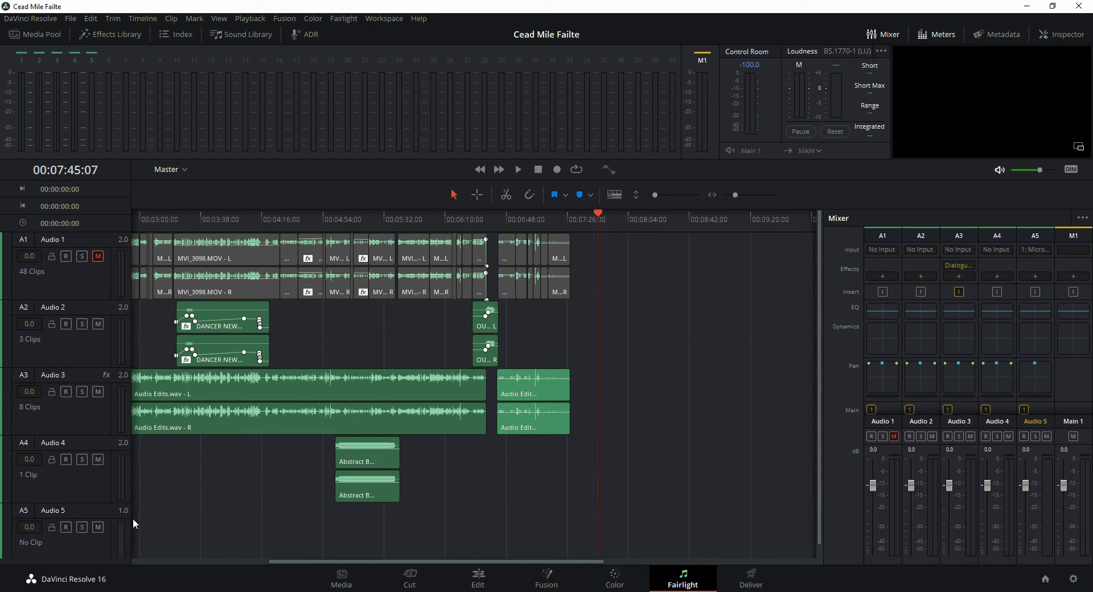
{"action": "left_click", "coordinate": [66, 527]}
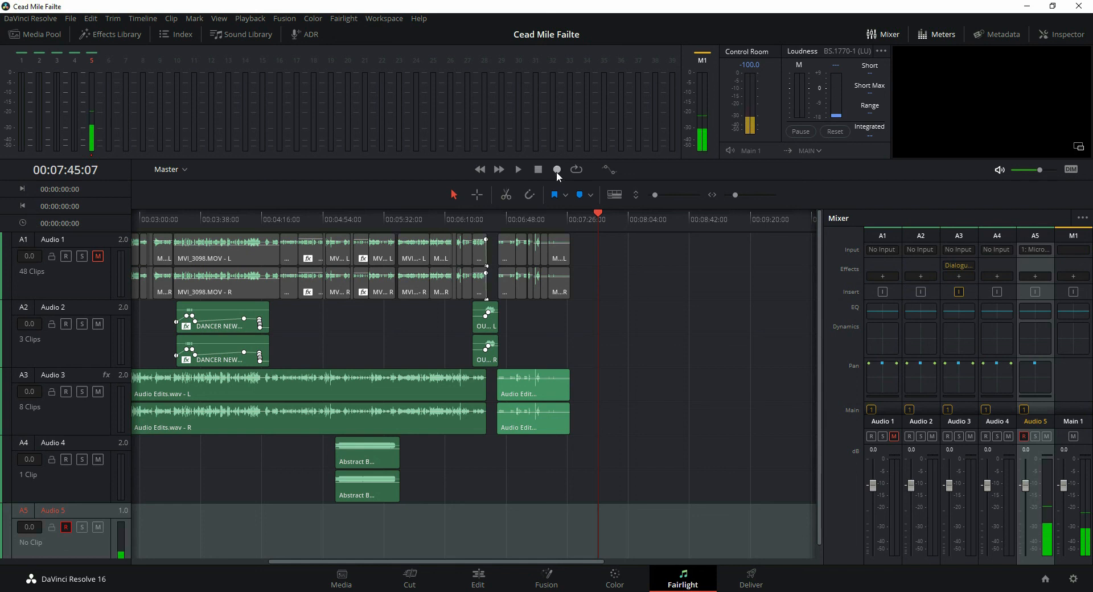
Step: Record a short voiceover clip onto Audio 5, then bring Audio 5's input patching back up
{"action": "left_click", "coordinate": [557, 170]}
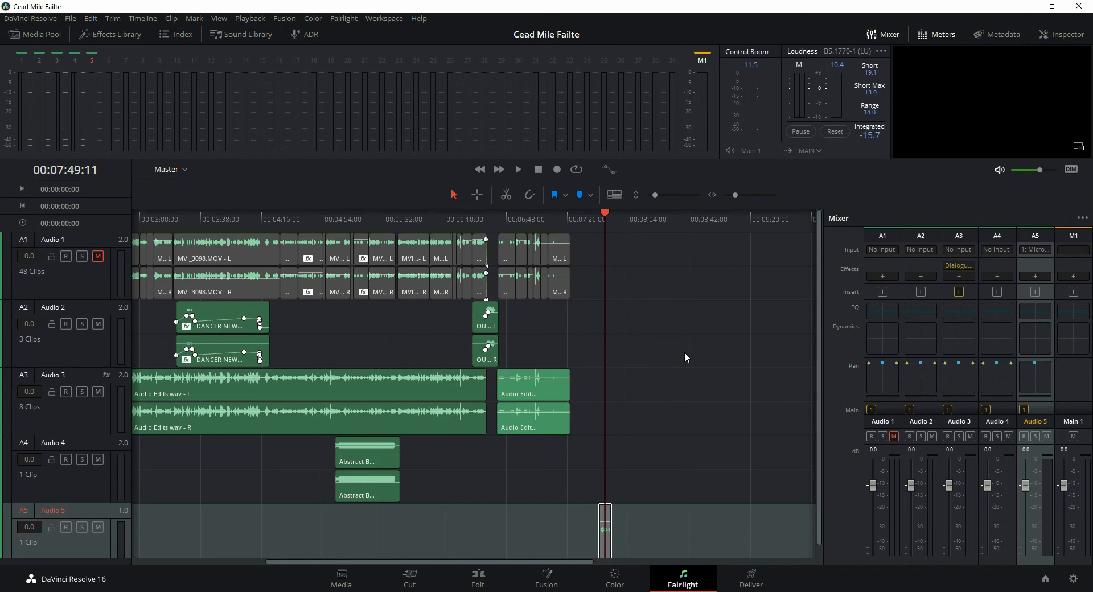
{"action": "left_click", "coordinate": [1034, 249]}
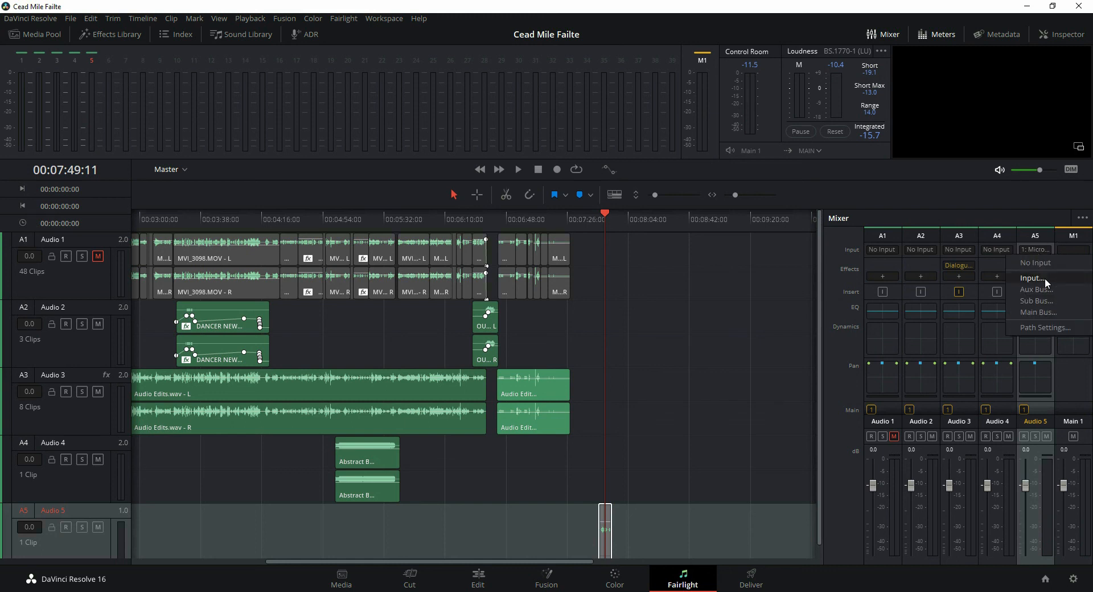
{"action": "left_click", "coordinate": [1032, 278]}
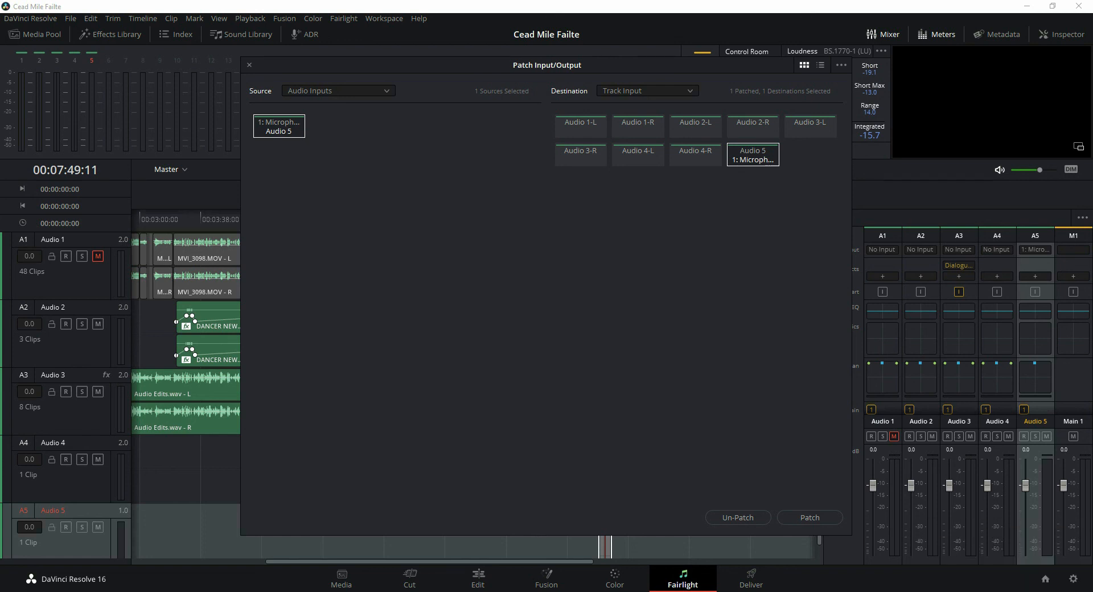
{"action": "left_click", "coordinate": [249, 65]}
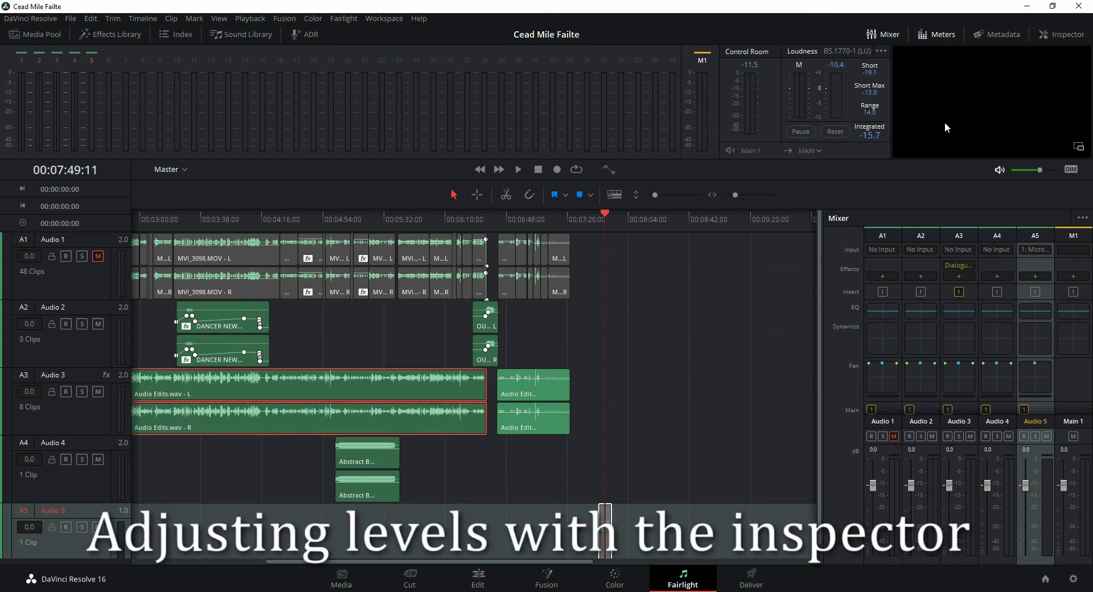
Step: Show the Inspector for the Audio Edits.wav clip on Audio 3 (volume 3.10, pan, pitch, EQ)
{"action": "left_click", "coordinate": [1059, 33]}
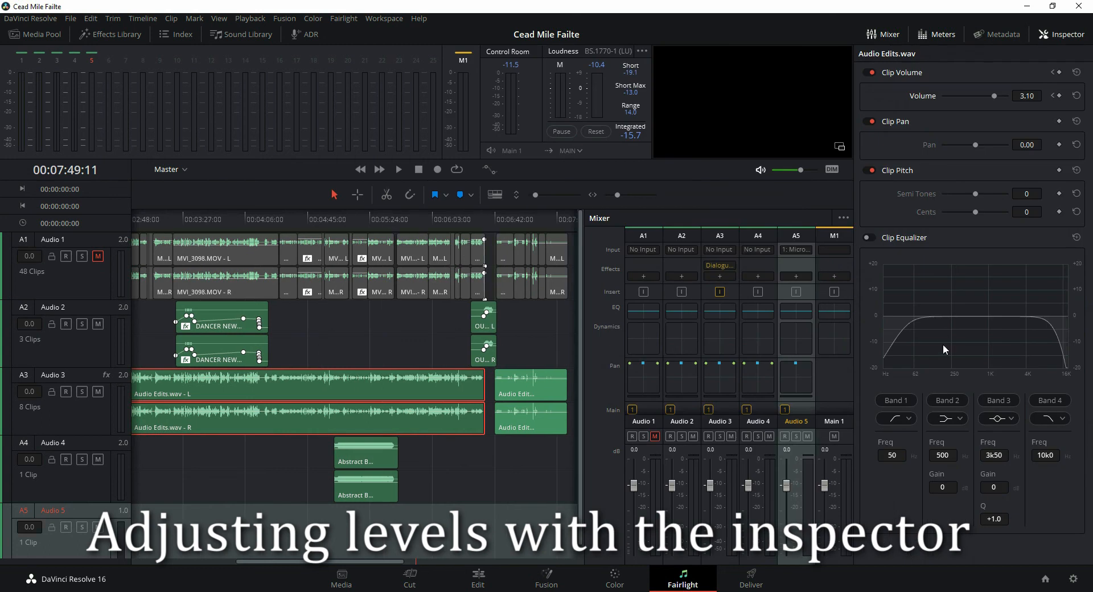